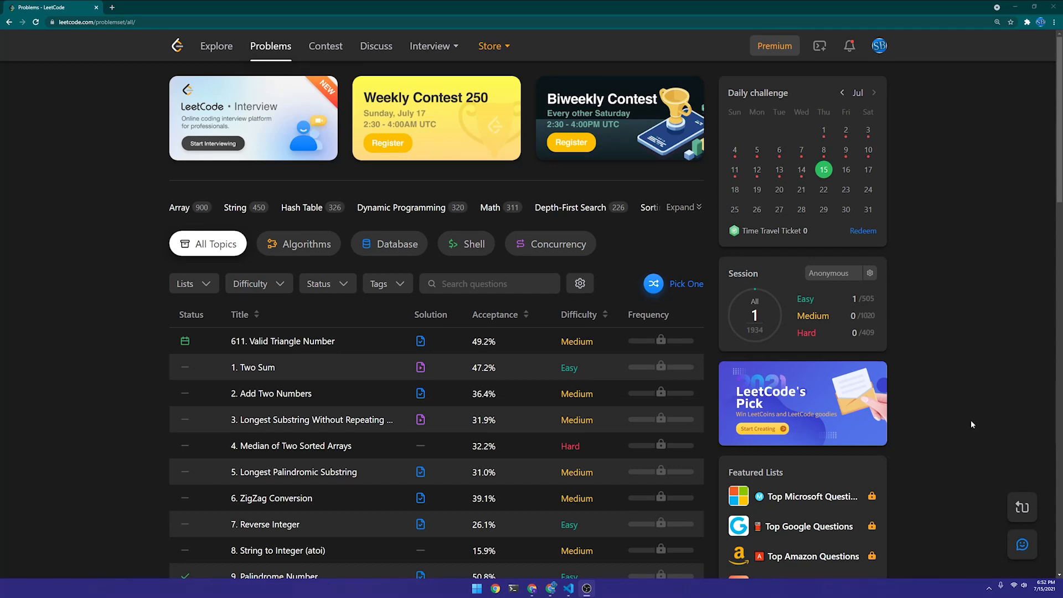
# - Pick One from the Problems page, landing on 1507 Reformat Date (Easy)
pyautogui.scroll(-3)
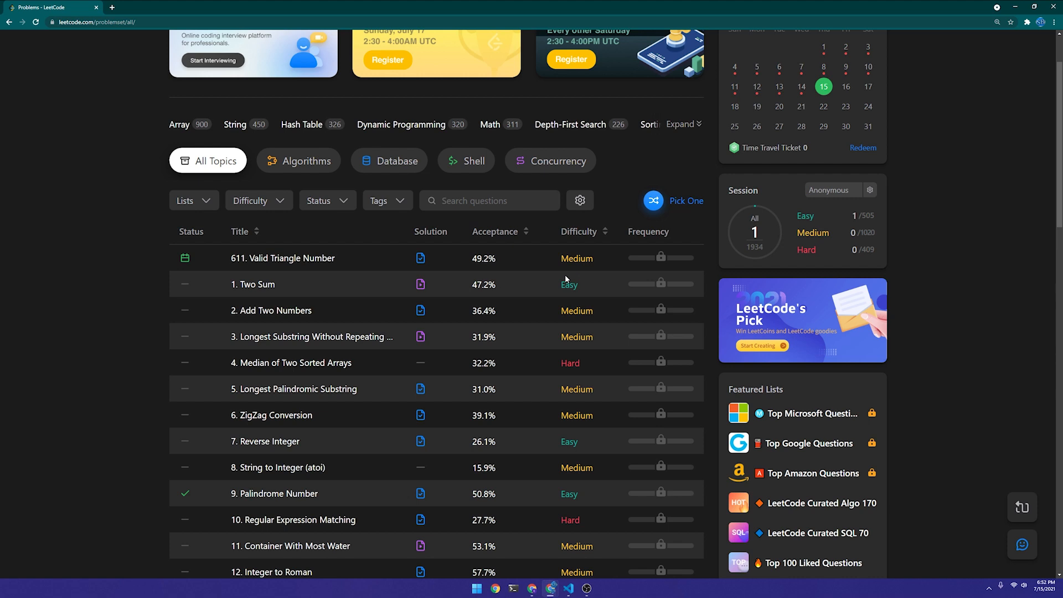
pyautogui.click(685, 200)
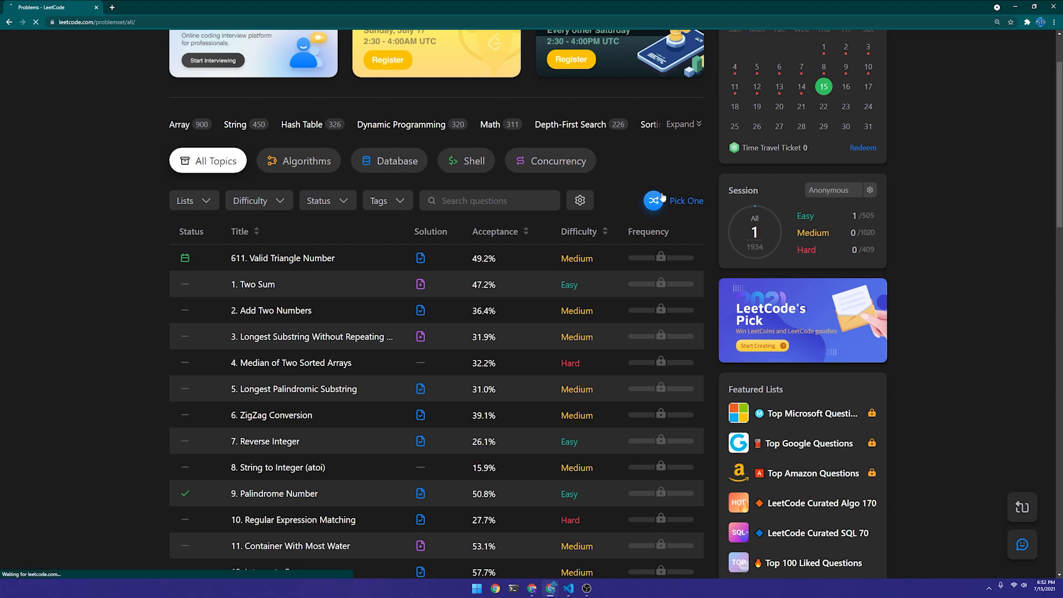
pyautogui.click(674, 200)
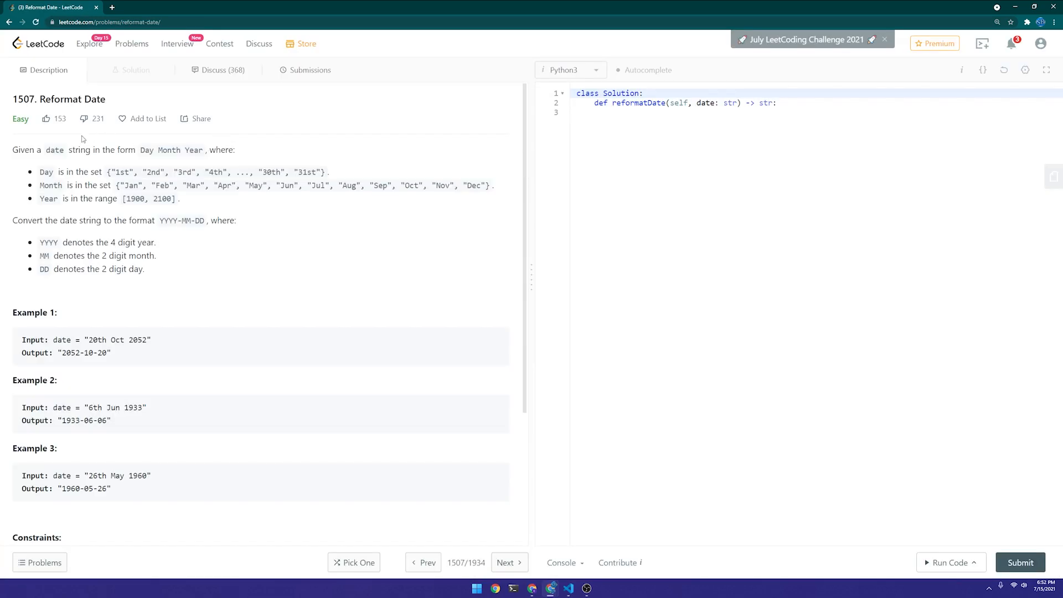
pyautogui.moveTo(107, 146)
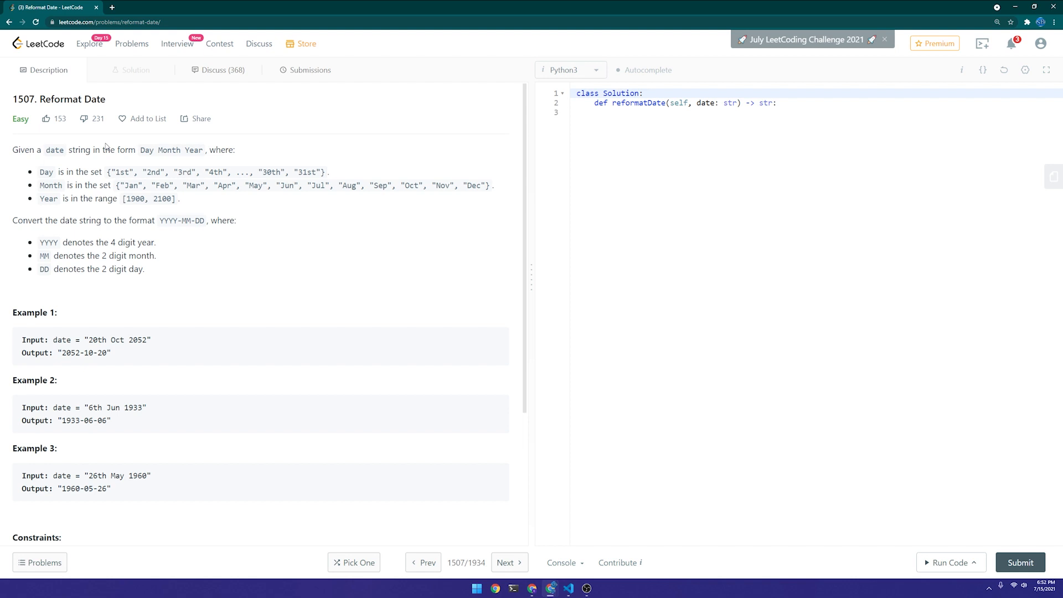
pyautogui.moveTo(147, 147)
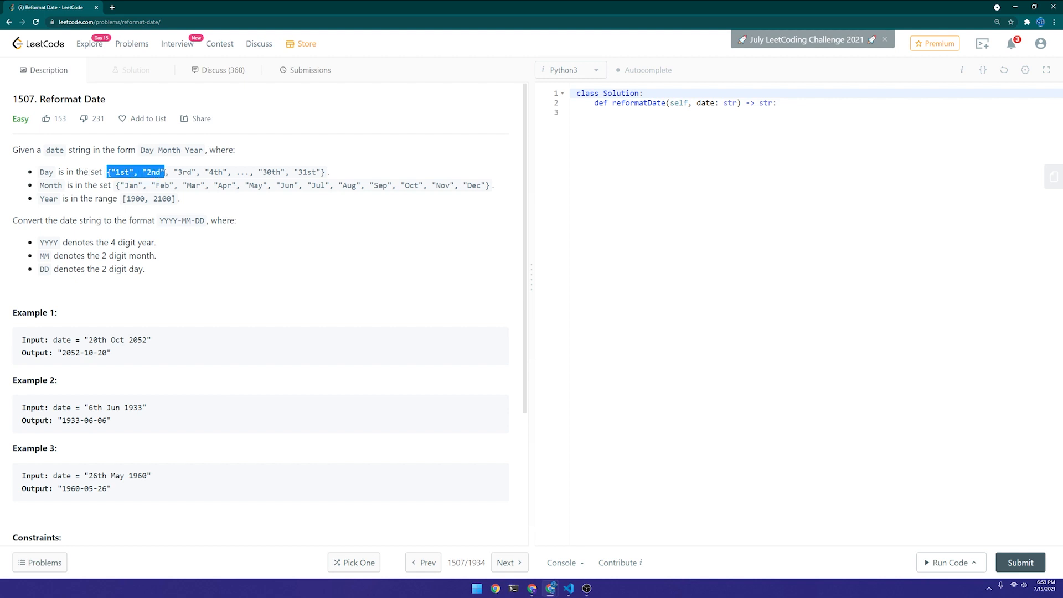
# - Read the Reformat Date description, highlighting the example day values, and zoom the editor to start coding
pyautogui.moveTo(121, 172); pyautogui.dragTo(345, 185)
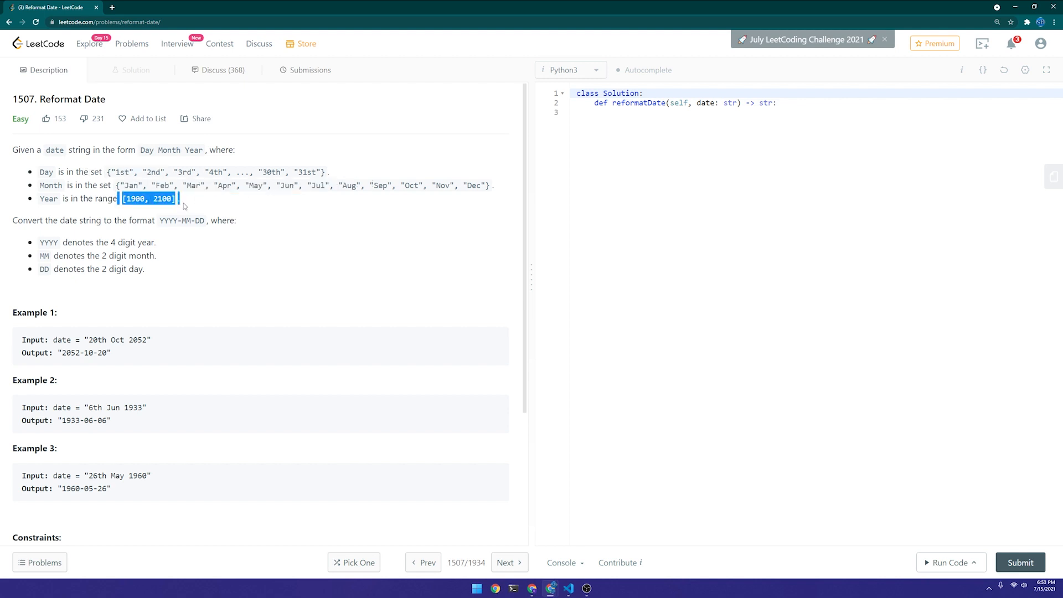
pyautogui.click(188, 209)
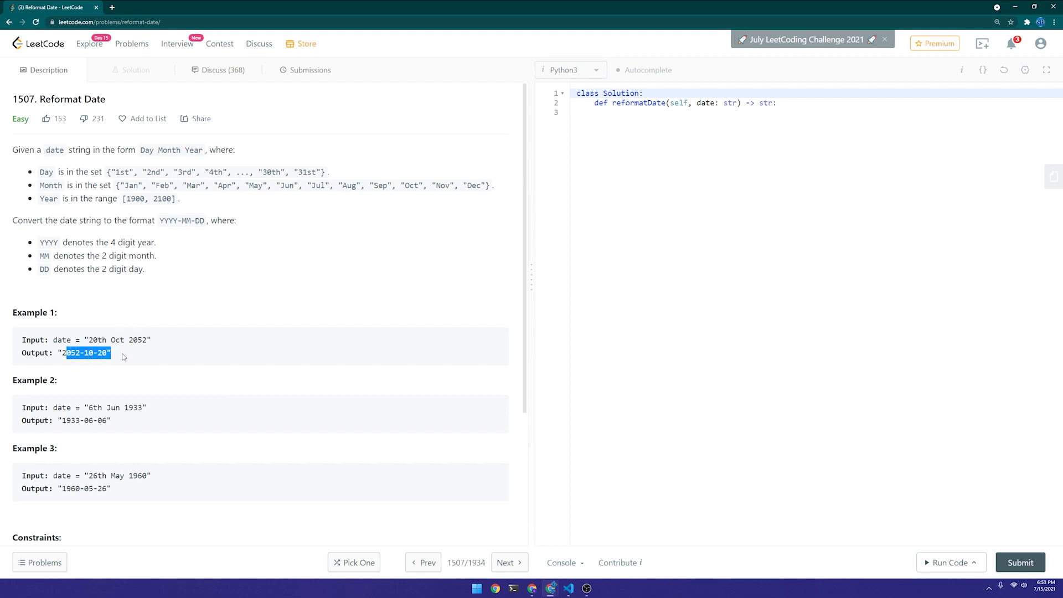
pyautogui.click(657, 161)
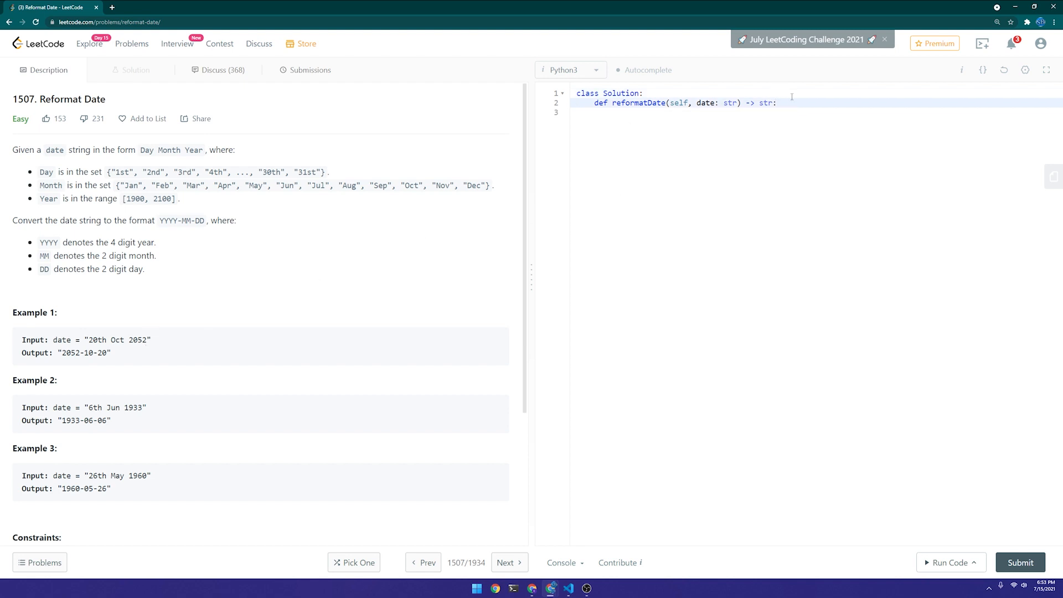
pyautogui.press('ctrl+plus')
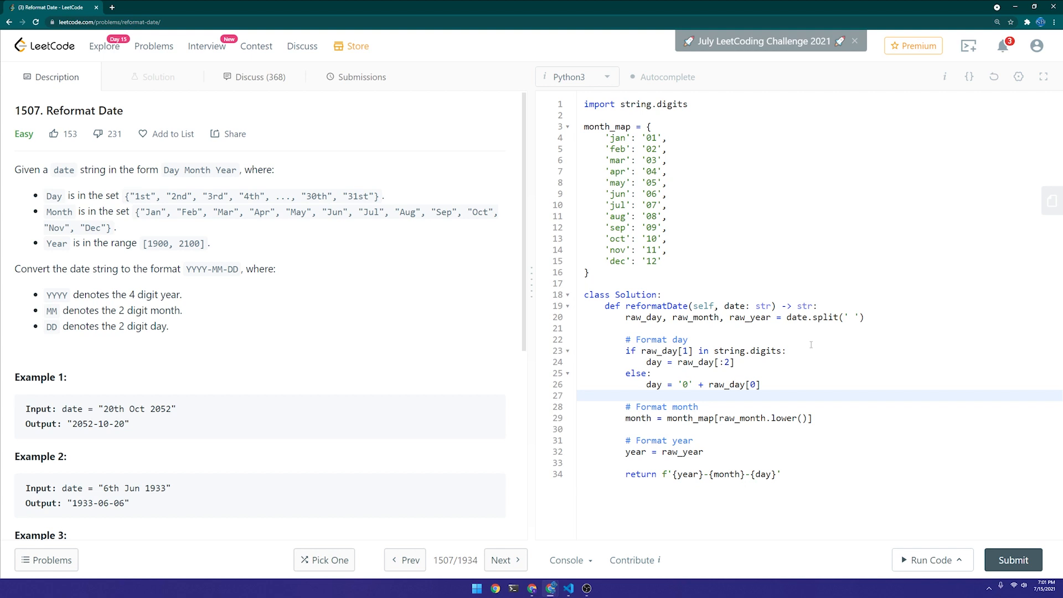
# - Submit the hand-written Reformat Date solution and read the 'string.digits' Runtime Error
pyautogui.press('ctrl+a')
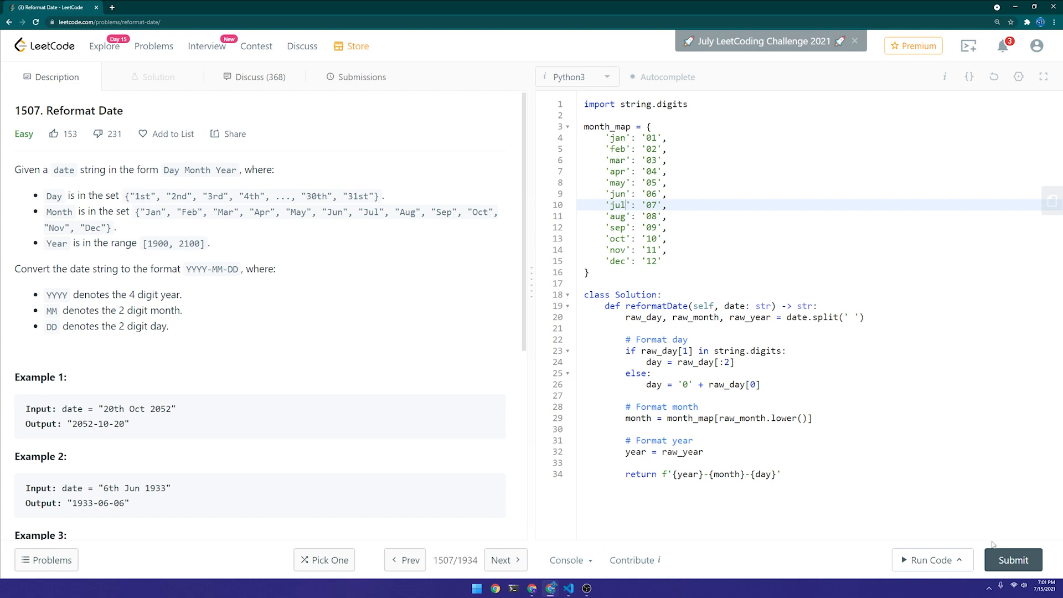
pyautogui.click(1013, 559)
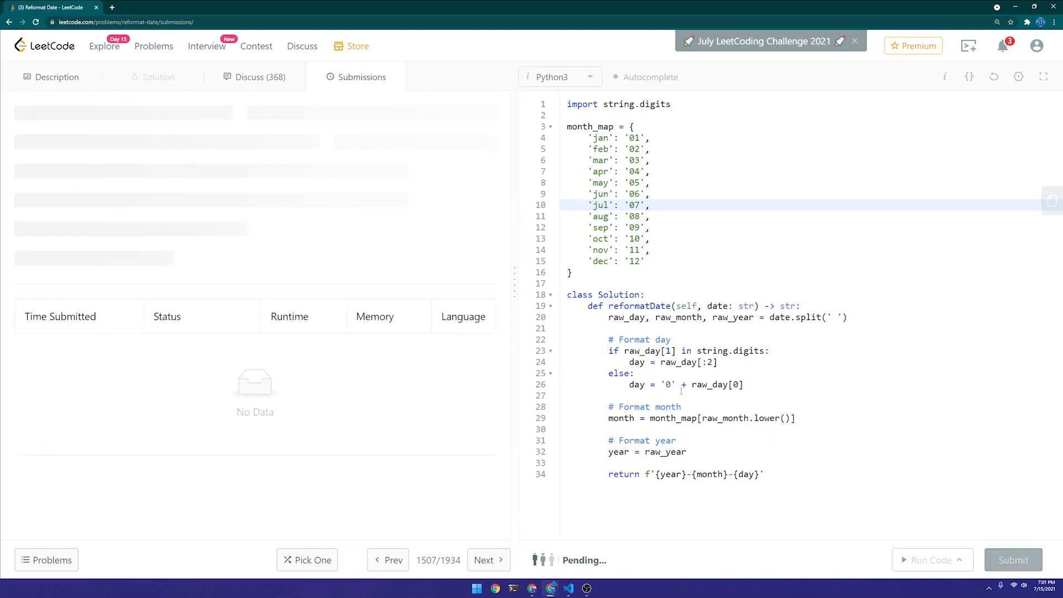
pyautogui.click(1011, 559)
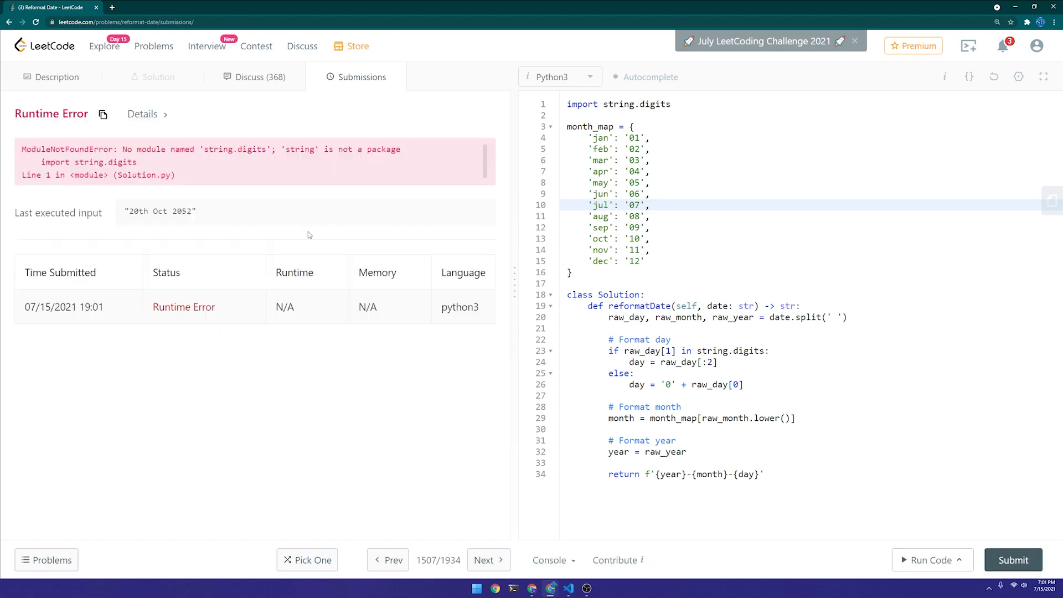
pyautogui.moveTo(370, 243)
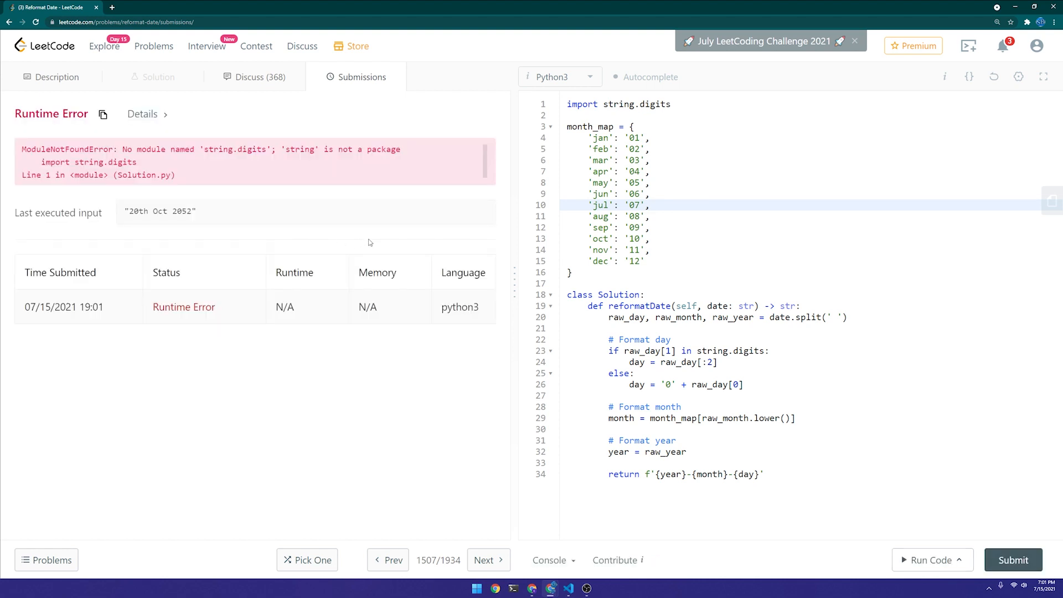
pyautogui.moveTo(371, 239)
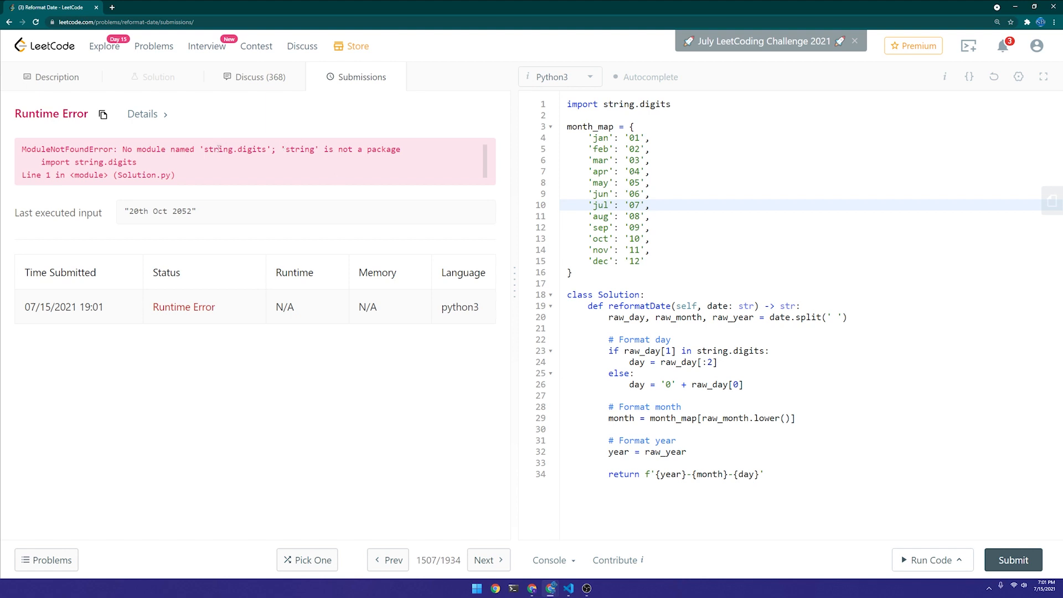
pyautogui.moveTo(212, 149); pyautogui.dragTo(319, 150)
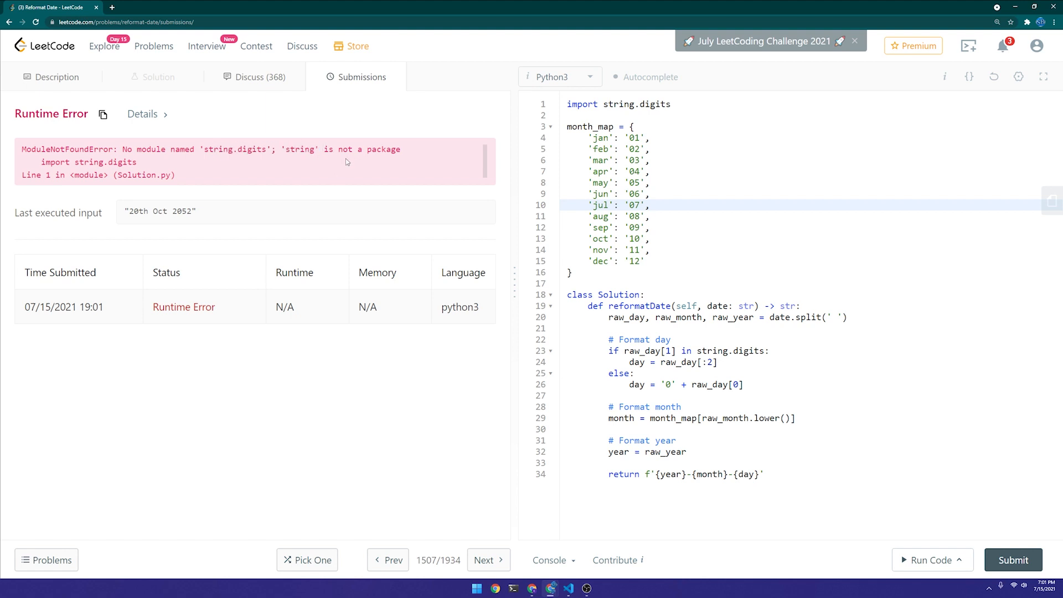
pyautogui.moveTo(370, 140)
pyautogui.write("digits = set(['0', '1', '2', '3', '4', '5', '6', '7', '8', '9'])")
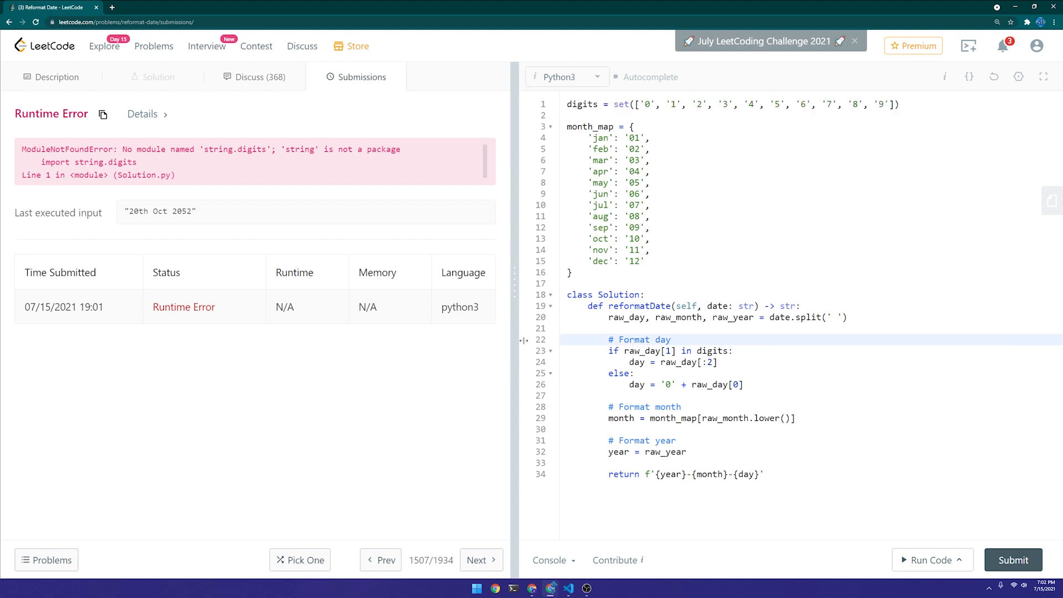
# - Resubmit with a hand-built digits set and see the solution Accepted in 20 ms
pyautogui.click(1012, 560)
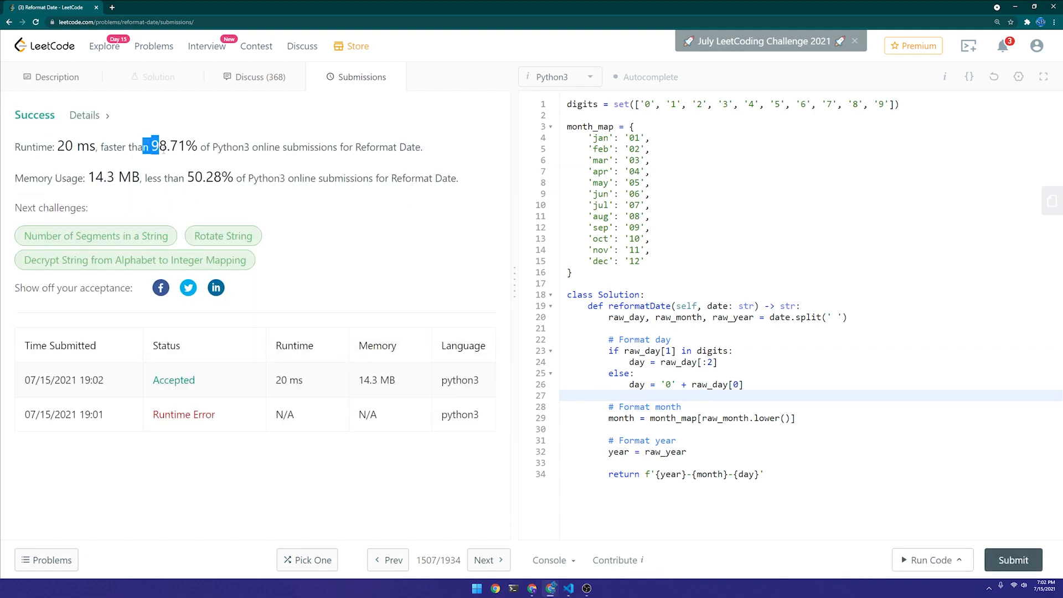
pyautogui.click(57, 77)
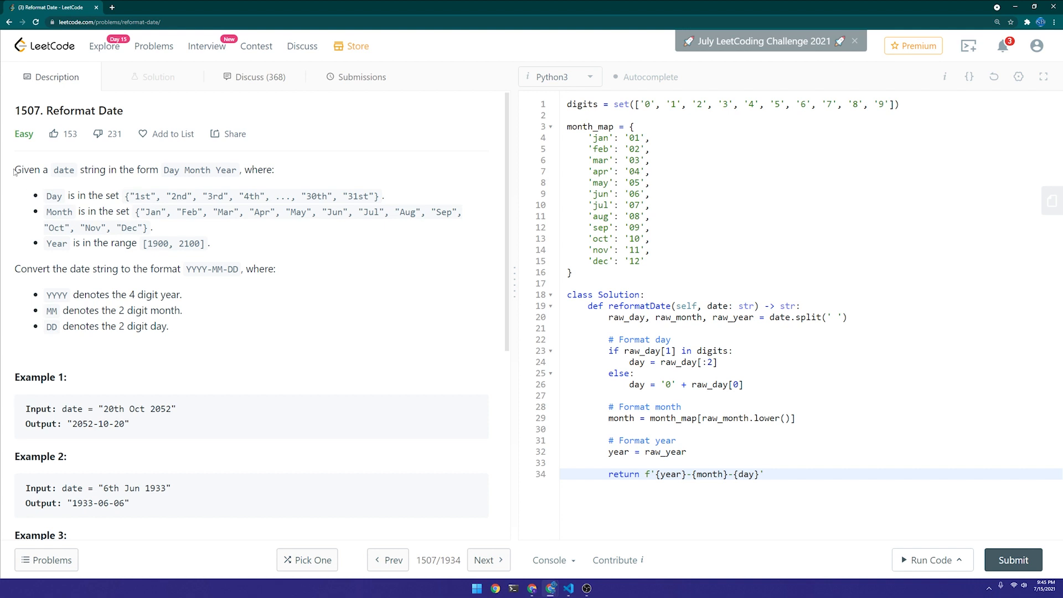
# - Paste the Reformat Date statement into copilot_test.py as a triple-quoted docstring
pyautogui.scroll(-3)
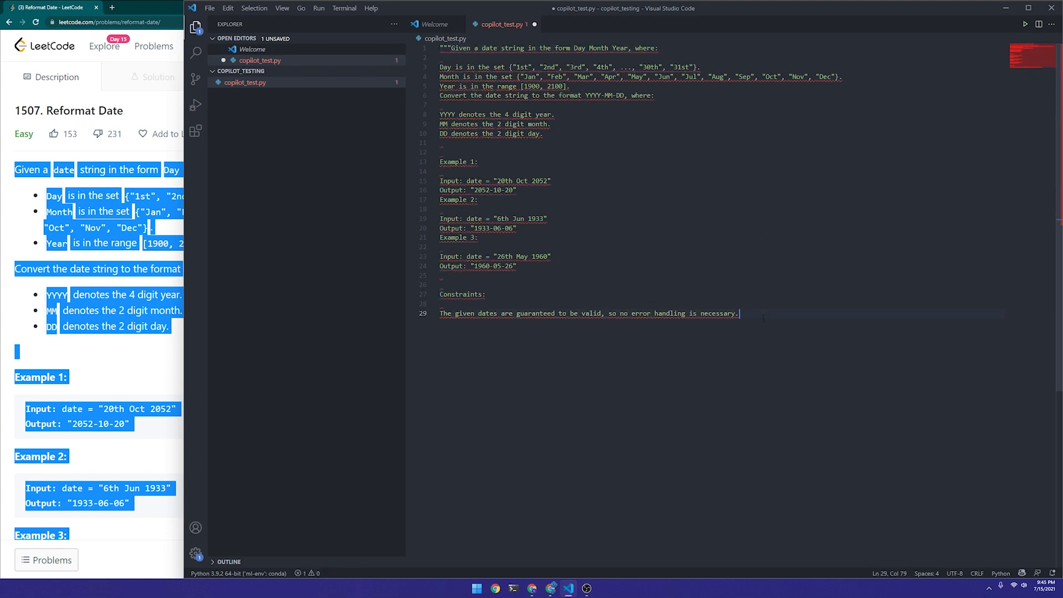
pyautogui.write('"""')
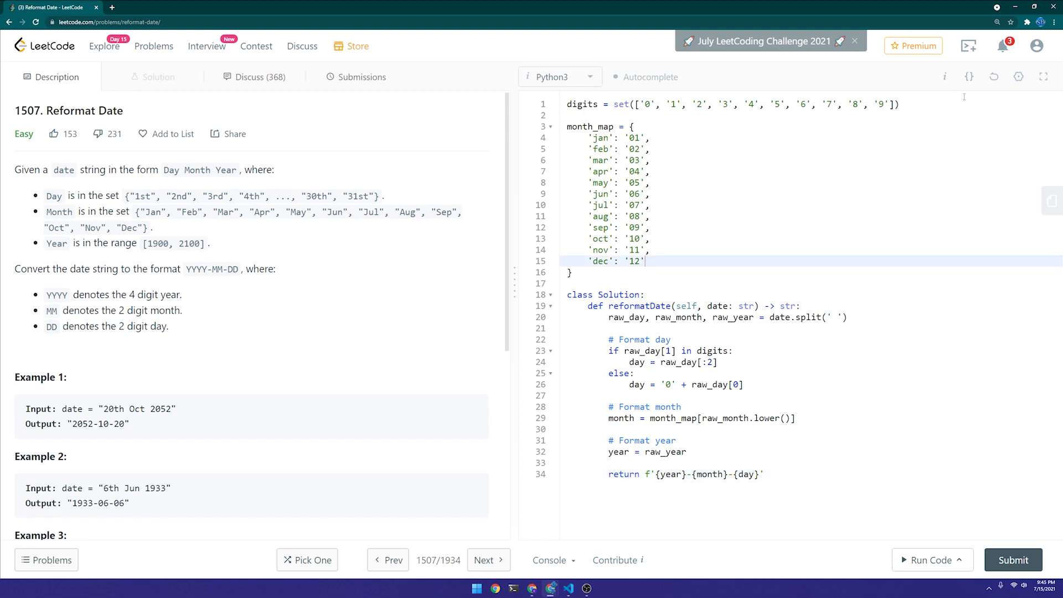
# - Reset the editor to default code, grab Copilot's solution from VS Code and return to LeetCode
pyautogui.click(993, 76)
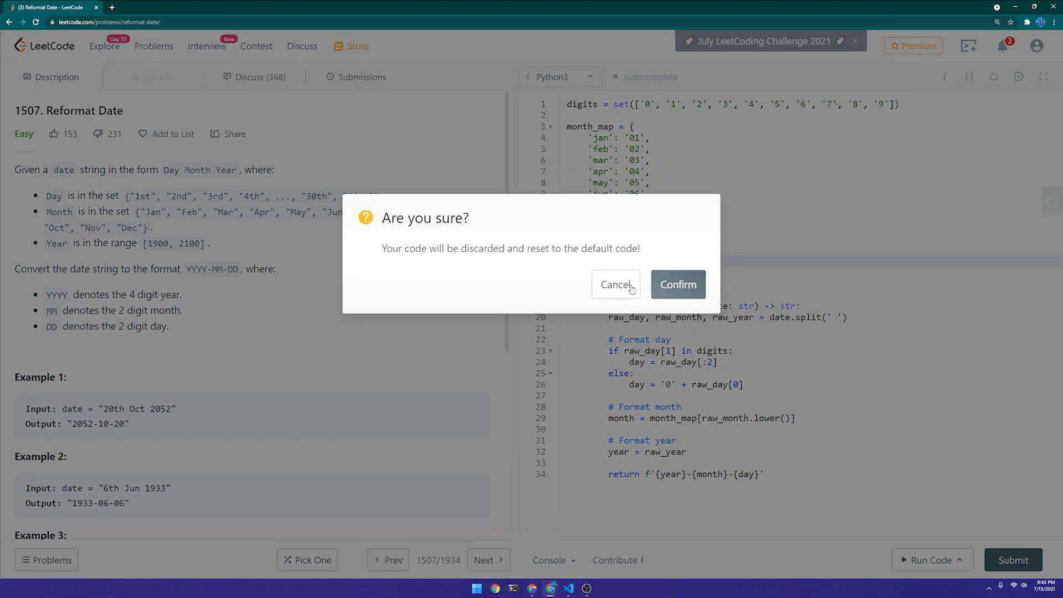
pyautogui.click(677, 285)
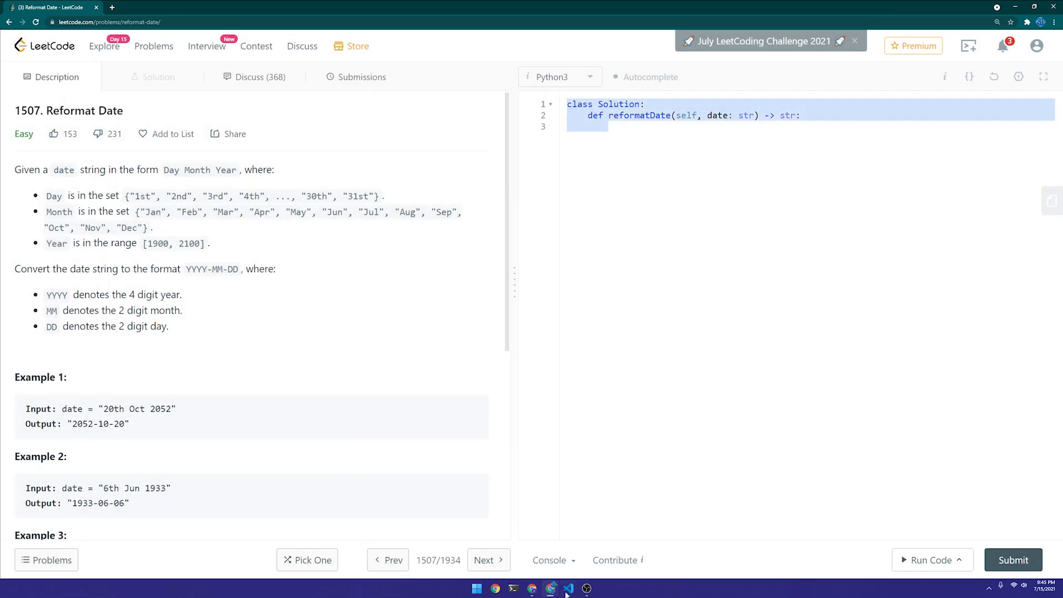
pyautogui.click(569, 589)
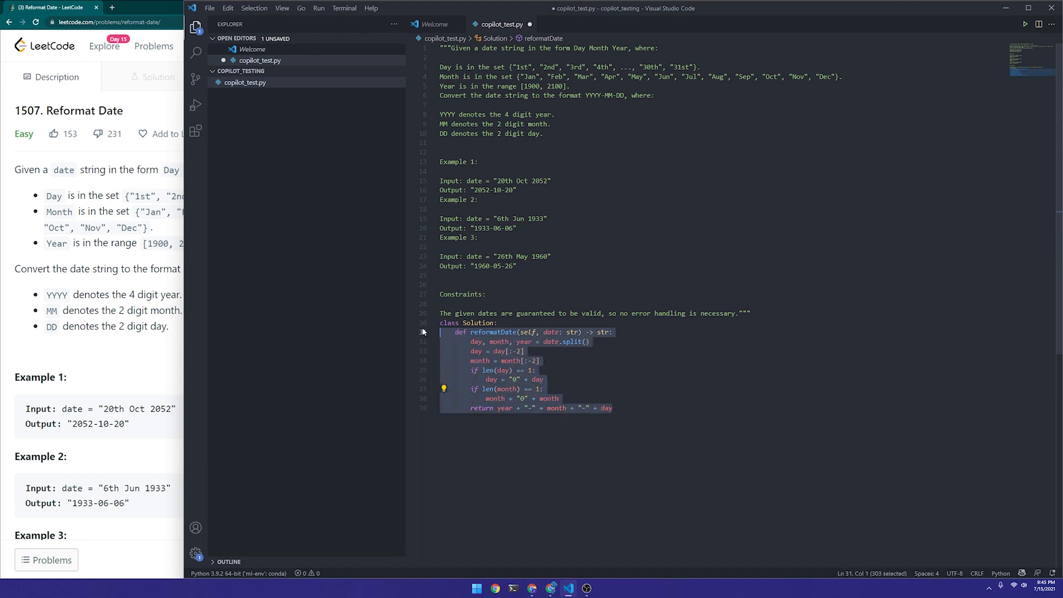
pyautogui.click(587, 343)
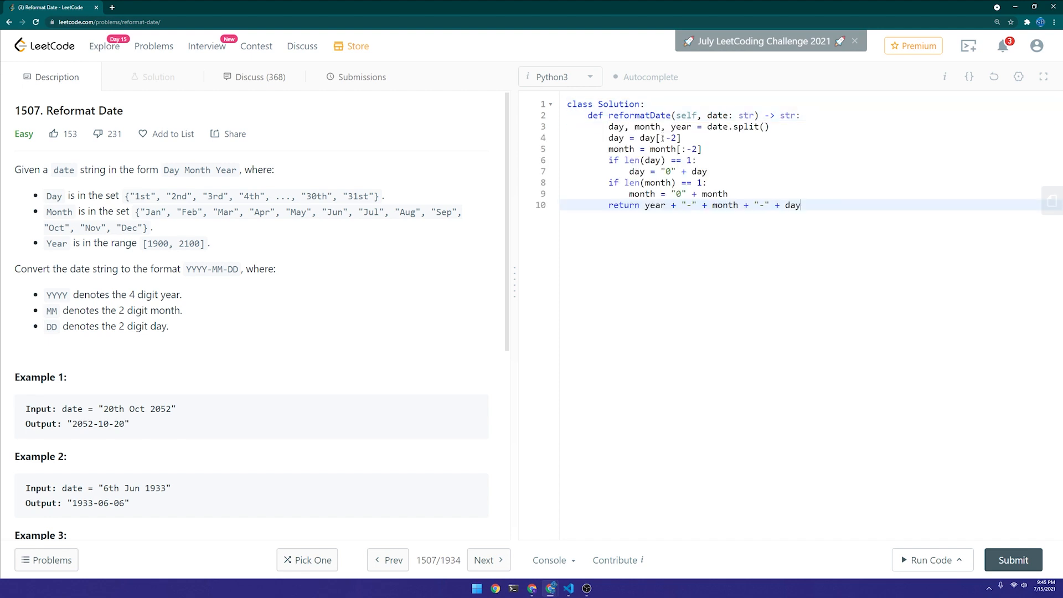
# - Submit Copilot's Reformat Date solution and see Wrong Answer on '20th Oct 2052'
pyautogui.click(1014, 559)
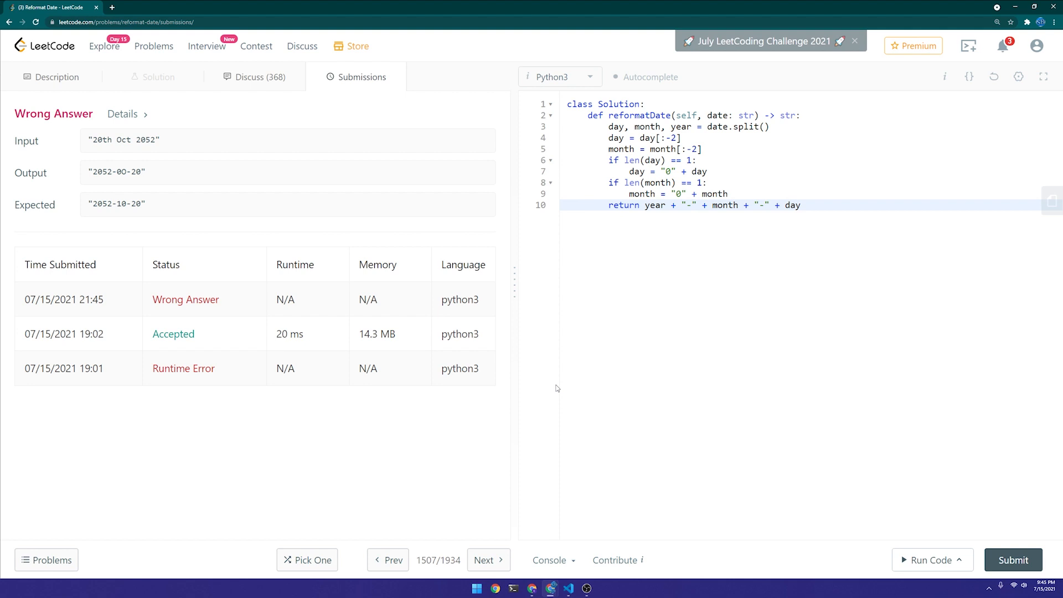
pyautogui.moveTo(128, 175)
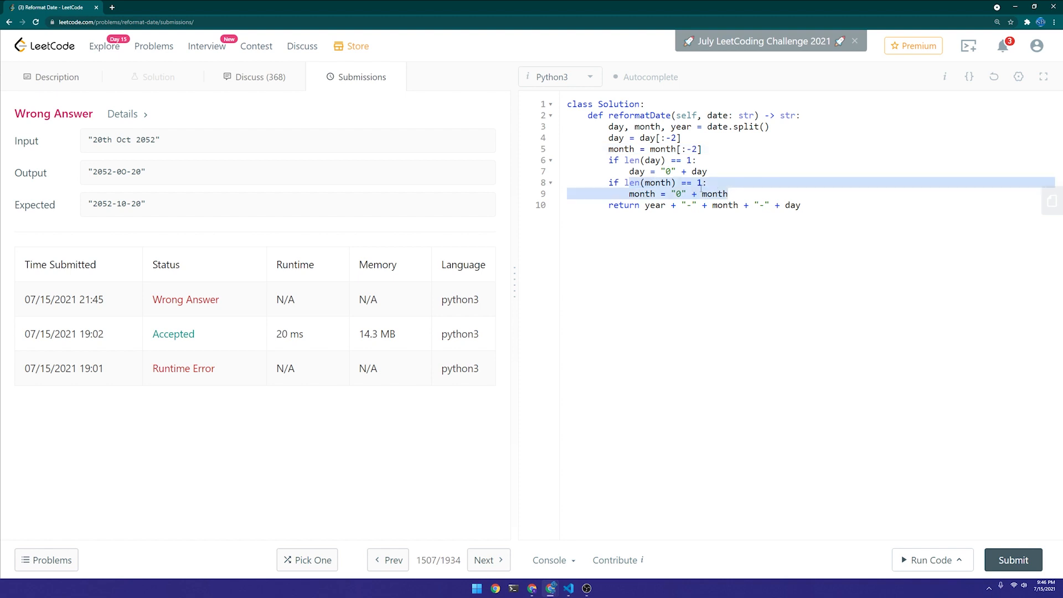
pyautogui.click(711, 183)
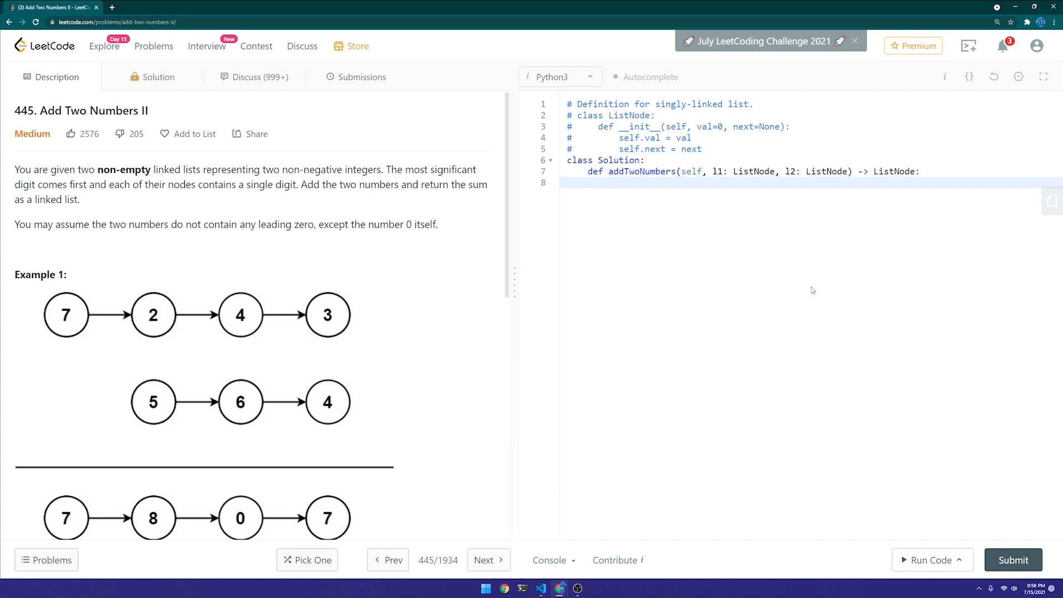
pyautogui.moveTo(95, 190)
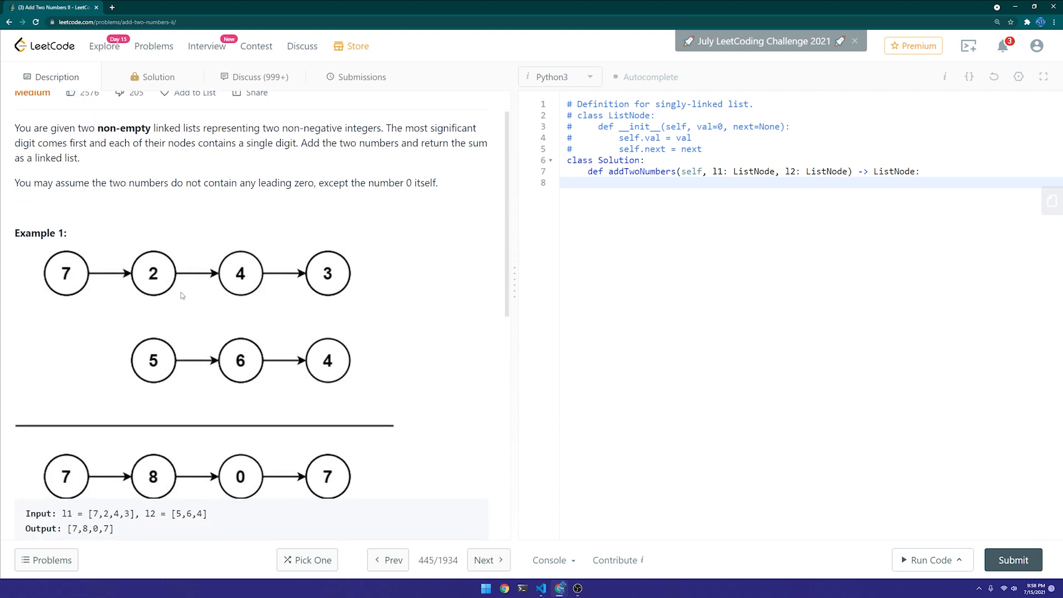
pyautogui.scroll(-3)
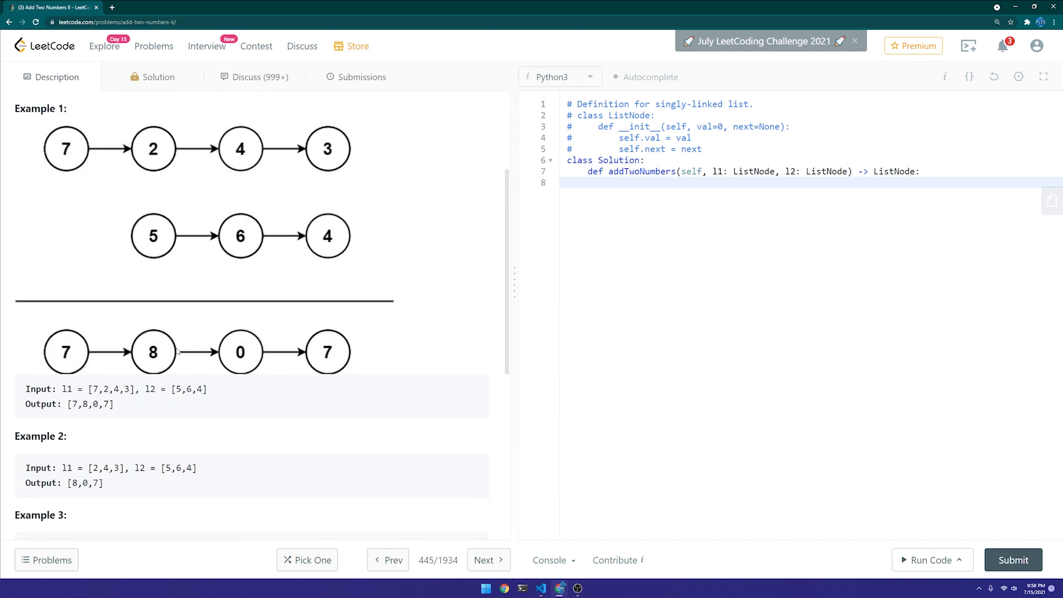
pyautogui.scroll(-3)
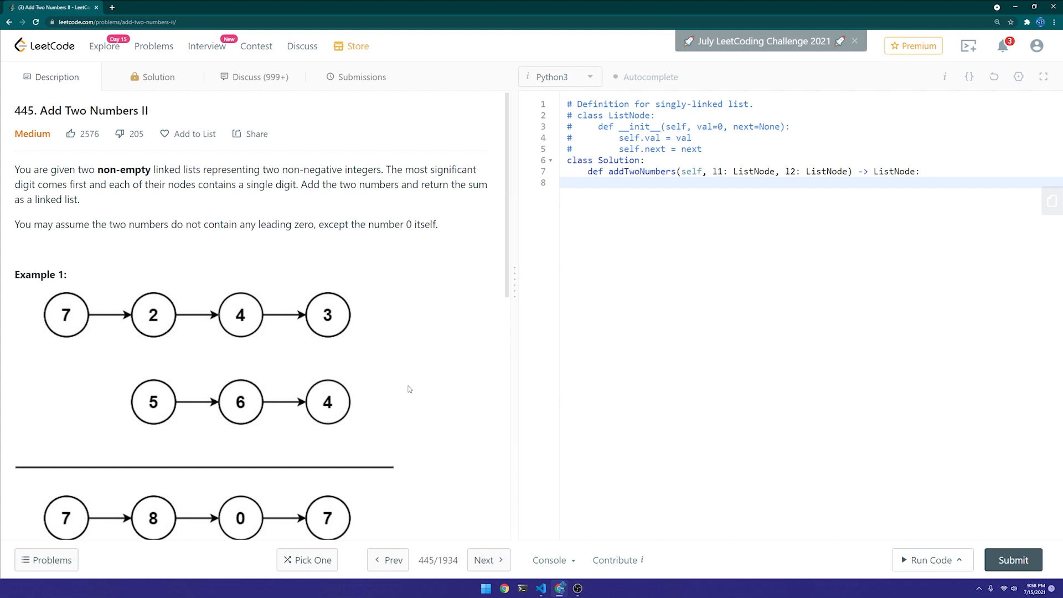
pyautogui.scroll(-3)
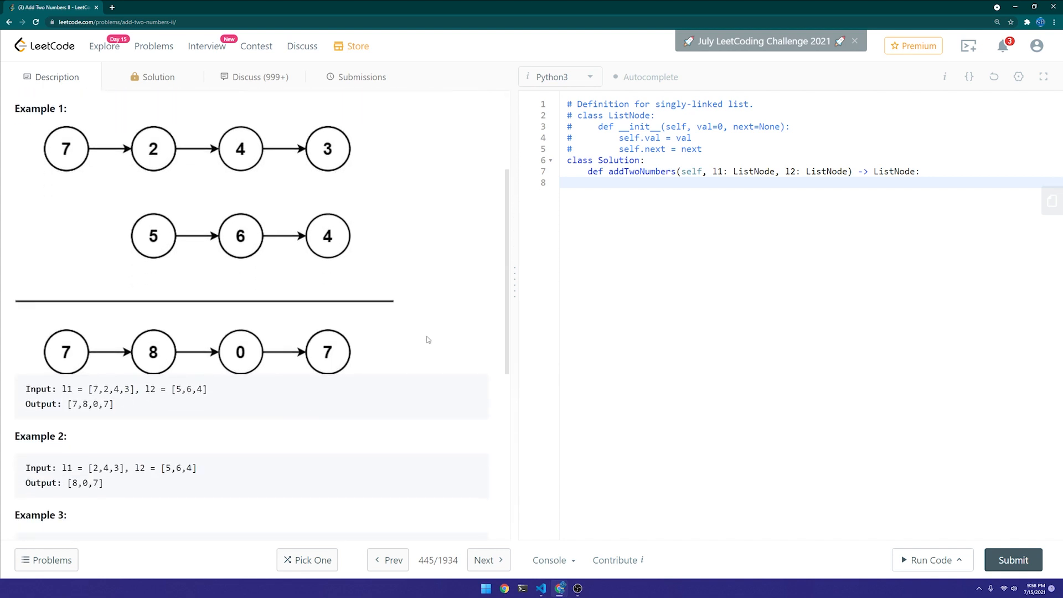
pyautogui.scroll(-3)
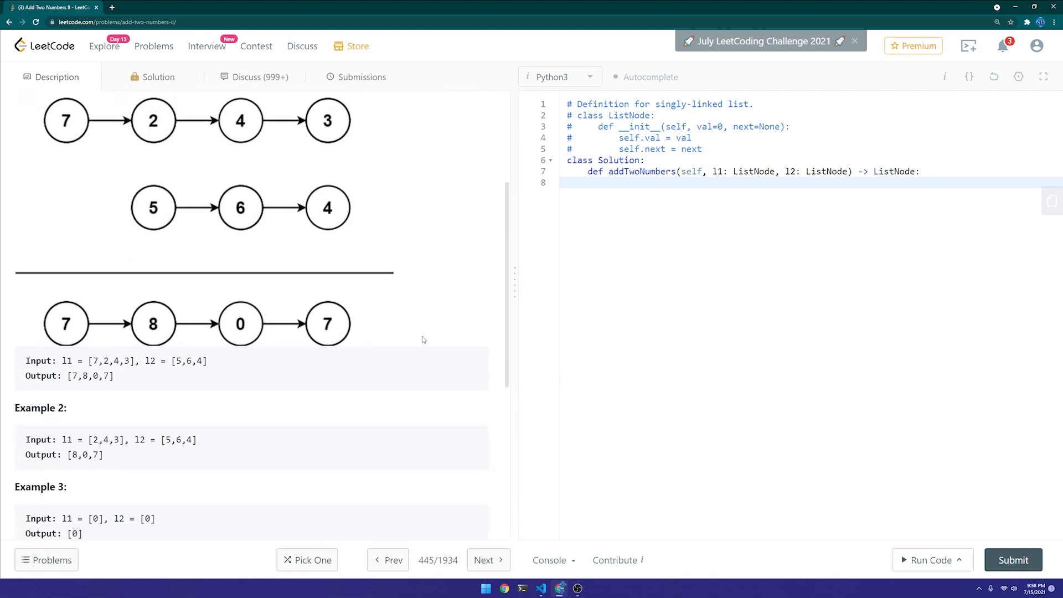
pyautogui.scroll(3)
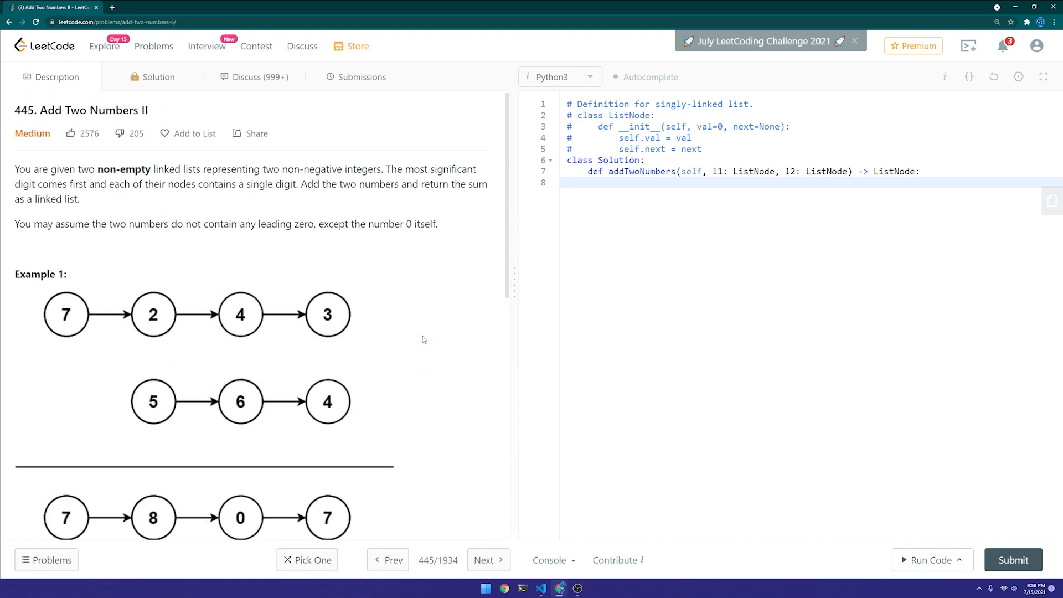
pyautogui.moveTo(447, 329)
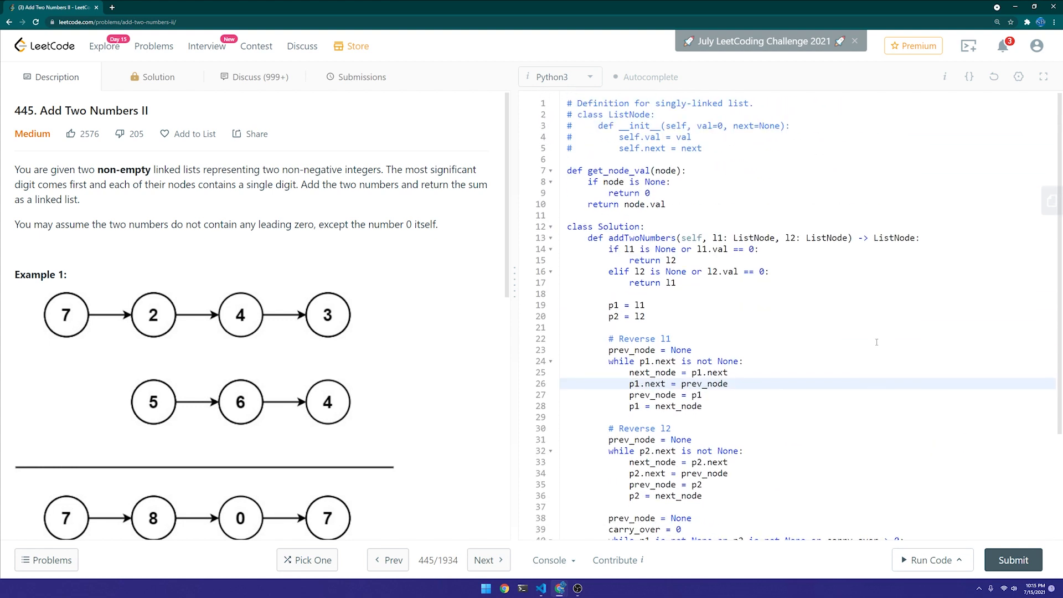
# - Submit the list-reversing, carry-summing Add Two Numbers II solution; it gets Time Limit Exceeded
pyautogui.scroll(-3)
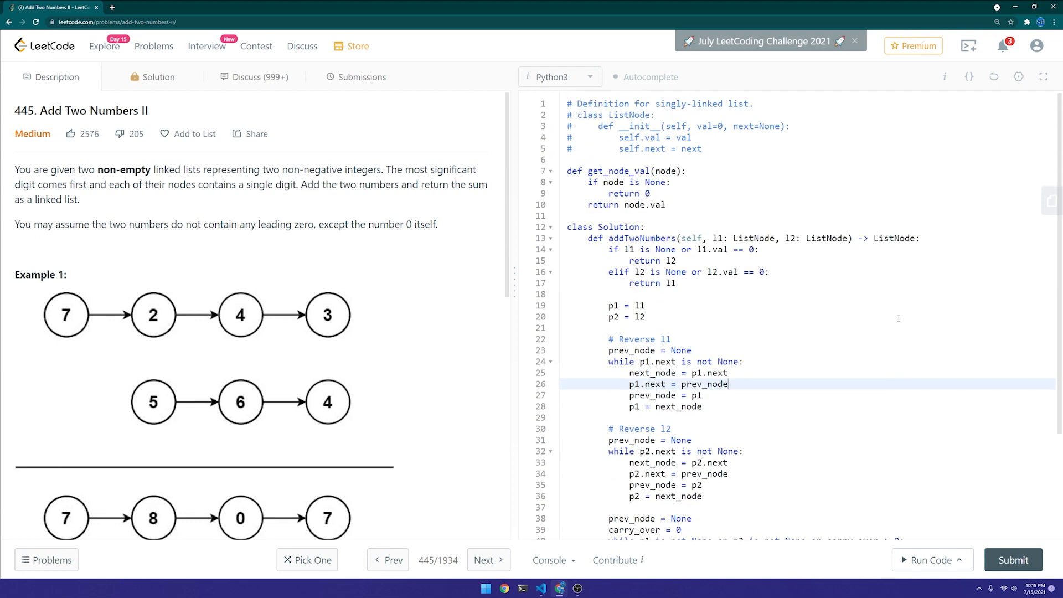
pyautogui.scroll(-3)
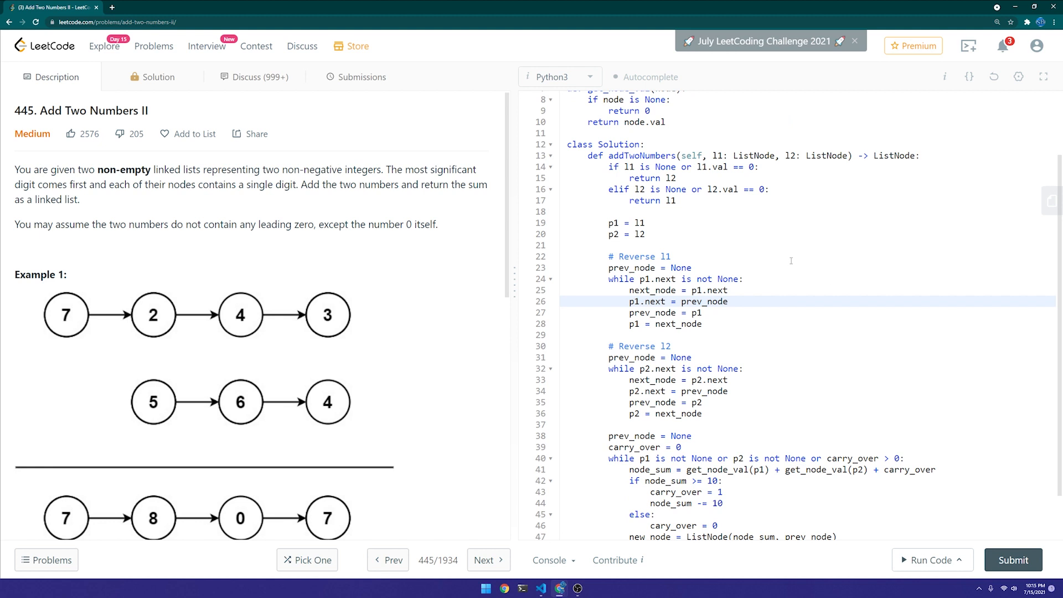
pyautogui.moveTo(584, 187)
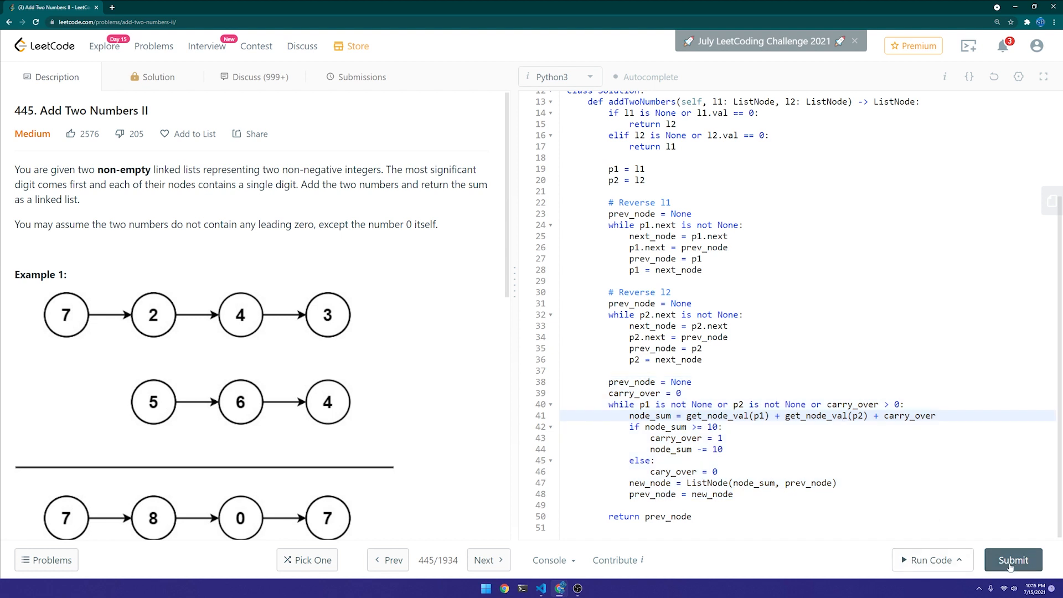
pyautogui.click(1012, 561)
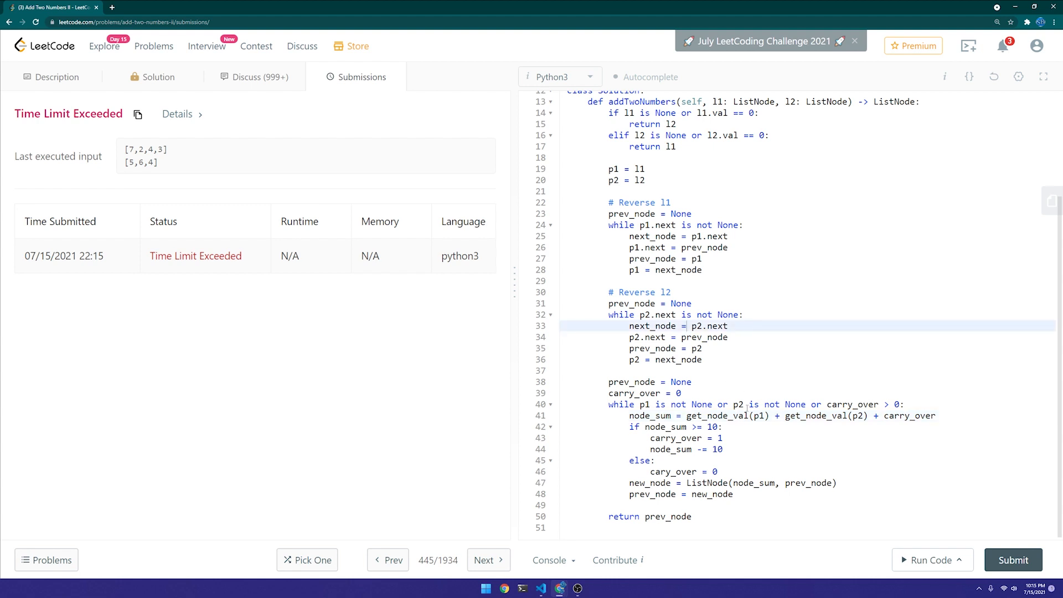
# - Advance p1 and p2 with 'is not None' guards inside the loop and resubmit; Wrong Answer, output [7]
pyautogui.click(750, 404)
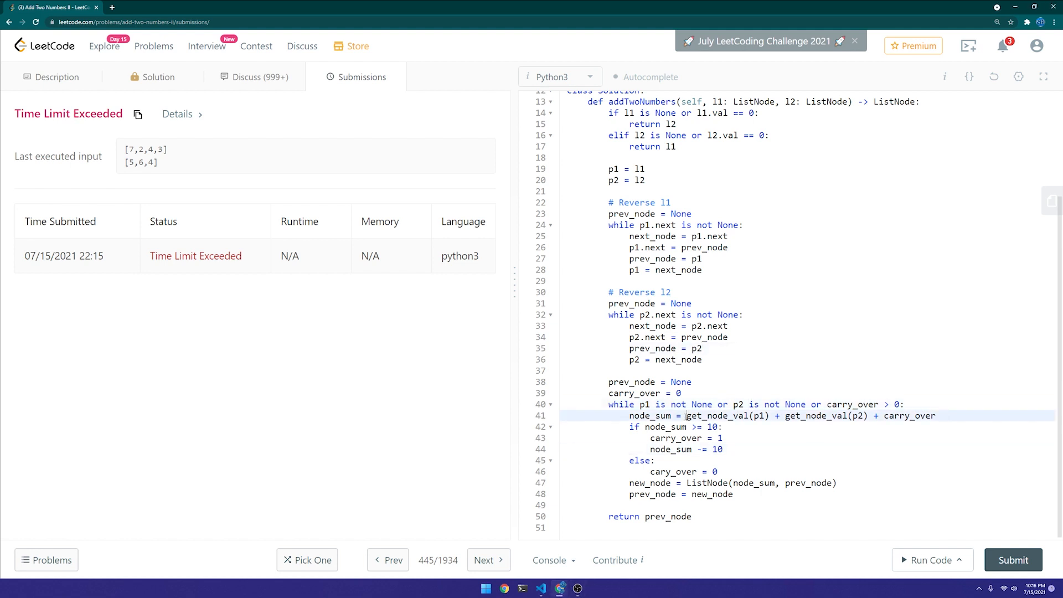
pyautogui.moveTo(685, 416); pyautogui.dragTo(869, 415)
pyautogui.write('if p1')
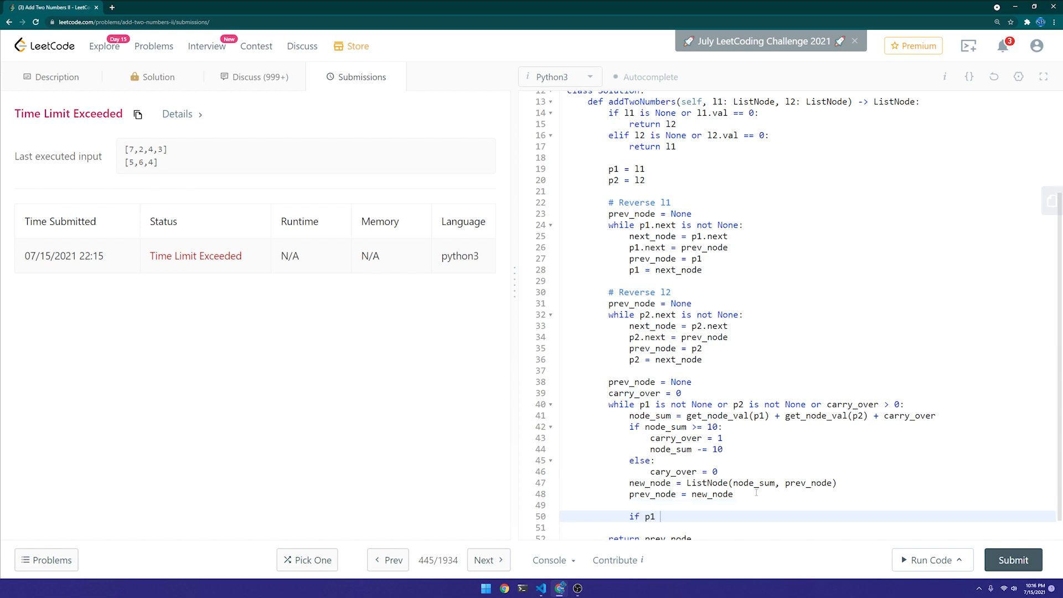
pyautogui.write('is not None:')
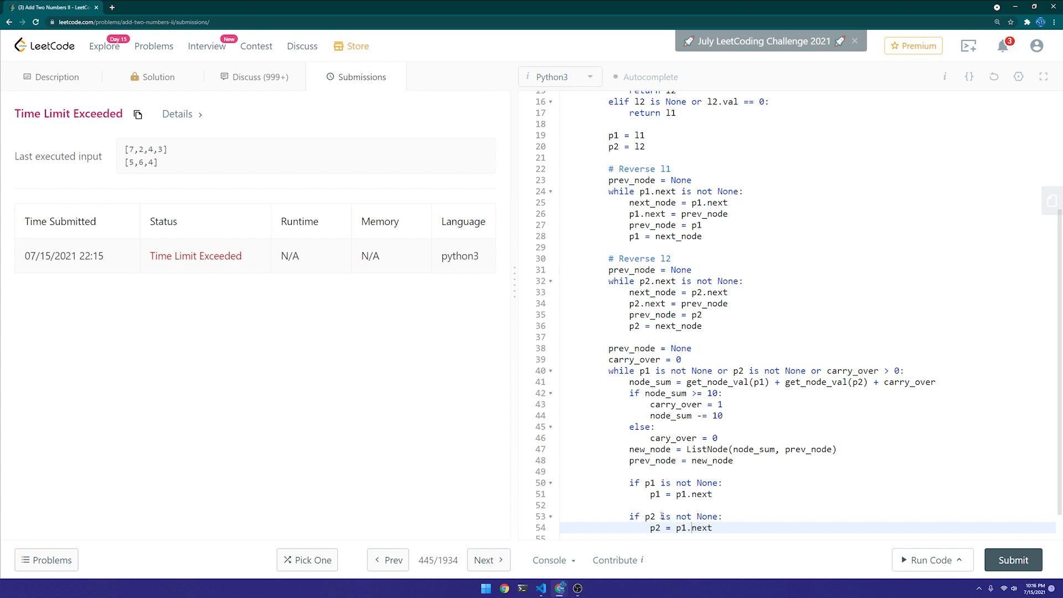
pyautogui.click(1012, 561)
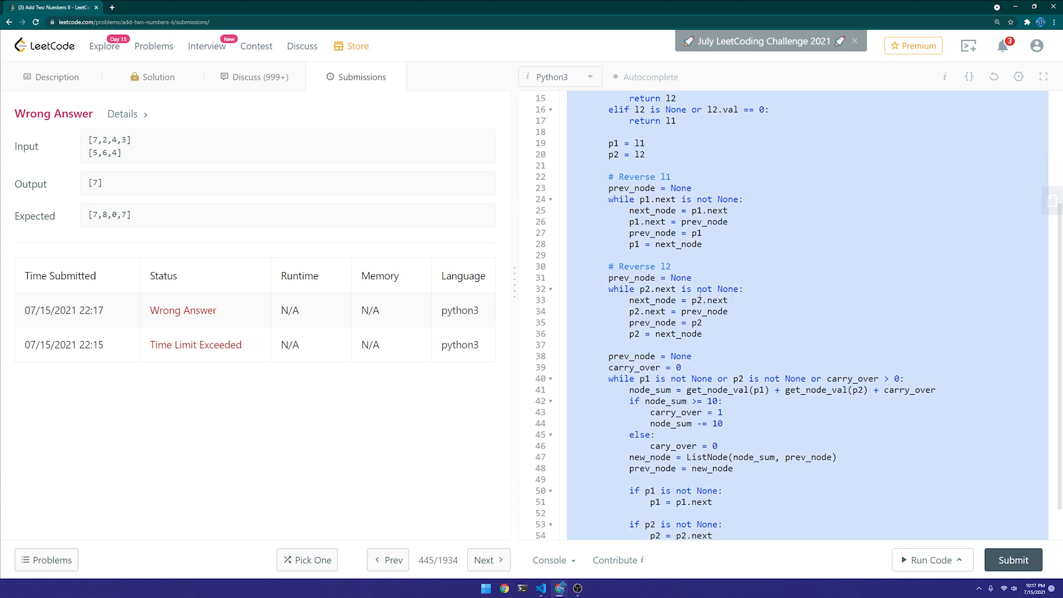
# - Reset the editor to the Add Two Numbers II starter code and return to the Description to copy it
pyautogui.click(485, 588)
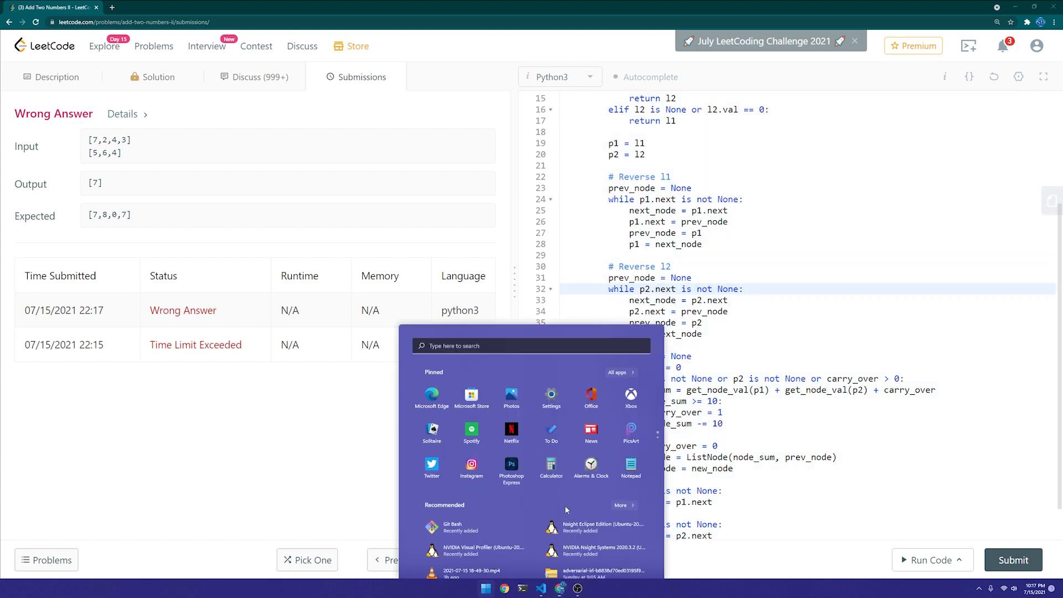
pyautogui.press('Escape')
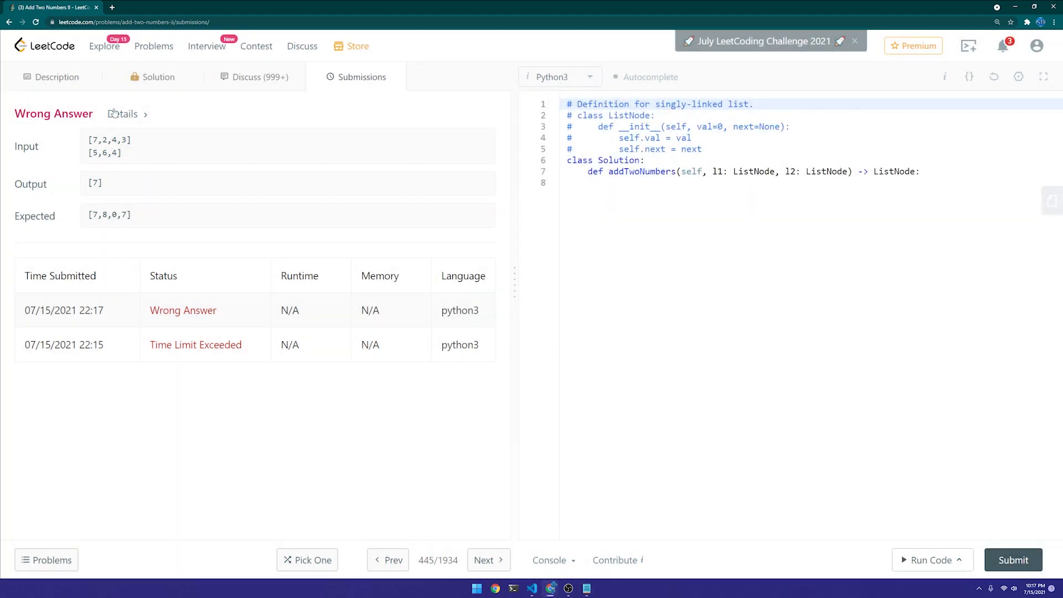
pyautogui.click(56, 77)
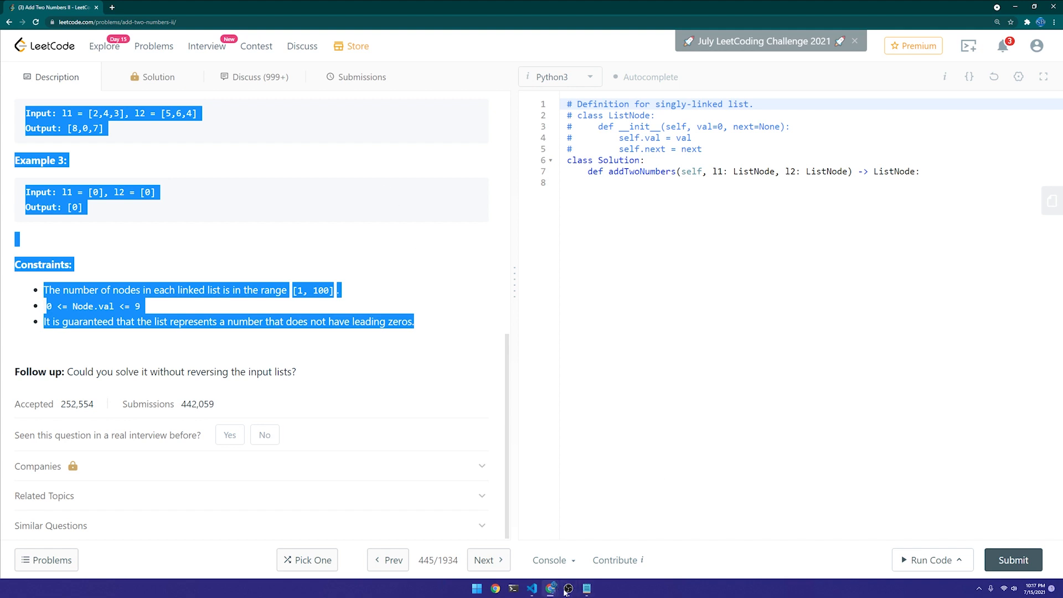
# - Paste the problem as a triple-quoted docstring in copilot_test.py and carry Copilot's addTwoNumbers class back to LeetCode
pyautogui.click(532, 588)
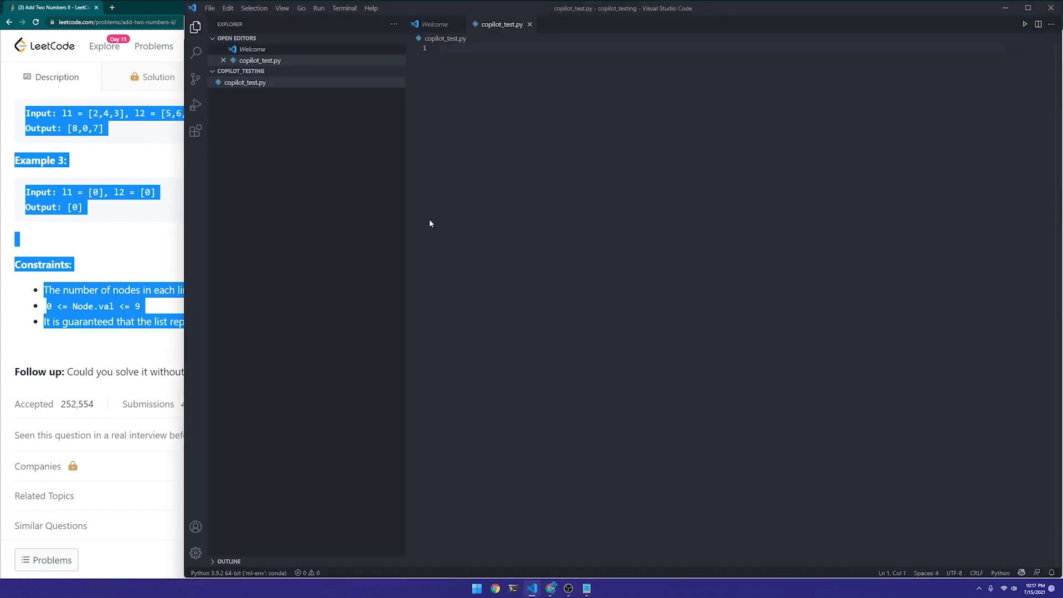
pyautogui.write('"""')
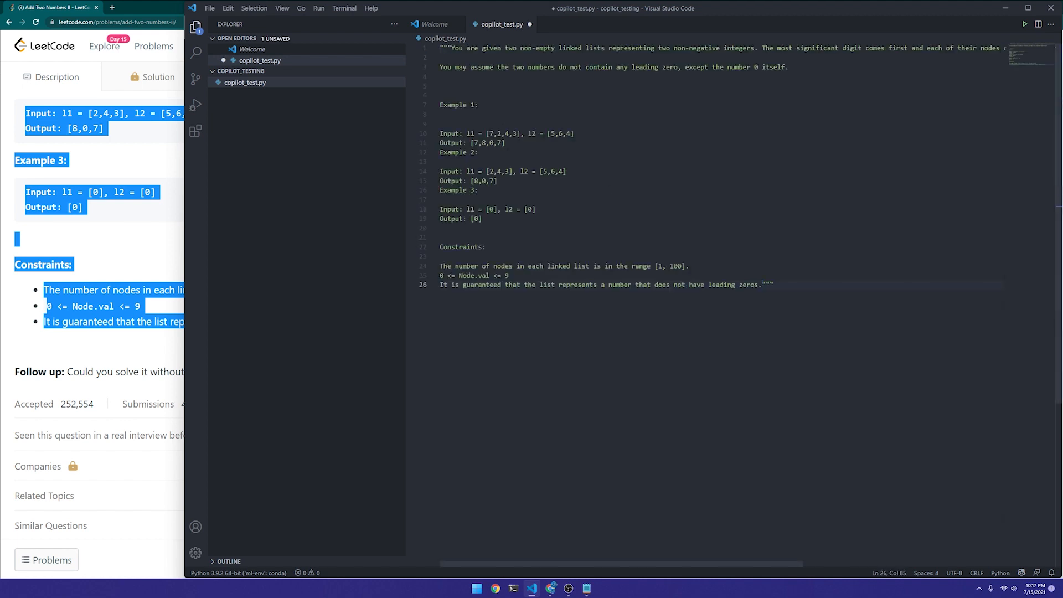
pyautogui.click(762, 285)
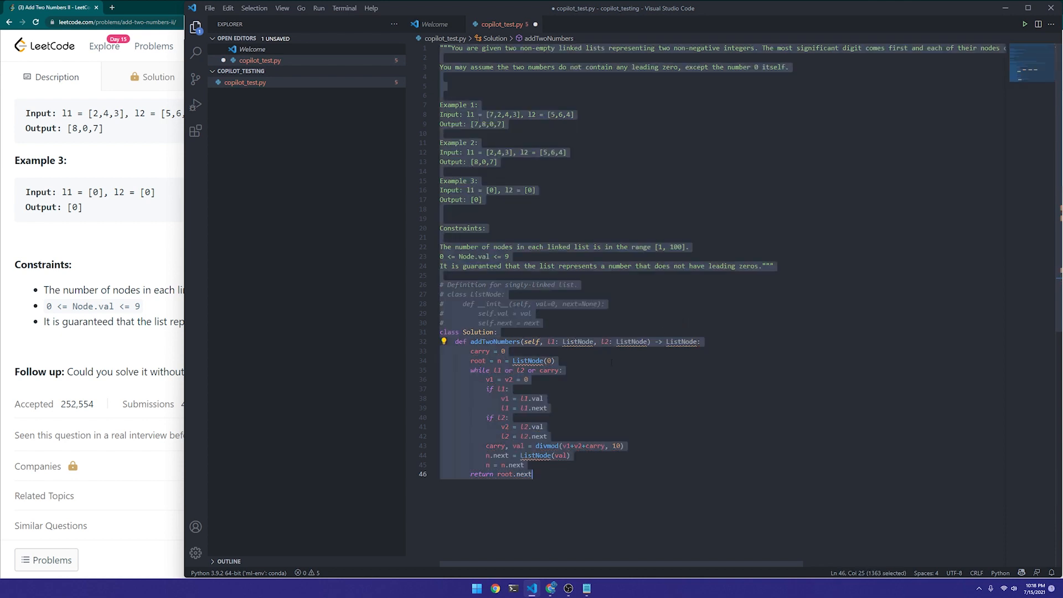
pyautogui.click(442, 285)
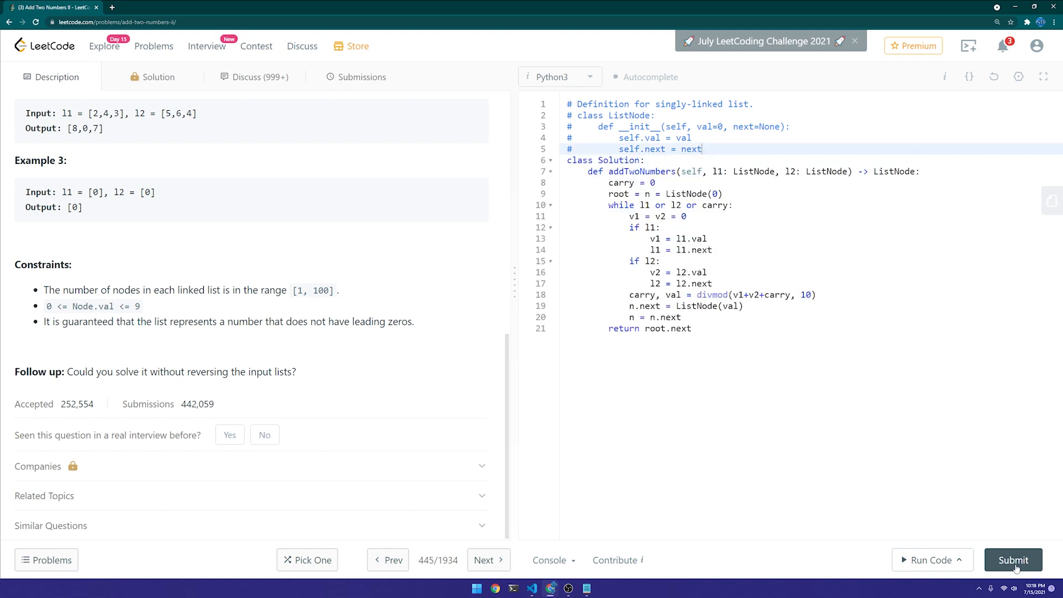
# - Submit Copilot's divmod solution (Wrong Answer, output [2,9,8,3]) and return to VS Code for its second suggestion
pyautogui.click(1014, 560)
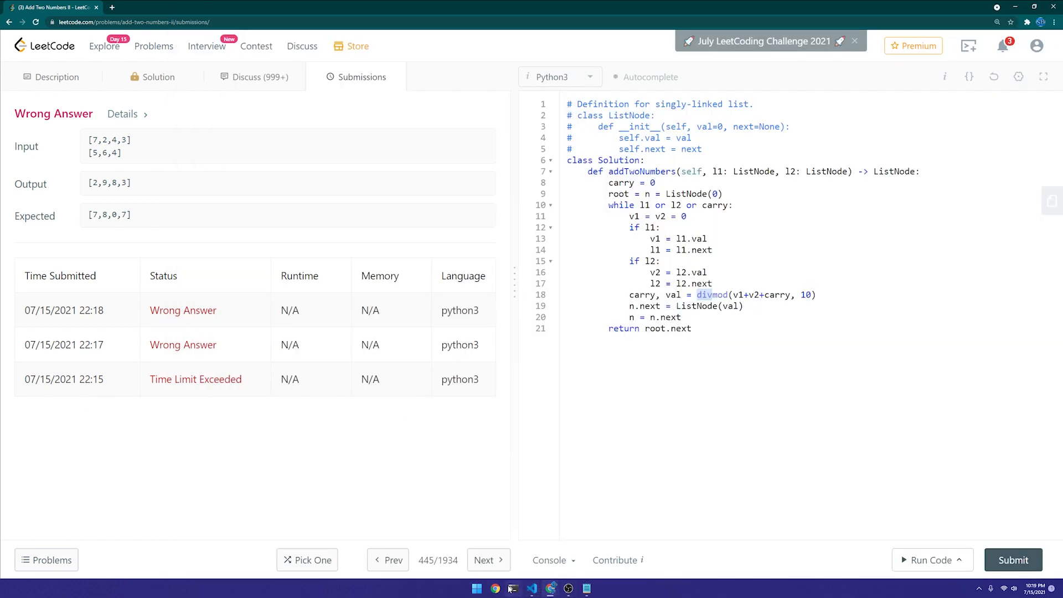
pyautogui.click(532, 589)
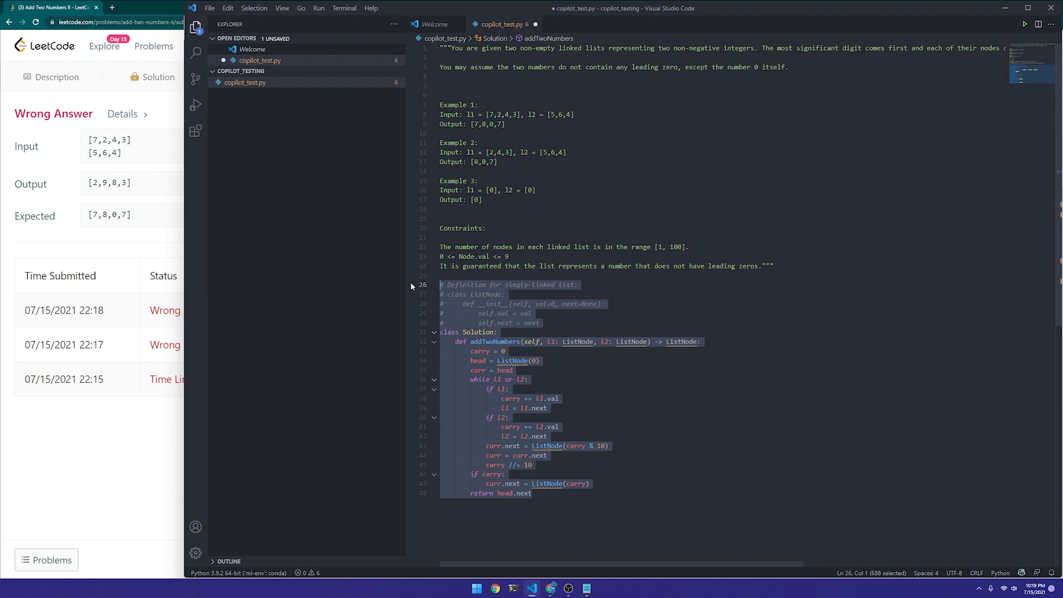
# - Submit Copilot's alternative head-and-curr carry solution for judging
pyautogui.scroll(-3)
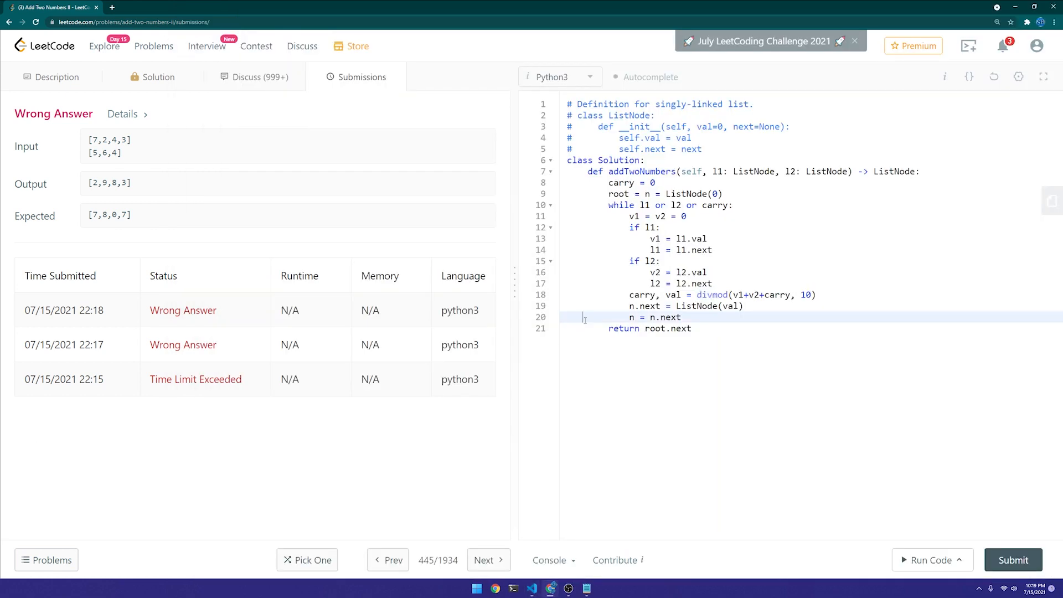
pyautogui.click(1013, 560)
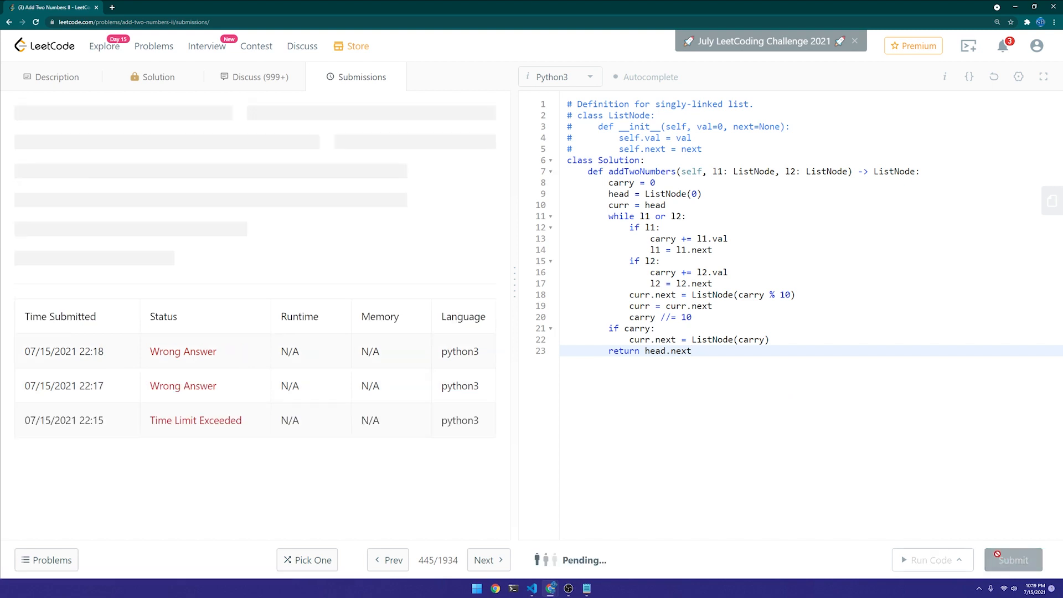
pyautogui.click(1013, 559)
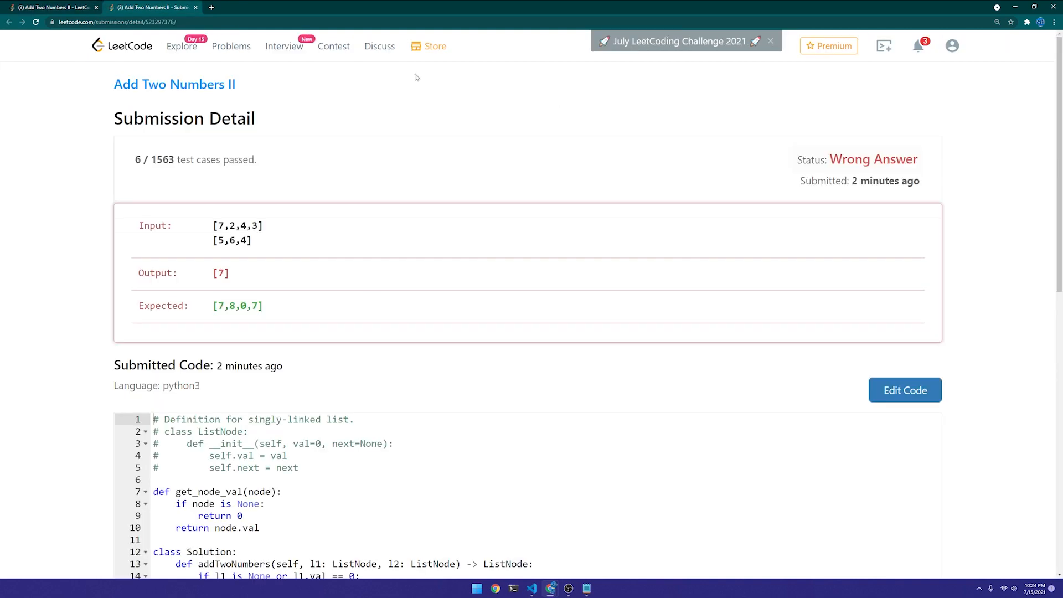
pyautogui.moveTo(216, 277)
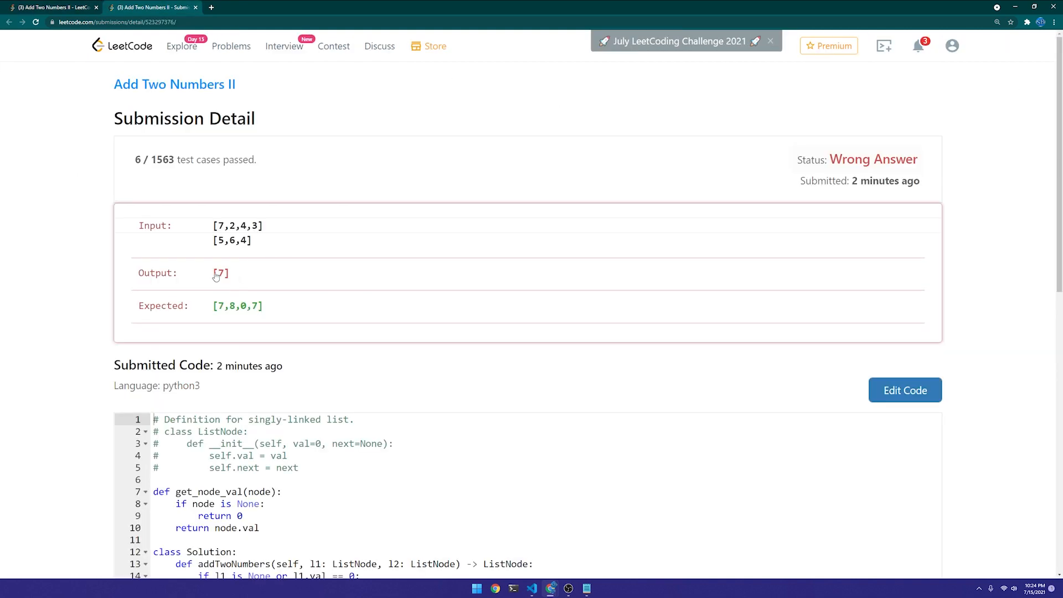
pyautogui.moveTo(221, 277)
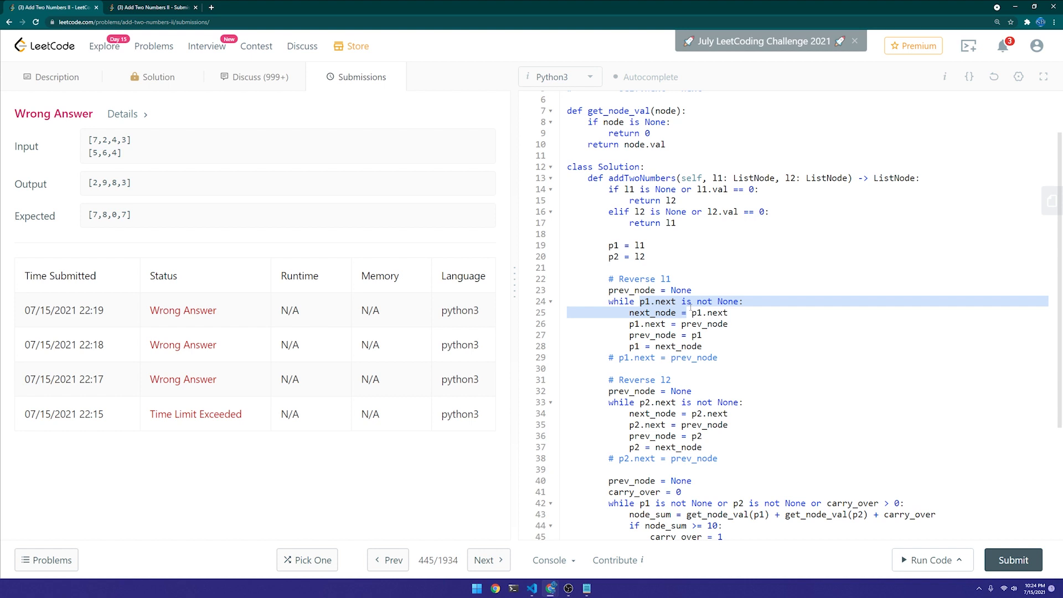
pyautogui.moveTo(346, 32)
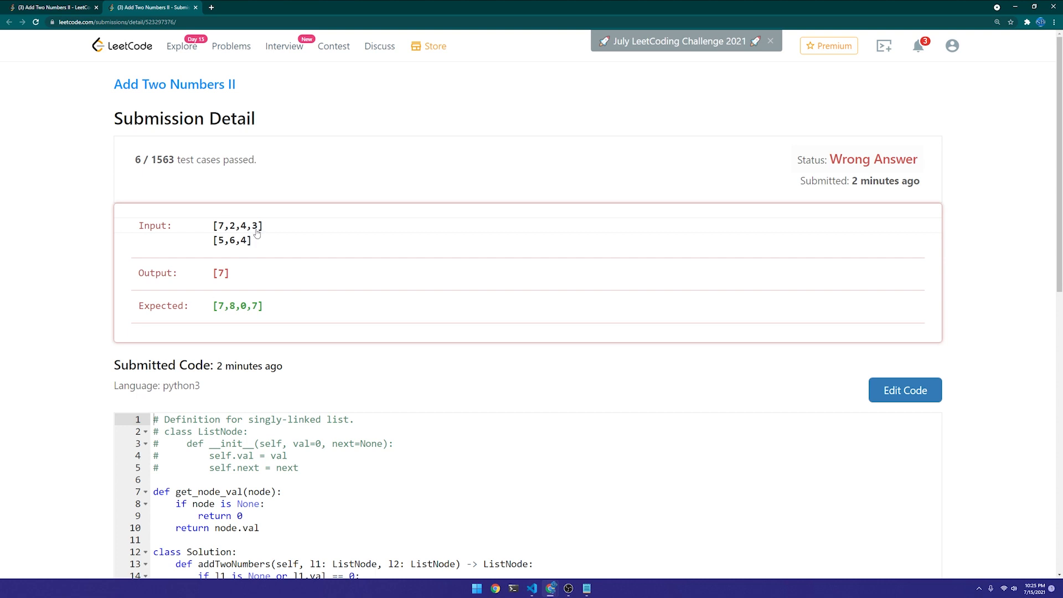
pyautogui.moveTo(214, 274)
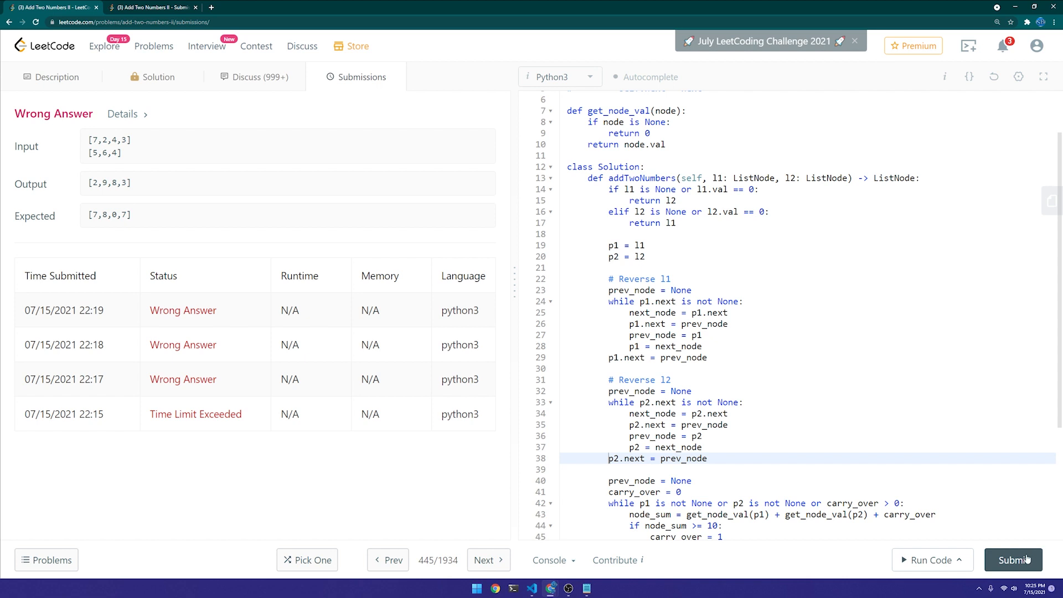
# - Uncomment the 'p1.next = prev_node' and 'p2.next = prev_node' lines below the reversal loops
pyautogui.scroll(-3)
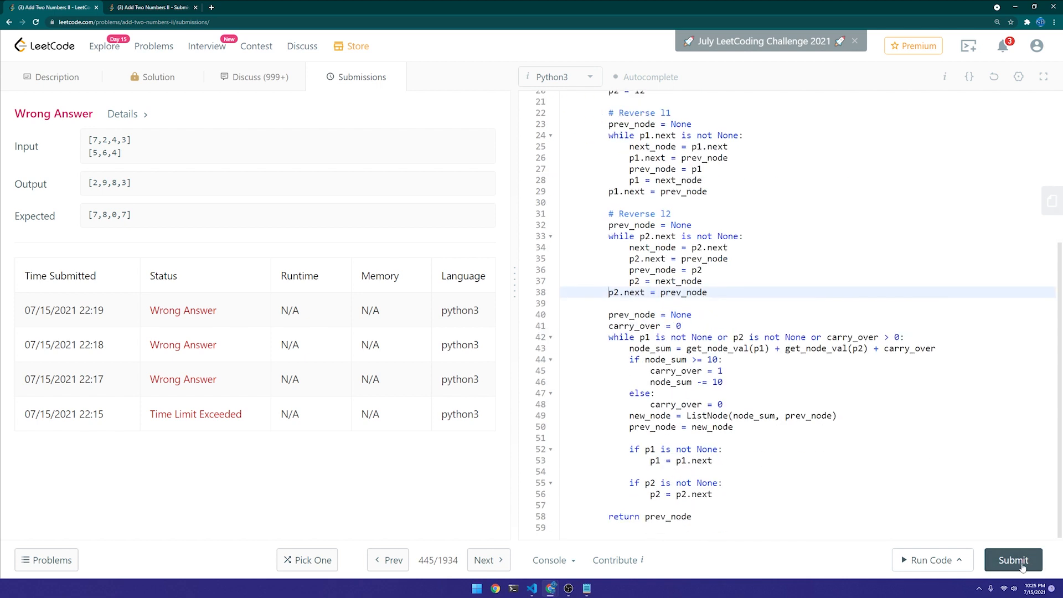
# - Submit the carry-based Add Two Numbers II solution and see it Accepted at 80 ms
pyautogui.click(1012, 560)
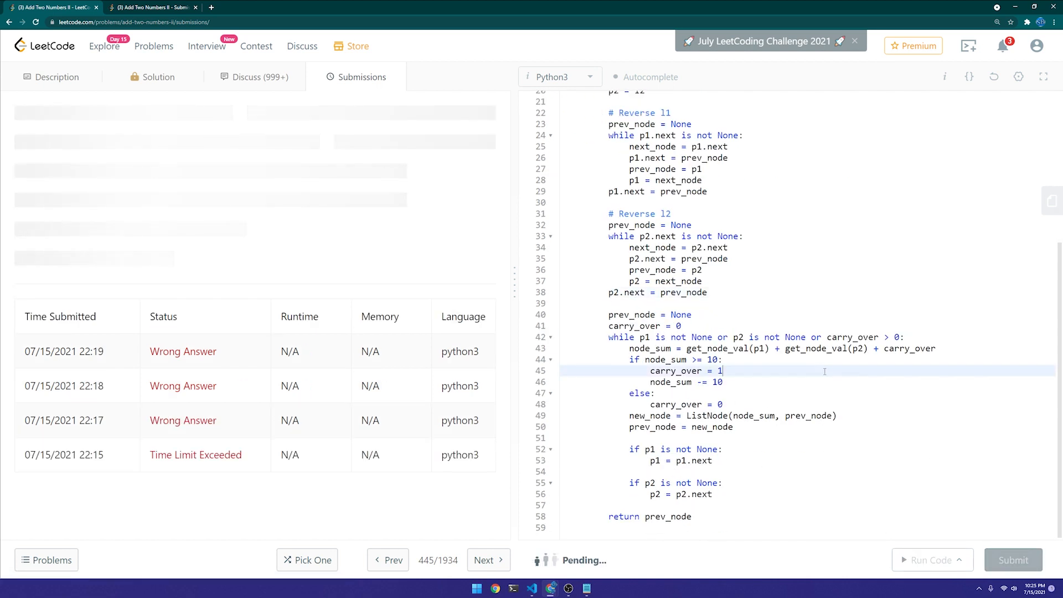
pyautogui.click(1012, 560)
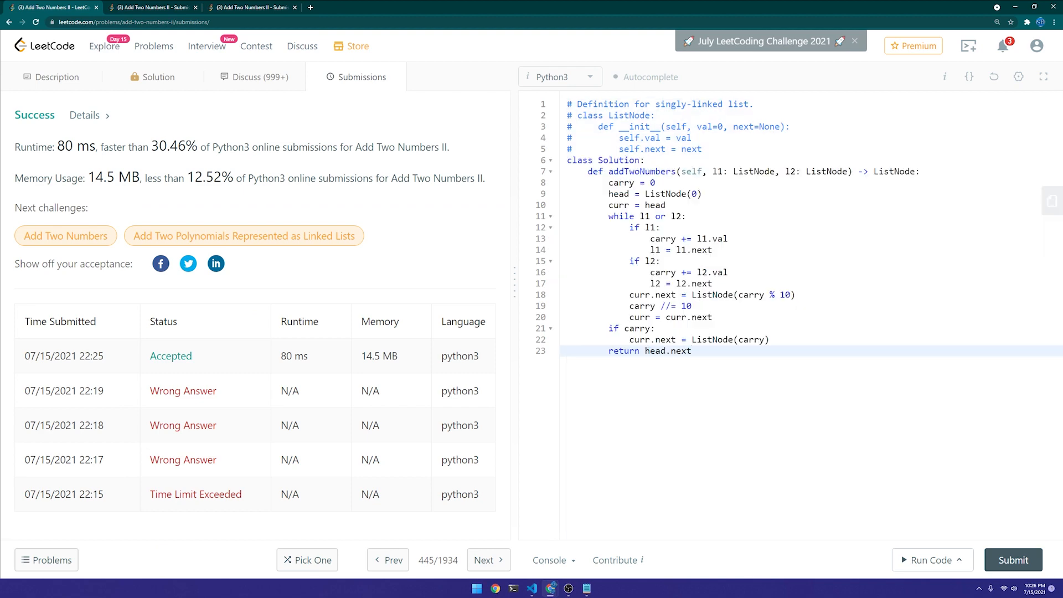
# - Resubmit the head-and-curr code, then navigate to problem 575 Distribute Candies
pyautogui.click(1014, 560)
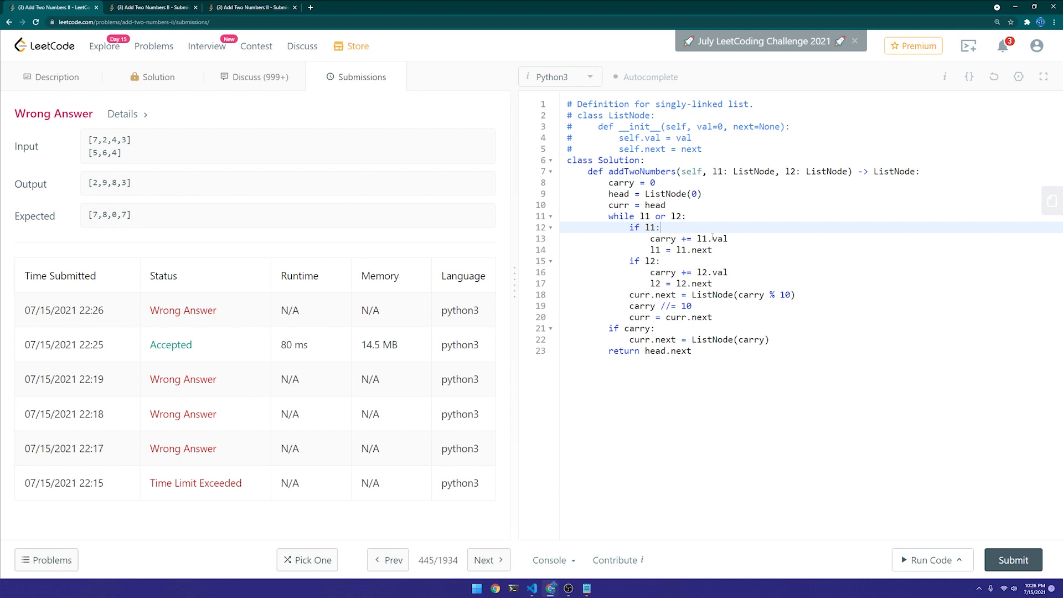
pyautogui.moveTo(421, 107)
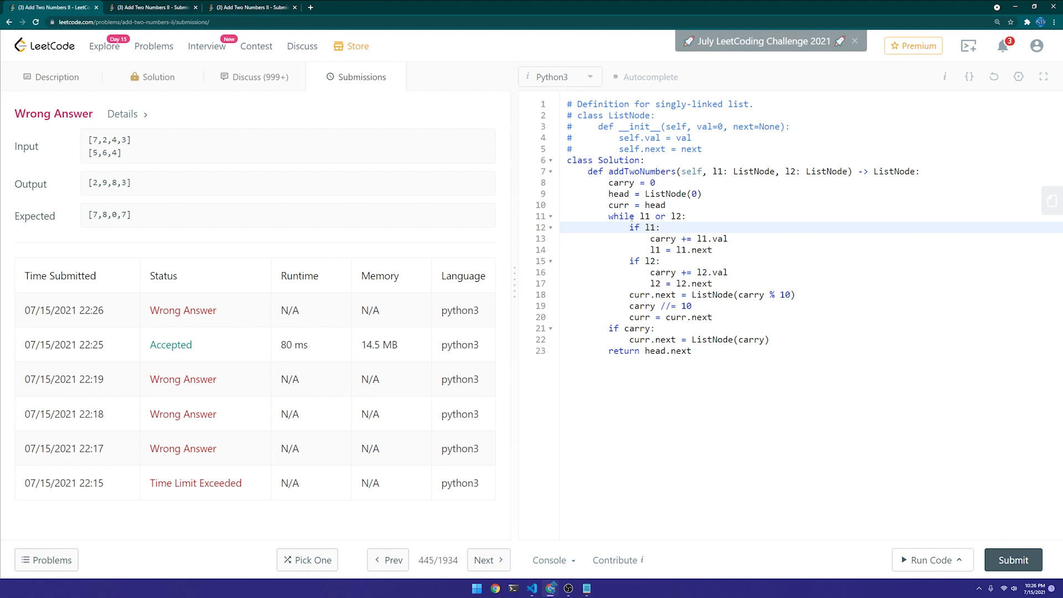
pyautogui.click(661, 227)
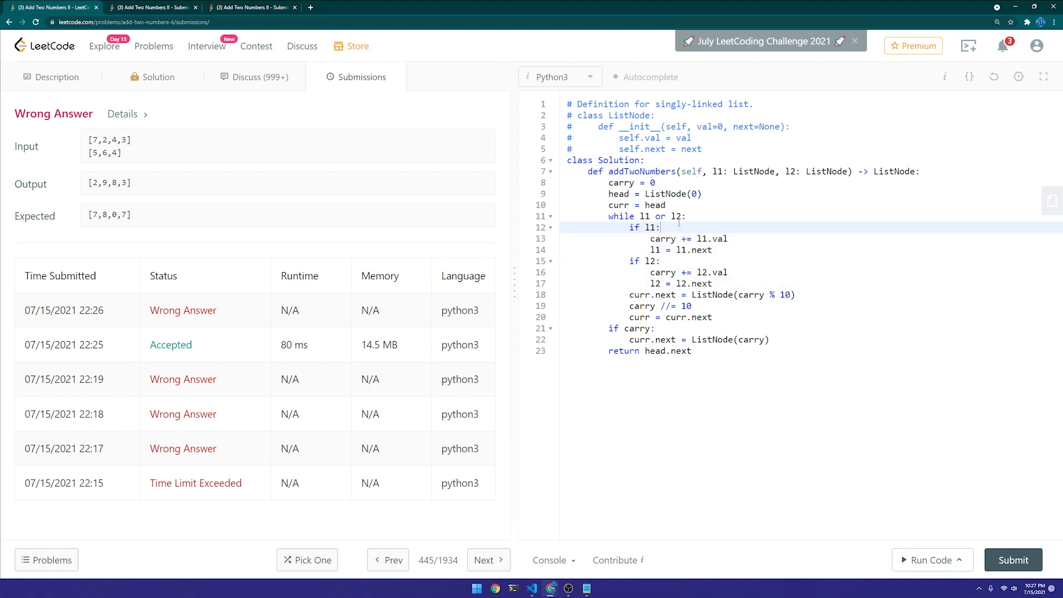
pyautogui.click(154, 47)
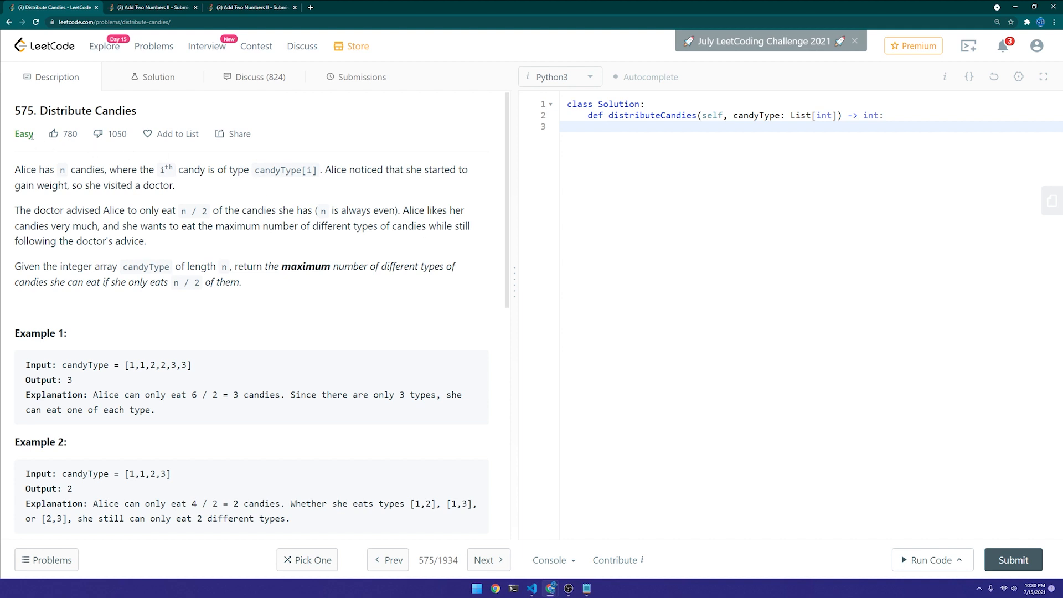
# - Read through the Distribute Candies description and its examples
pyautogui.click(609, 126)
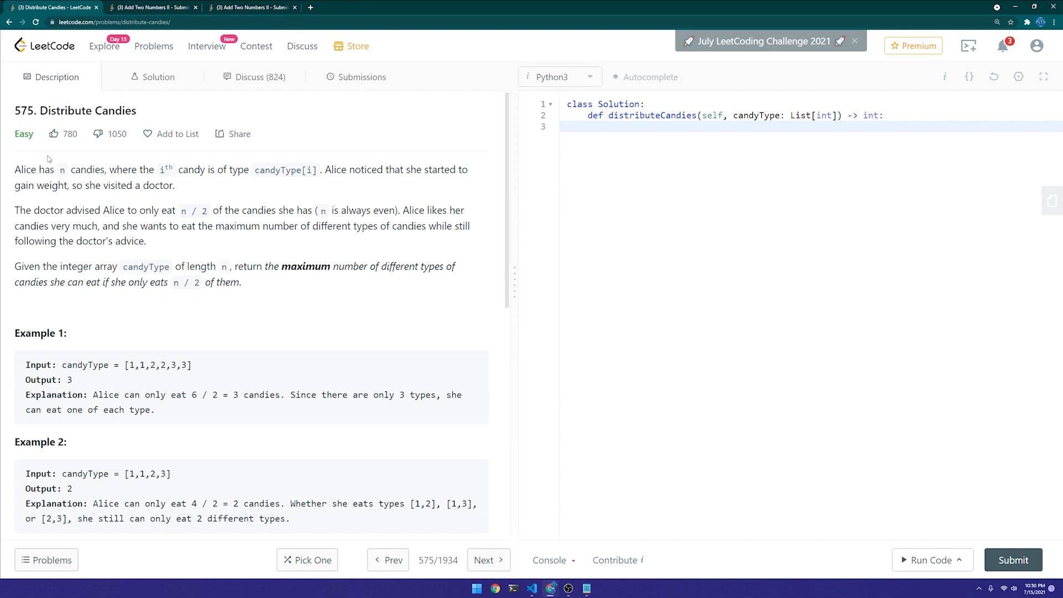
pyautogui.moveTo(14, 170); pyautogui.dragTo(137, 211)
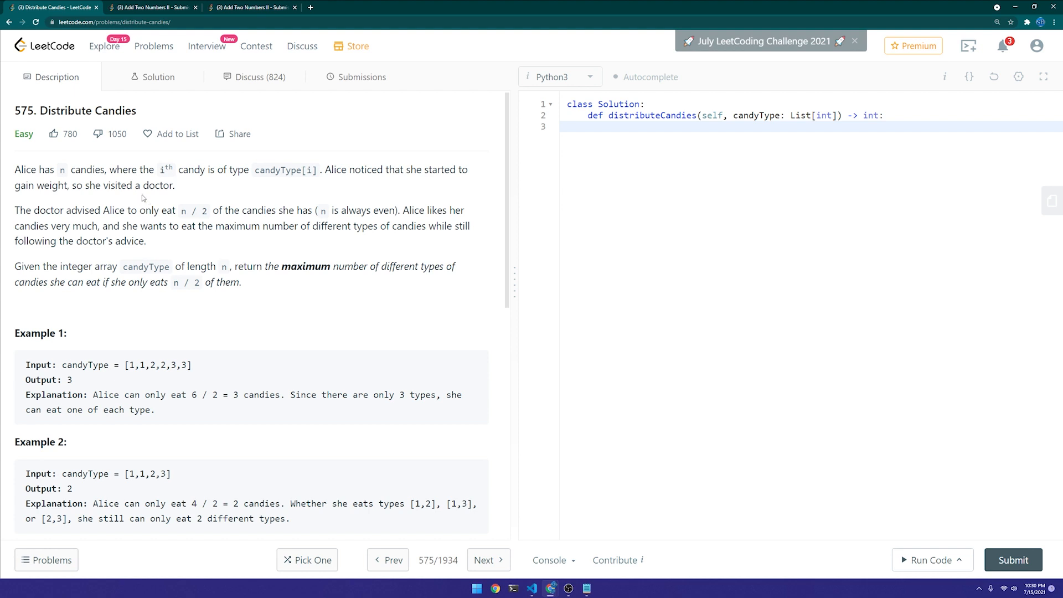
pyautogui.doubleClick(284, 169)
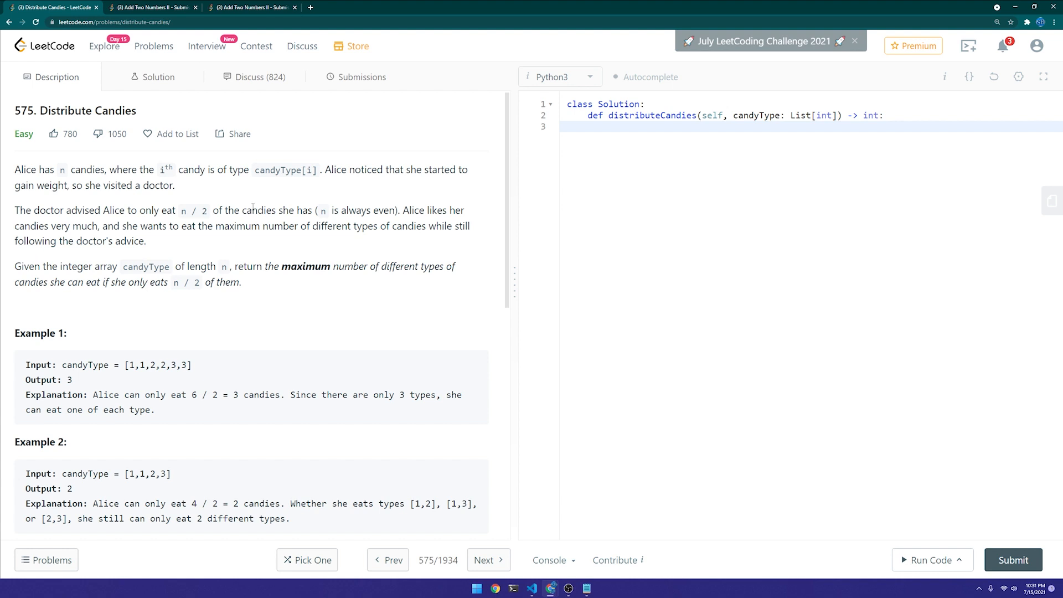
pyautogui.scroll(-3)
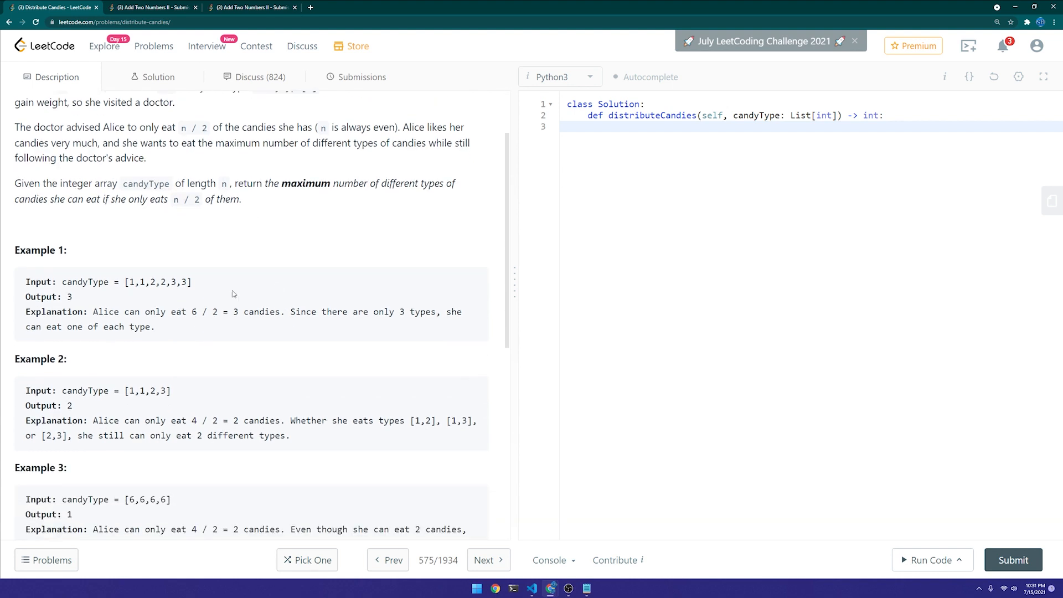
pyautogui.scroll(-3)
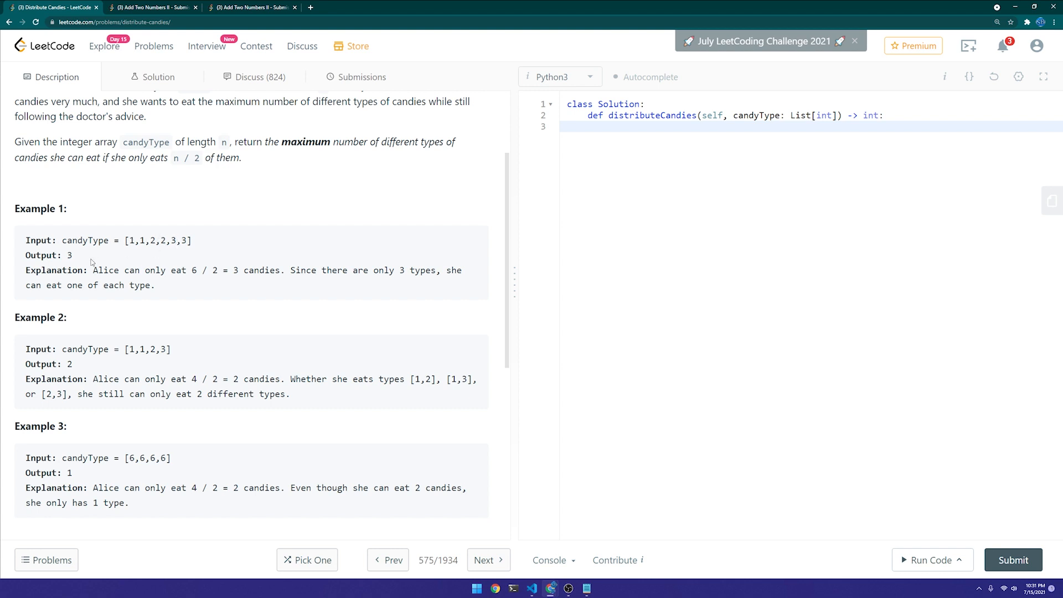
# - Write a solution collecting candy types in a set and returning min of the two lengths
pyautogui.doubleClick(68, 255)
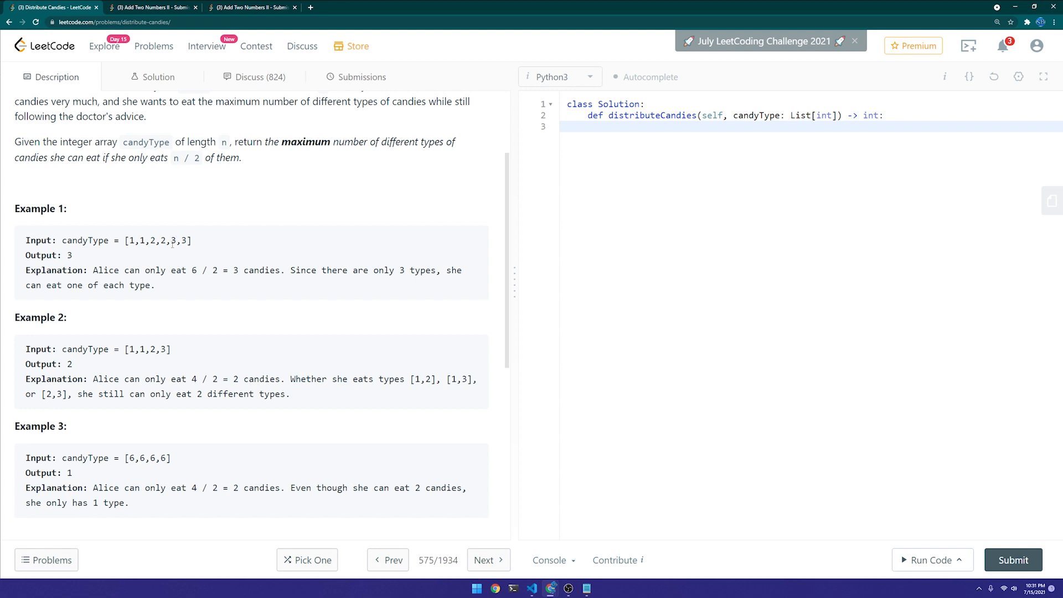
pyautogui.scroll(-3)
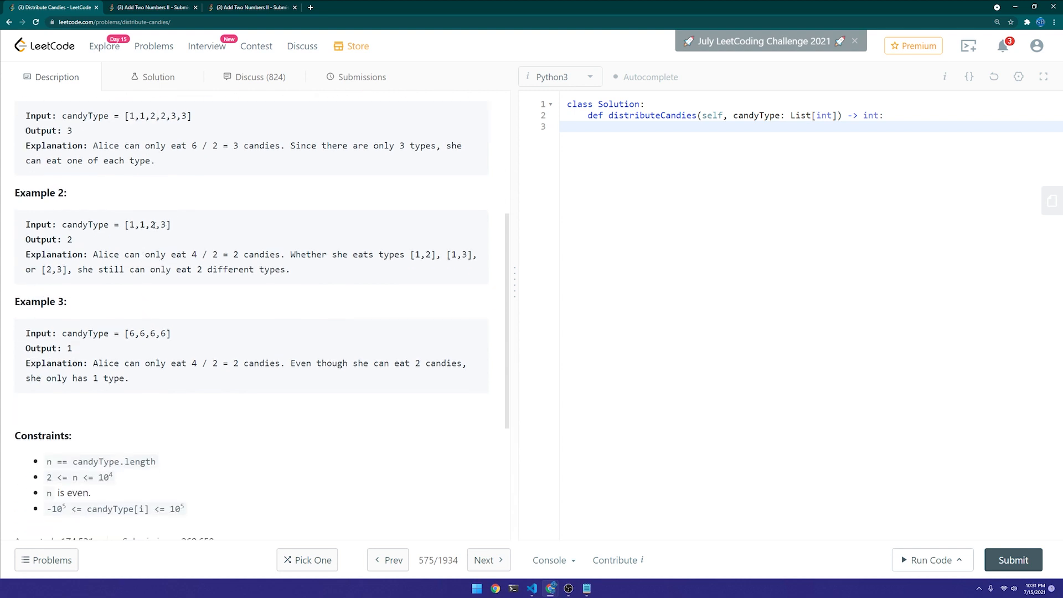
pyautogui.moveTo(137, 225); pyautogui.dragTo(155, 225)
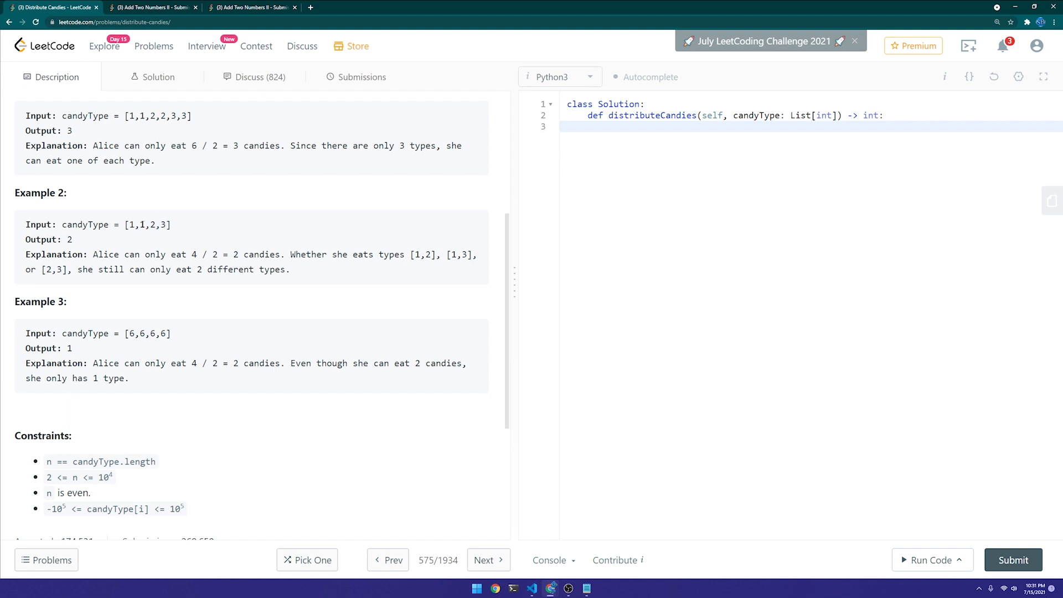
pyautogui.doubleClick(141, 224)
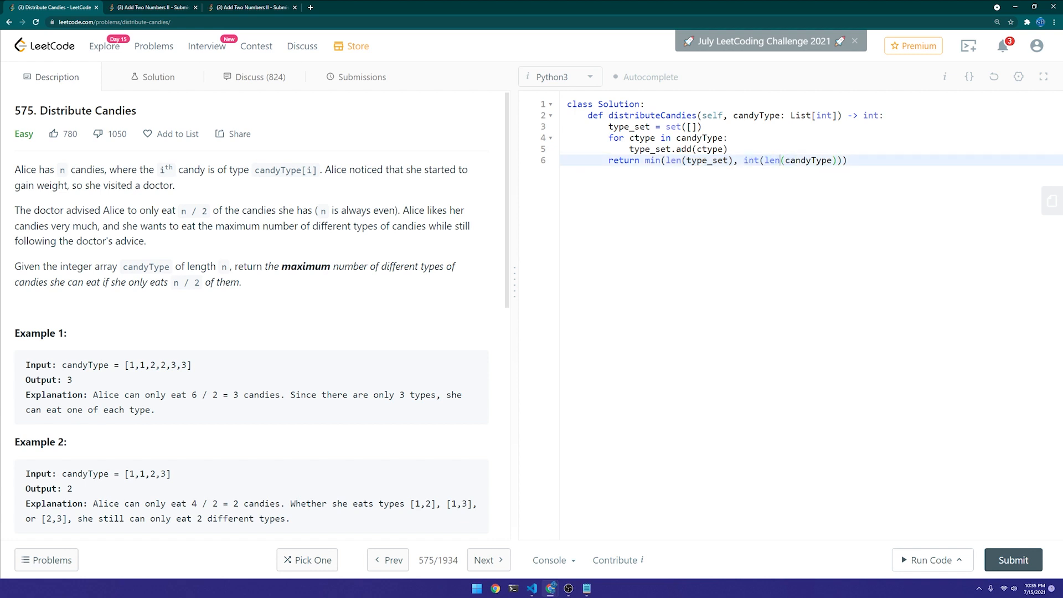
# - Submit, fix the Wrong Answer by adding '/ 2' inside int(len(candyType)), get Accepted at 804 ms, then start a code reset
pyautogui.click(1014, 559)
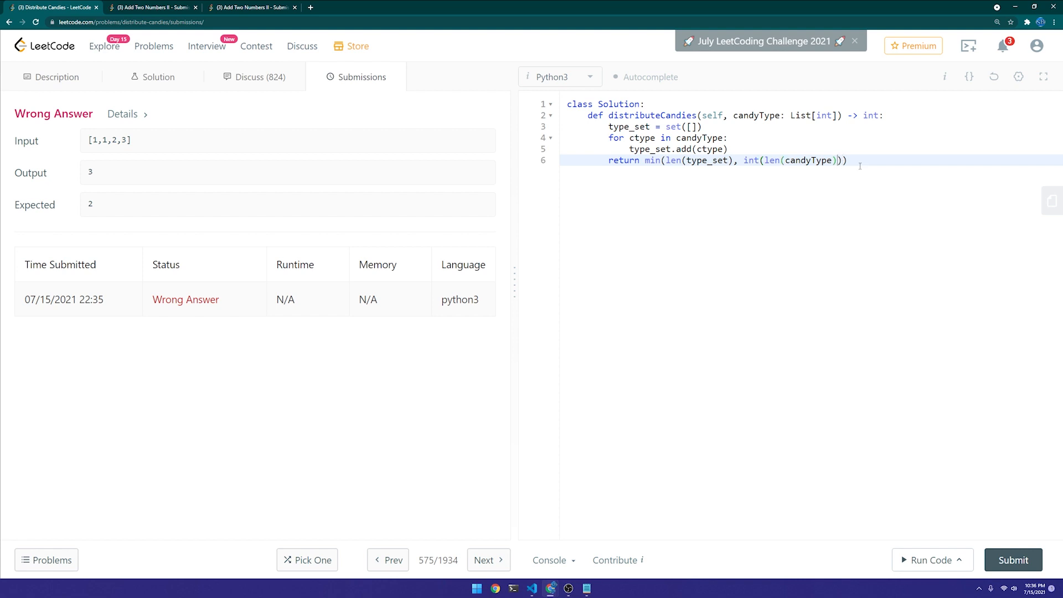
pyautogui.write('/ 2')
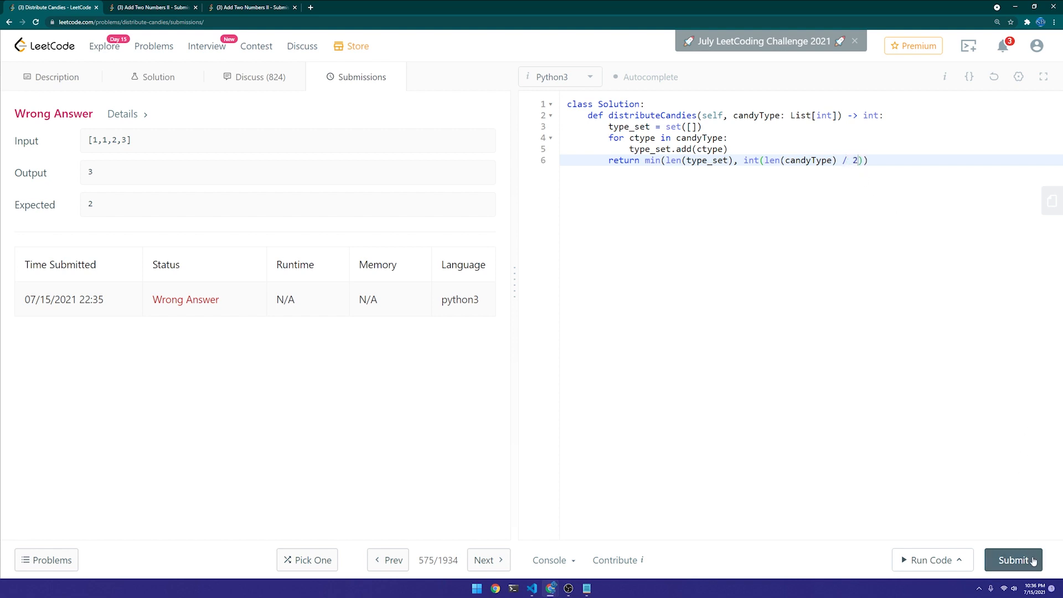
pyautogui.click(1014, 561)
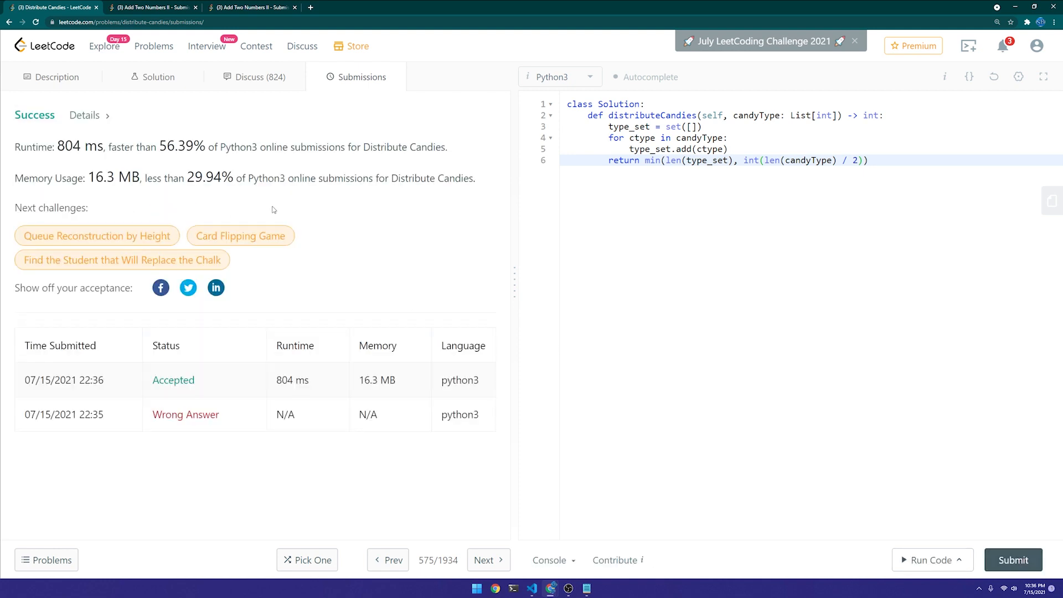
pyautogui.moveTo(602, 380)
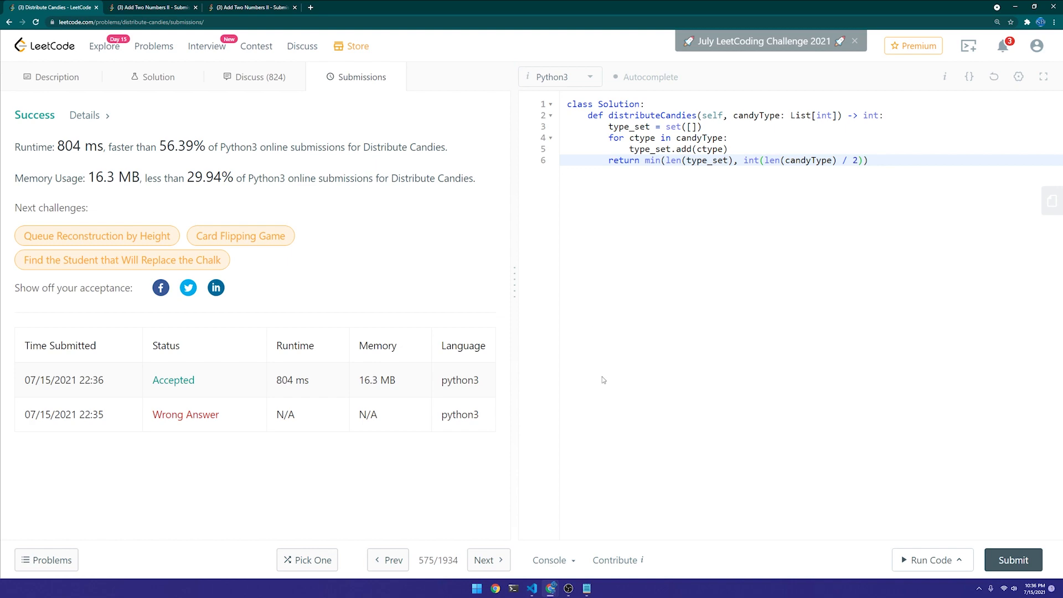
pyautogui.moveTo(410, 197)
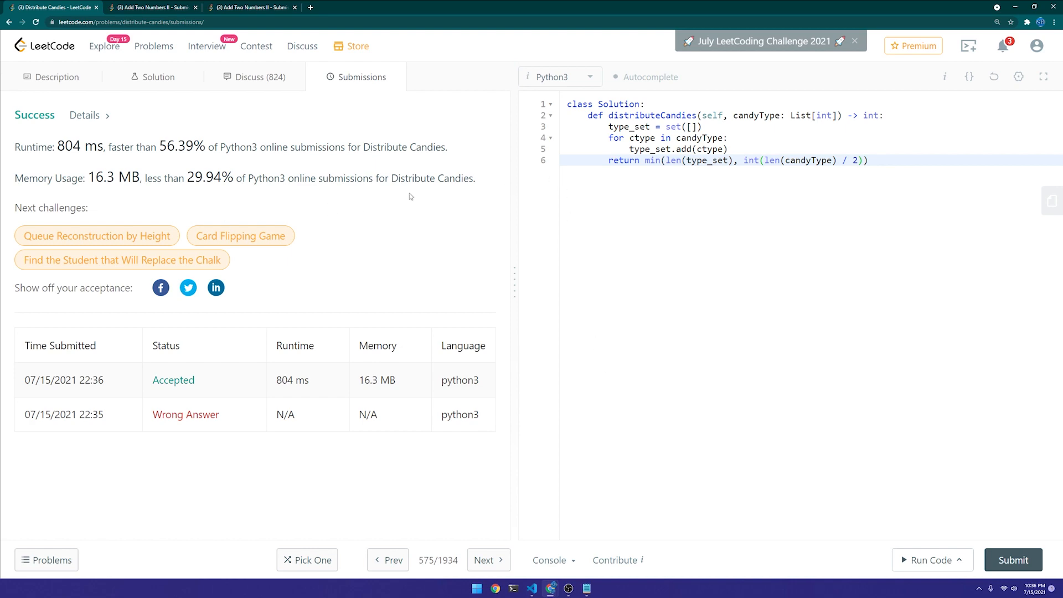
pyautogui.click(993, 76)
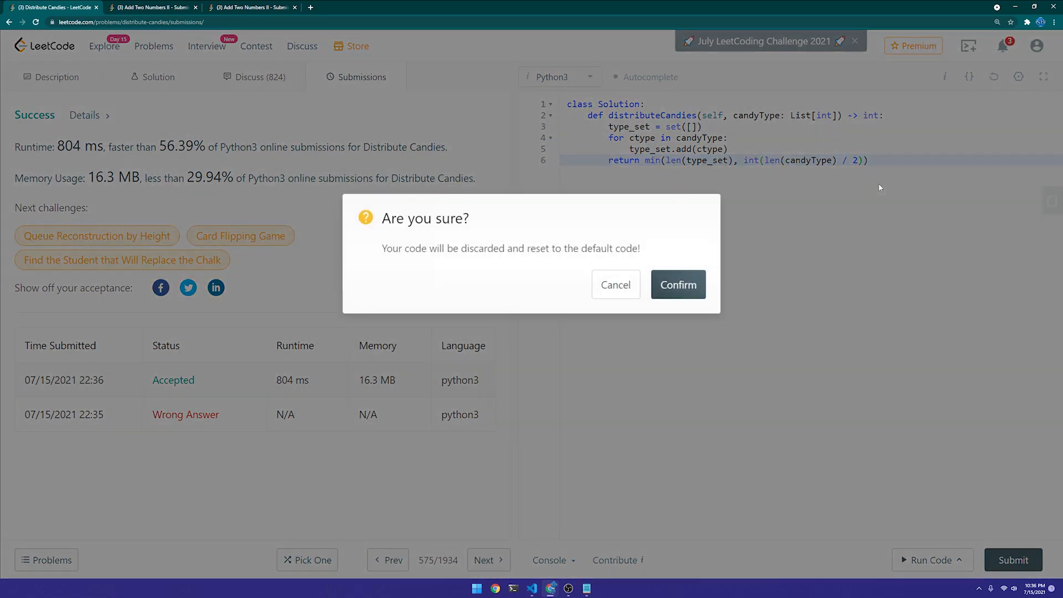
# - Restore the starter code, submit a one-line set-and-halving solution (Accepted, 784 ms), and return to the description
pyautogui.click(678, 285)
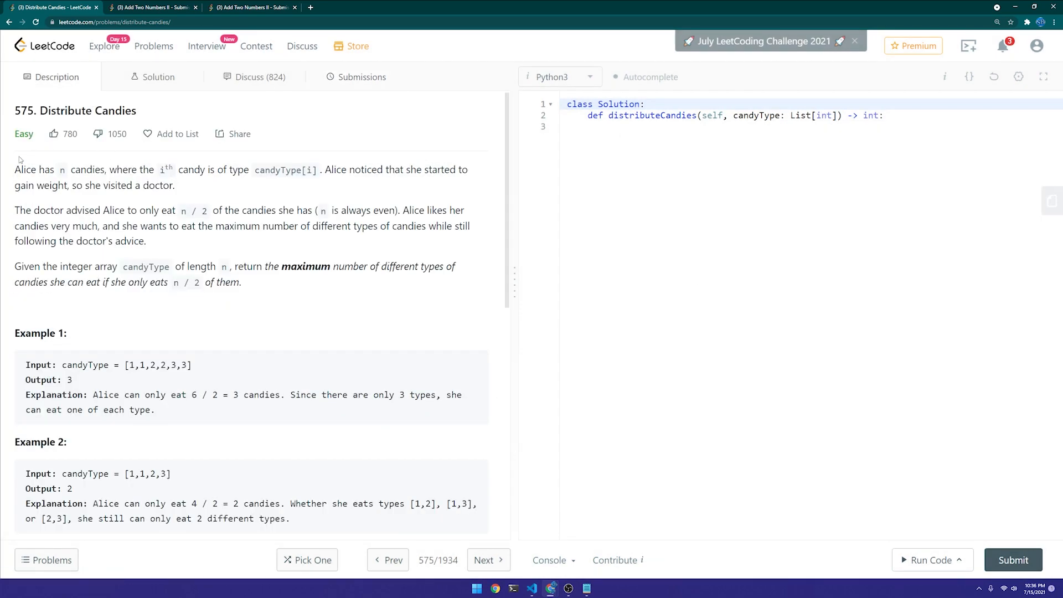
pyautogui.scroll(-3)
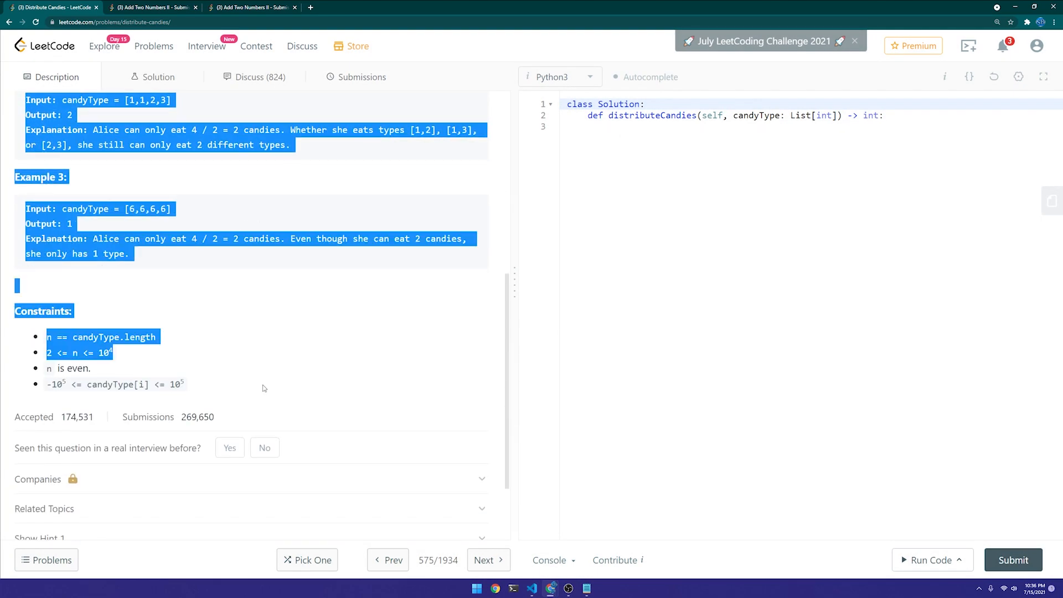
pyautogui.click(263, 387)
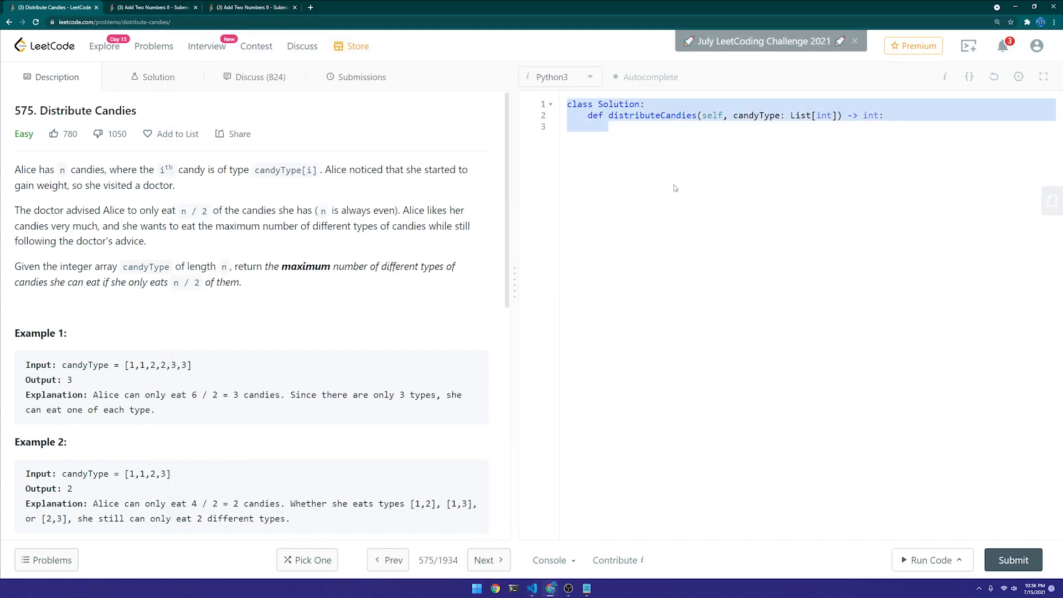
pyautogui.click(1014, 560)
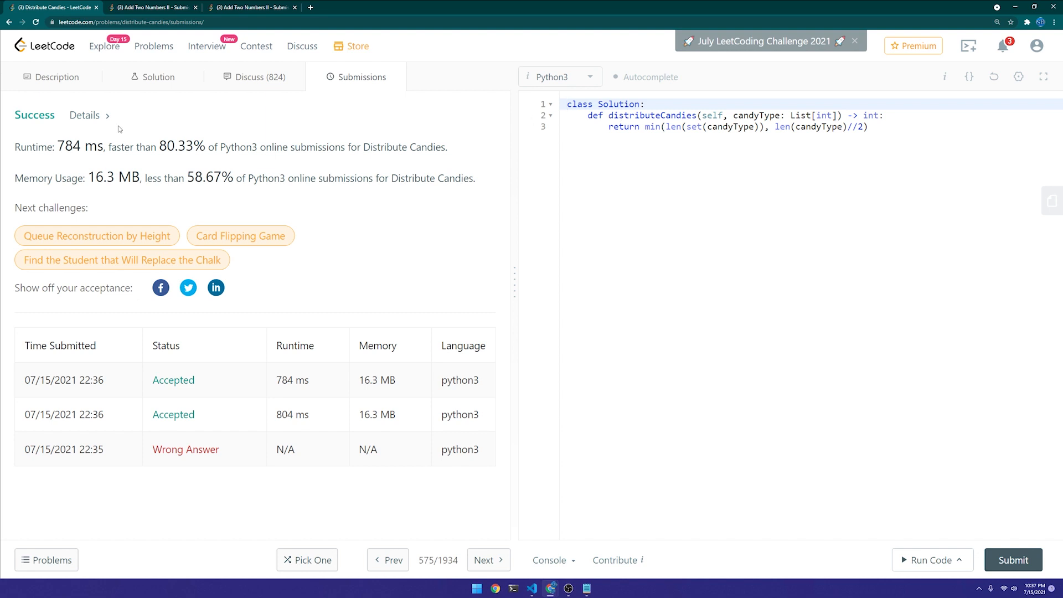
pyautogui.click(56, 76)
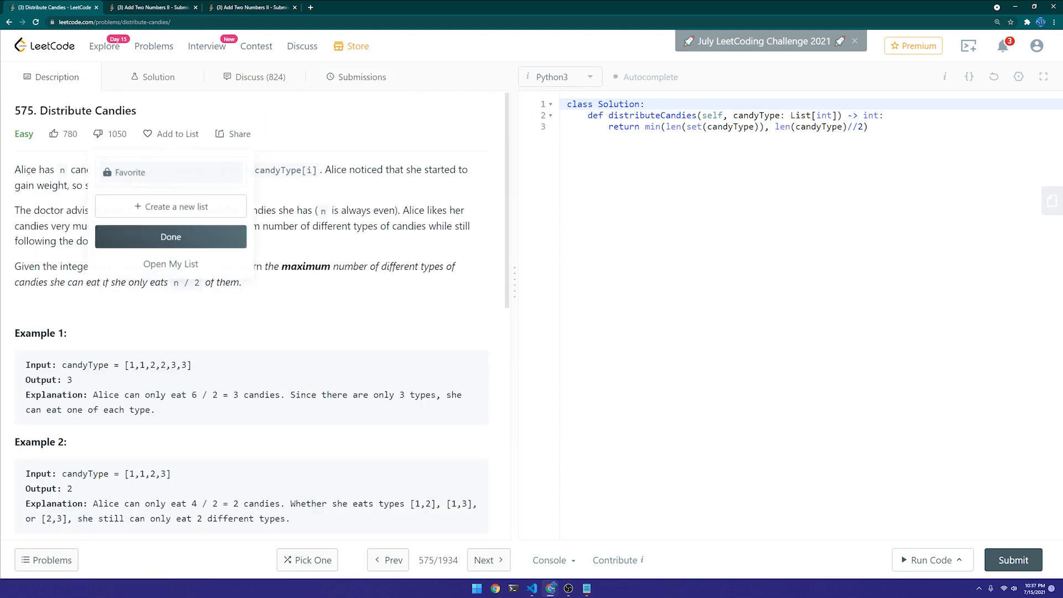
# - Close the Add to List popup and open hard problem 1269, Number of Ways to Stay in the Same Place
pyautogui.click(189, 237)
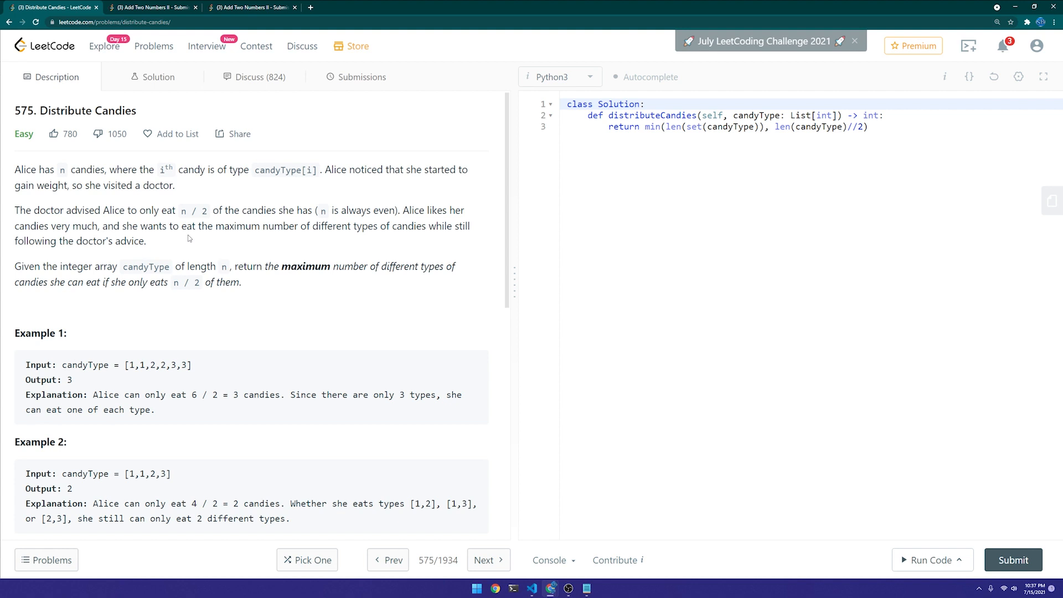
pyautogui.moveTo(145, 49)
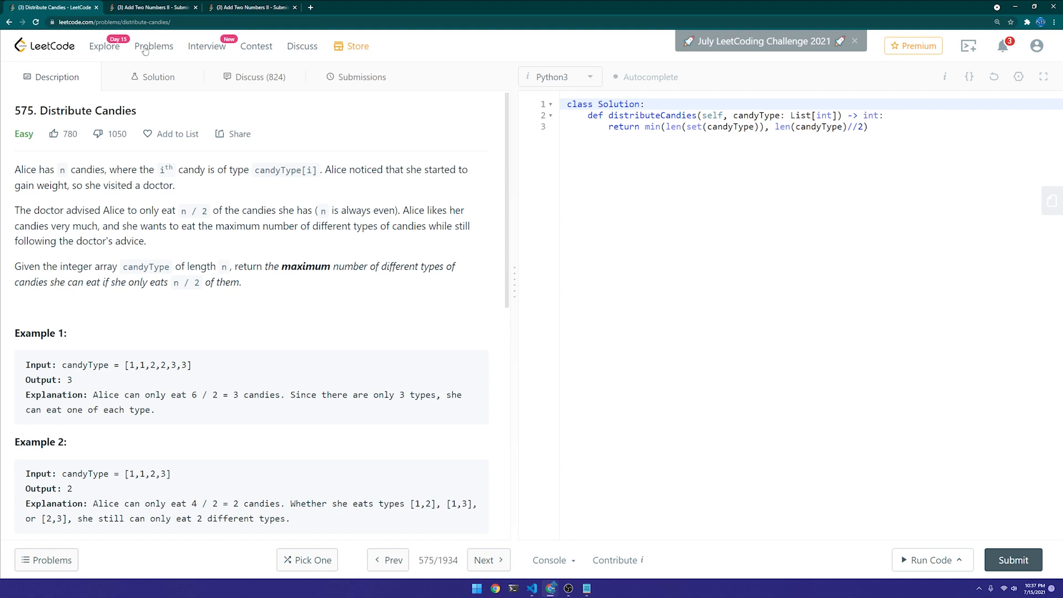
pyautogui.click(484, 560)
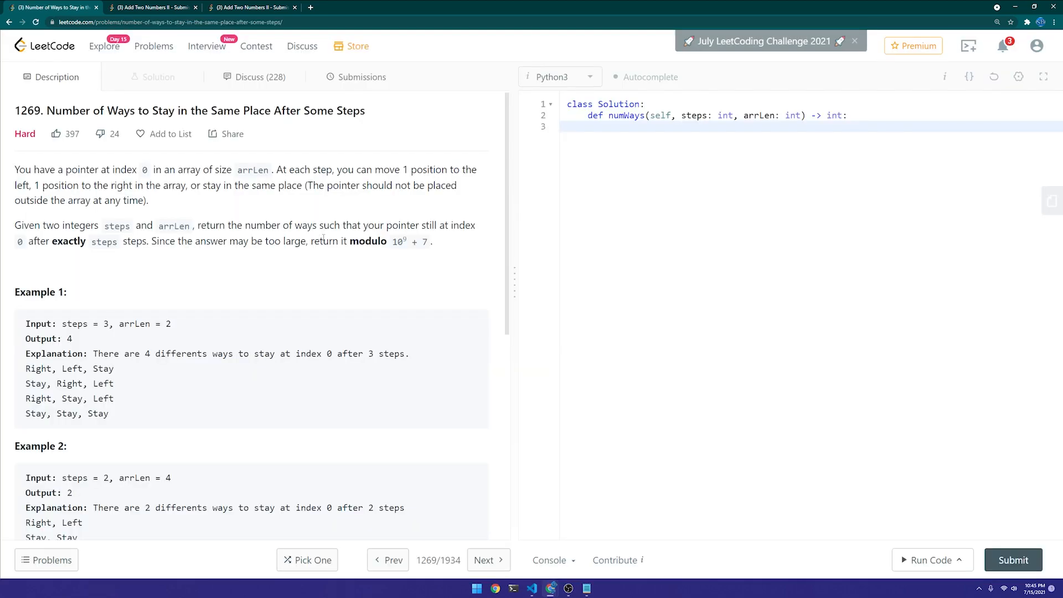
# - Read problem 1269's statement and Example 1, checking the steps and arrLen values
pyautogui.click(609, 126)
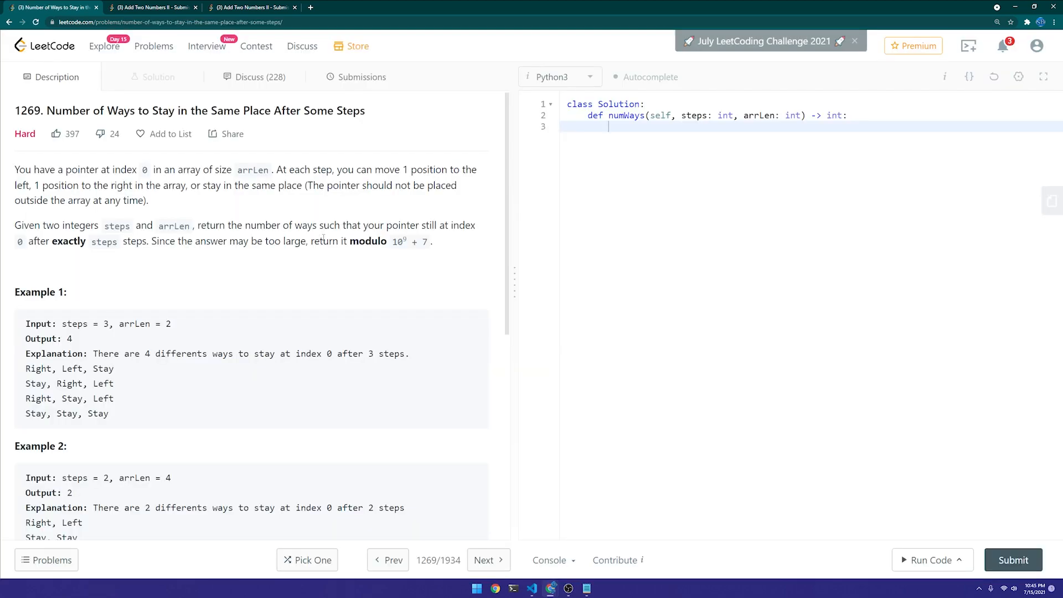
pyautogui.scroll(-3)
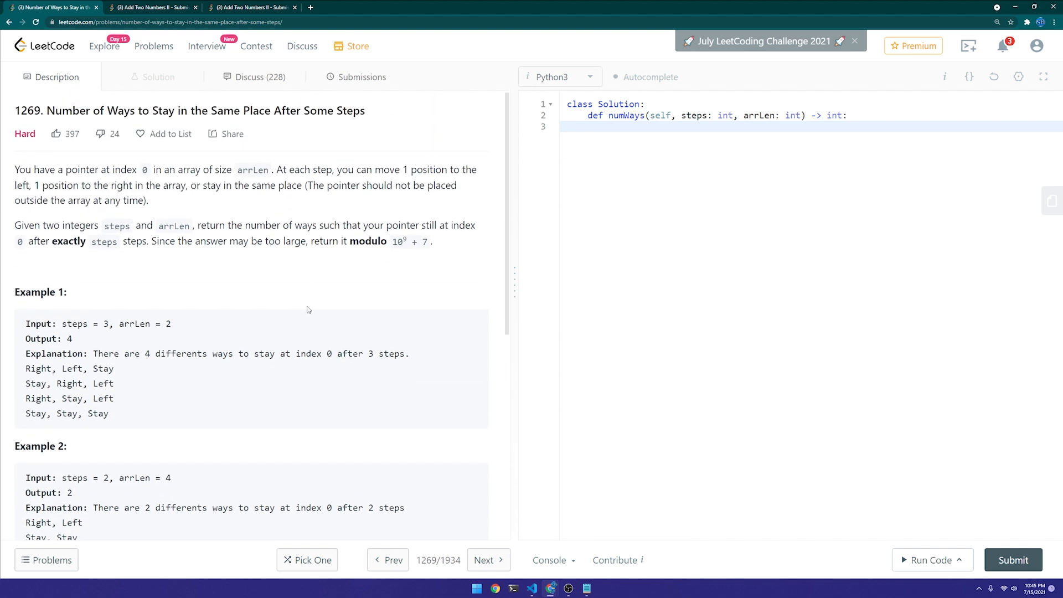
pyautogui.moveTo(313, 301)
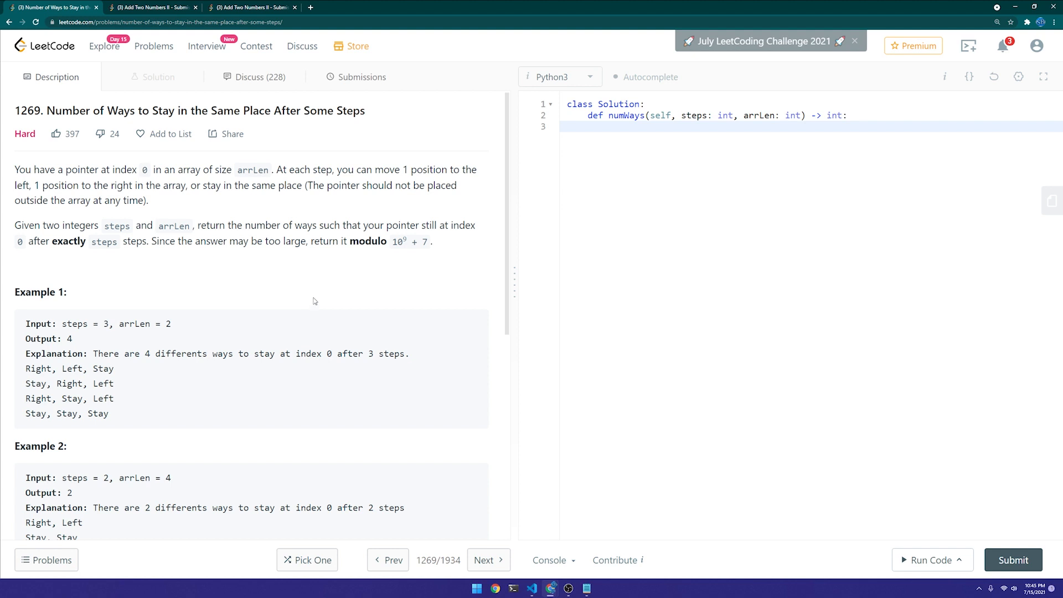
pyautogui.click(609, 126)
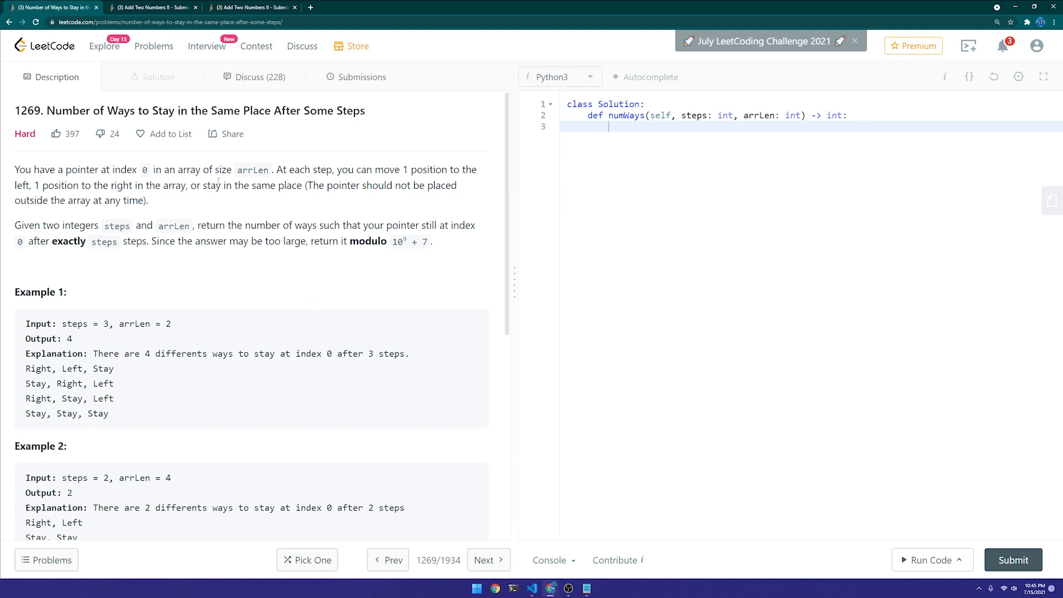
pyautogui.doubleClick(250, 170)
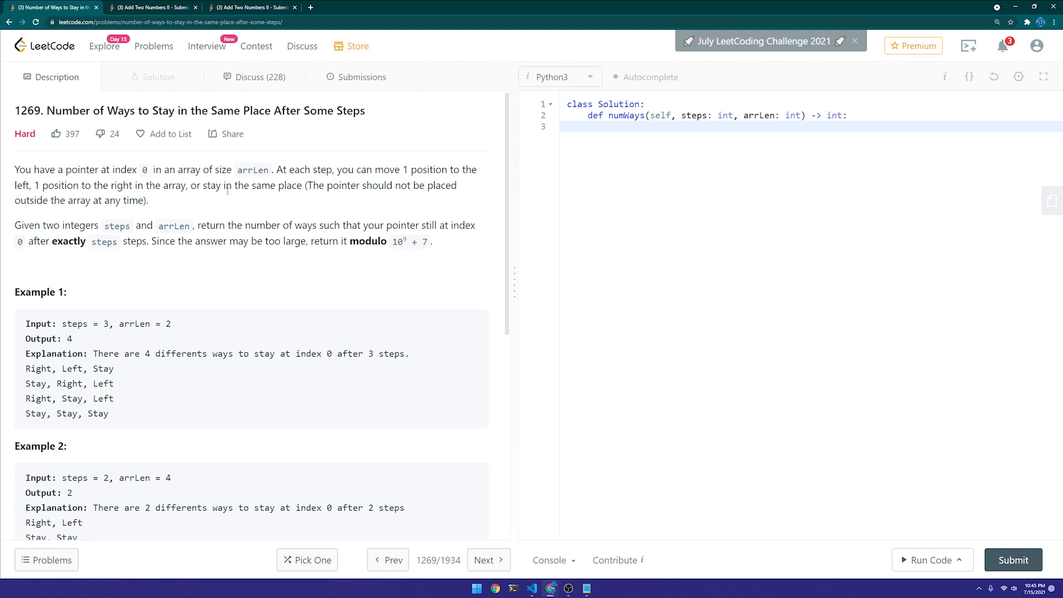
pyautogui.doubleClick(74, 325)
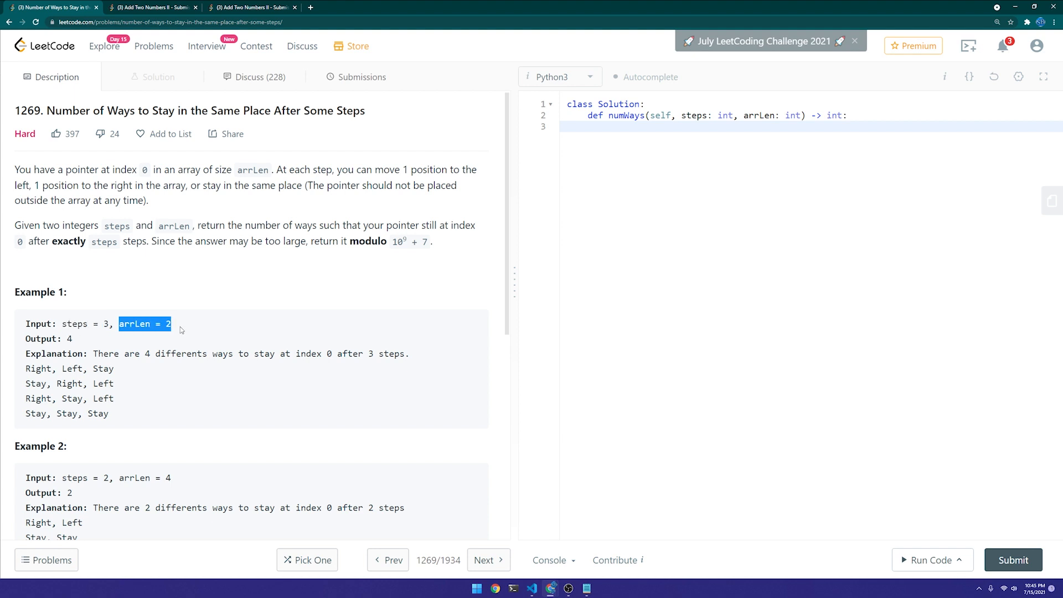
pyautogui.click(183, 328)
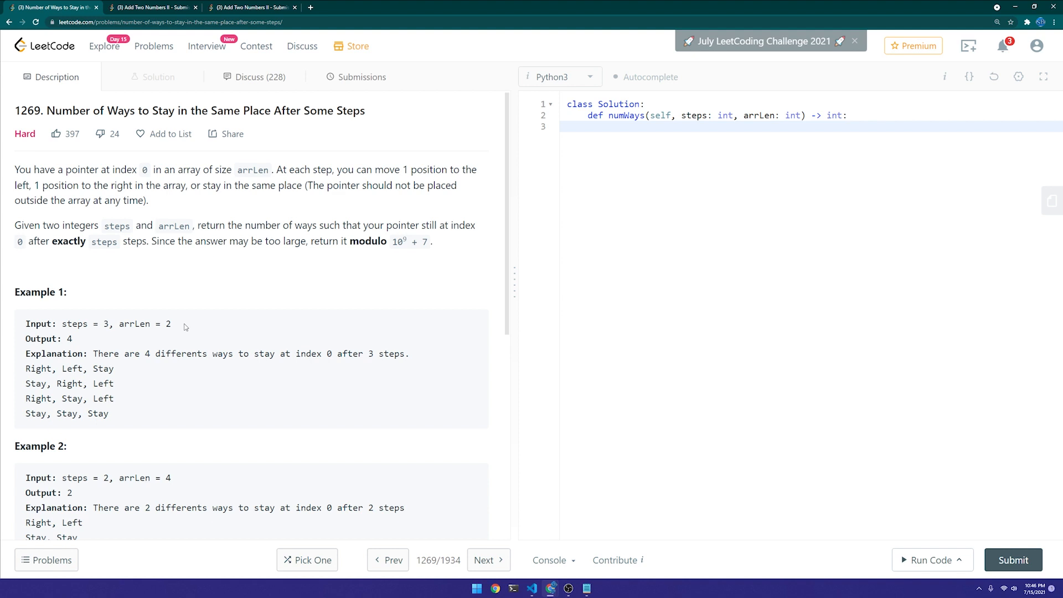
pyautogui.scroll(-3)
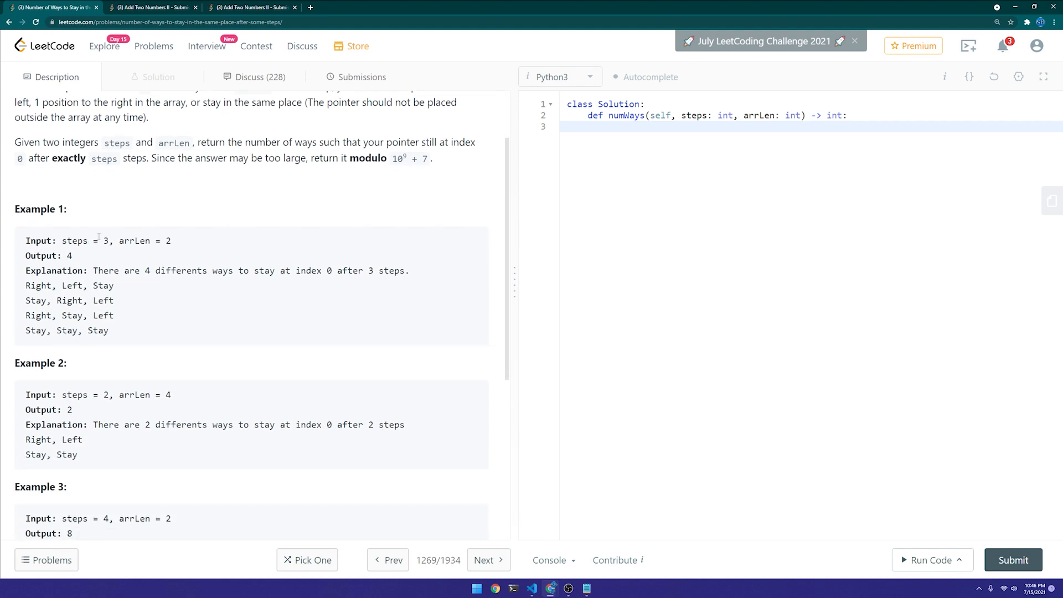
pyautogui.doubleClick(168, 240)
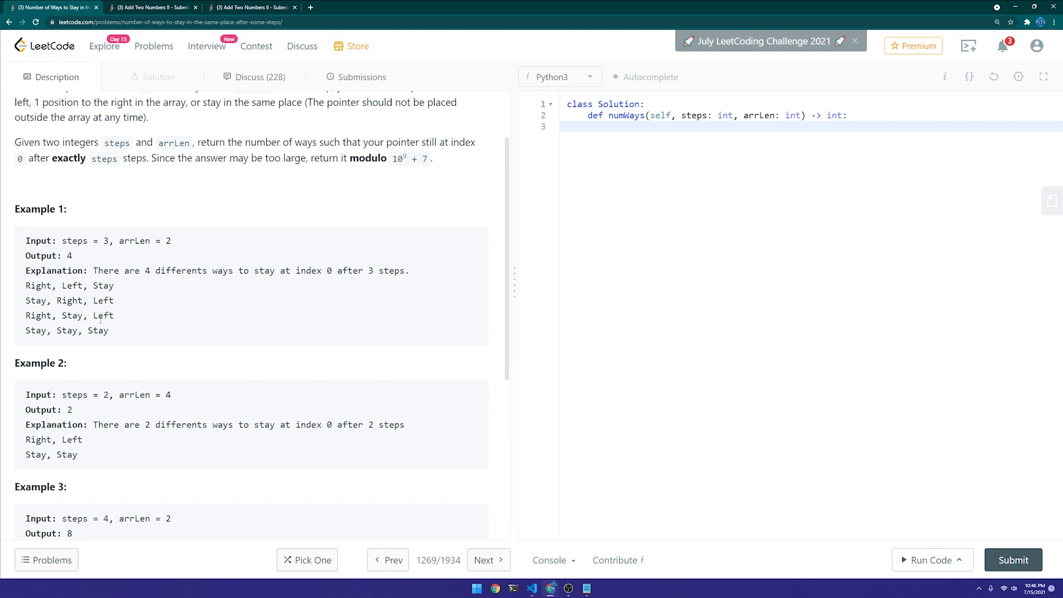
pyautogui.moveTo(110, 335)
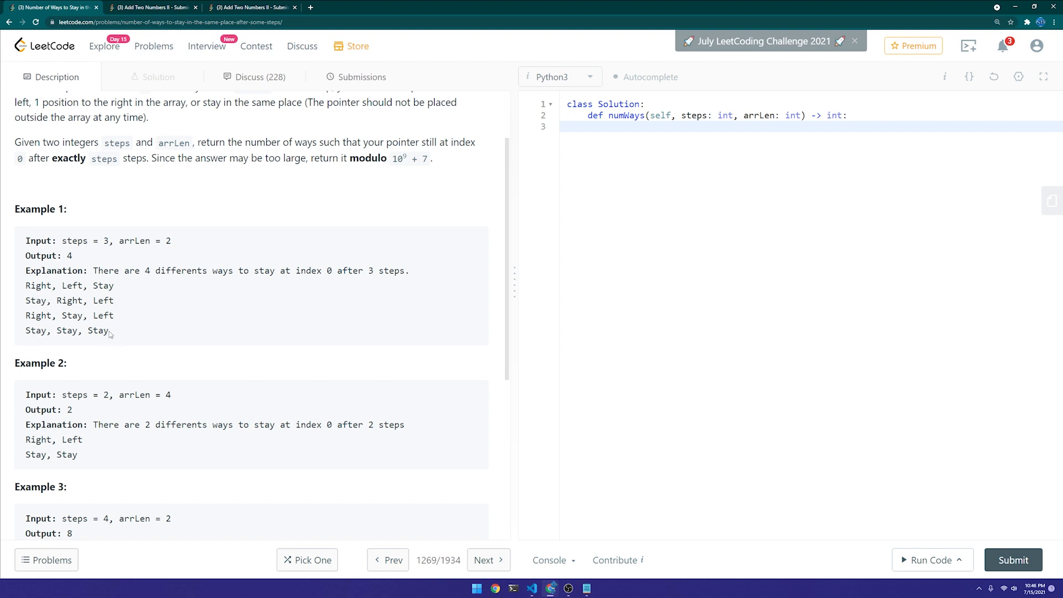
# - Review the example move sequences and constraints, then copy the whole description for VS Code
pyautogui.moveTo(25, 286); pyautogui.dragTo(109, 330)
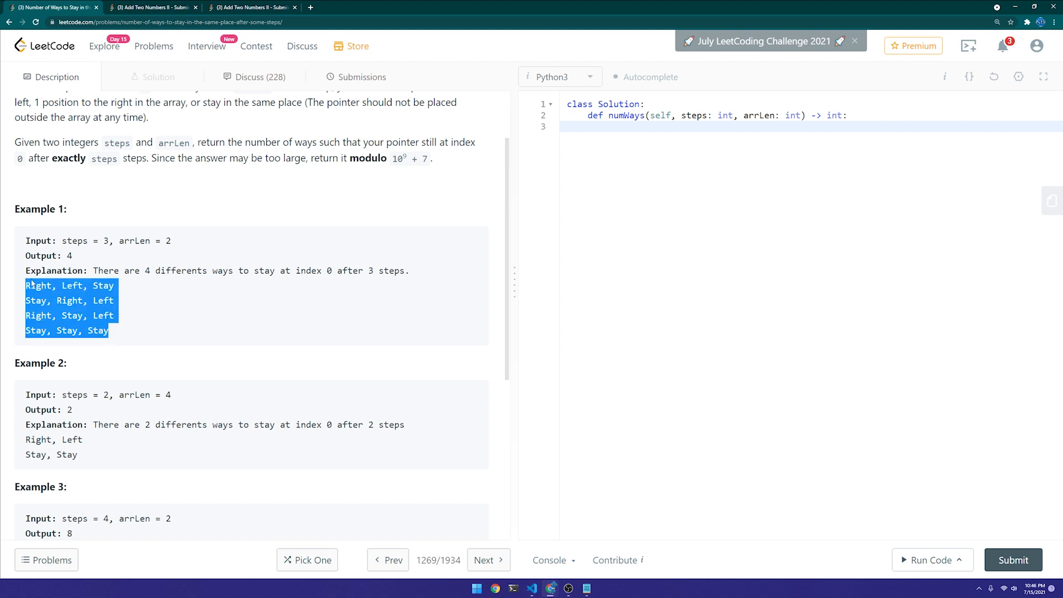
pyautogui.scroll(-3)
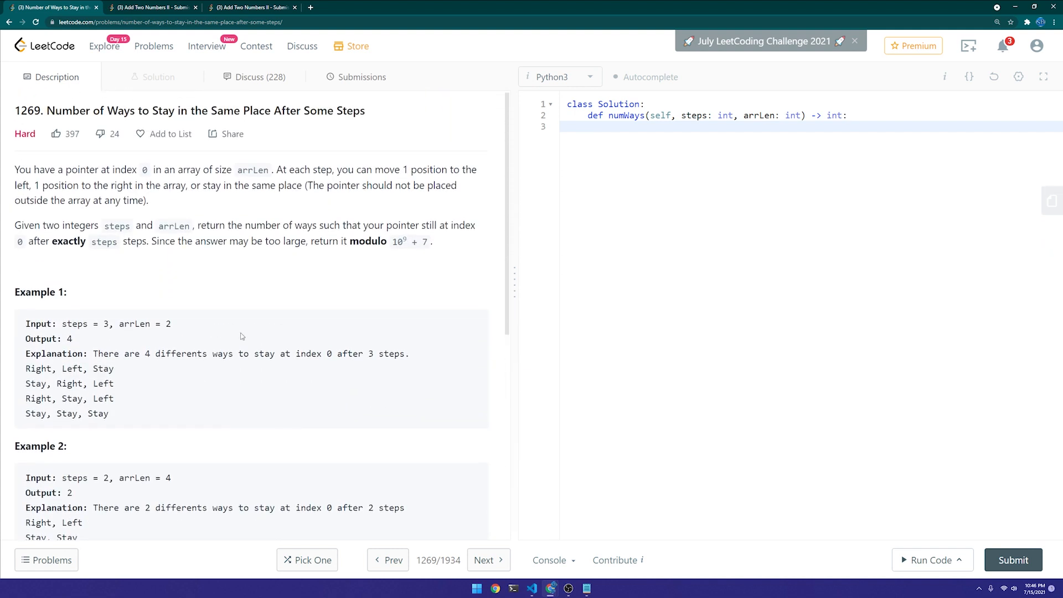
pyautogui.moveTo(332, 311)
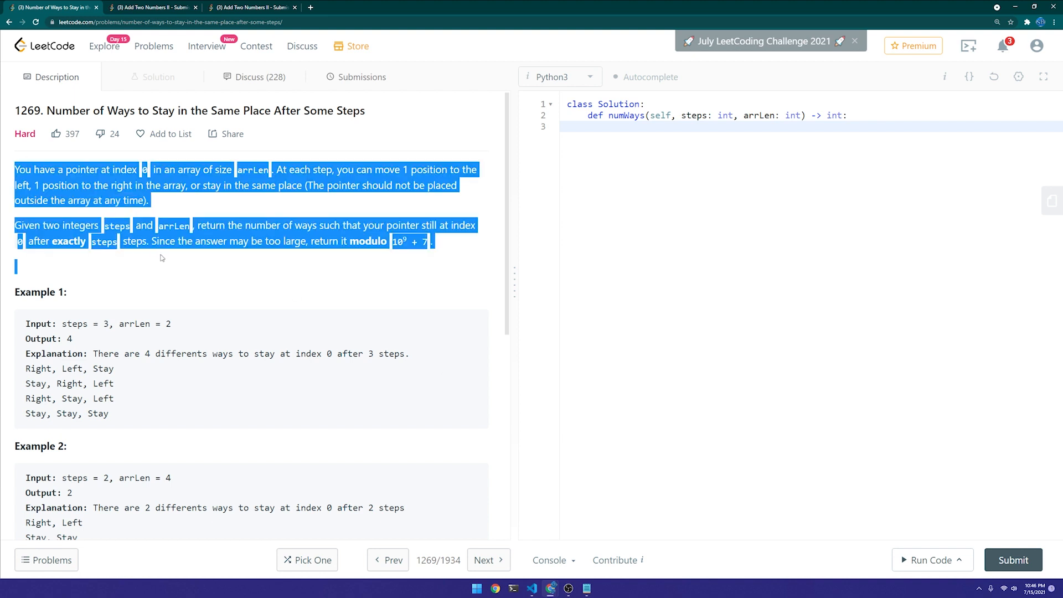
pyautogui.scroll(-3)
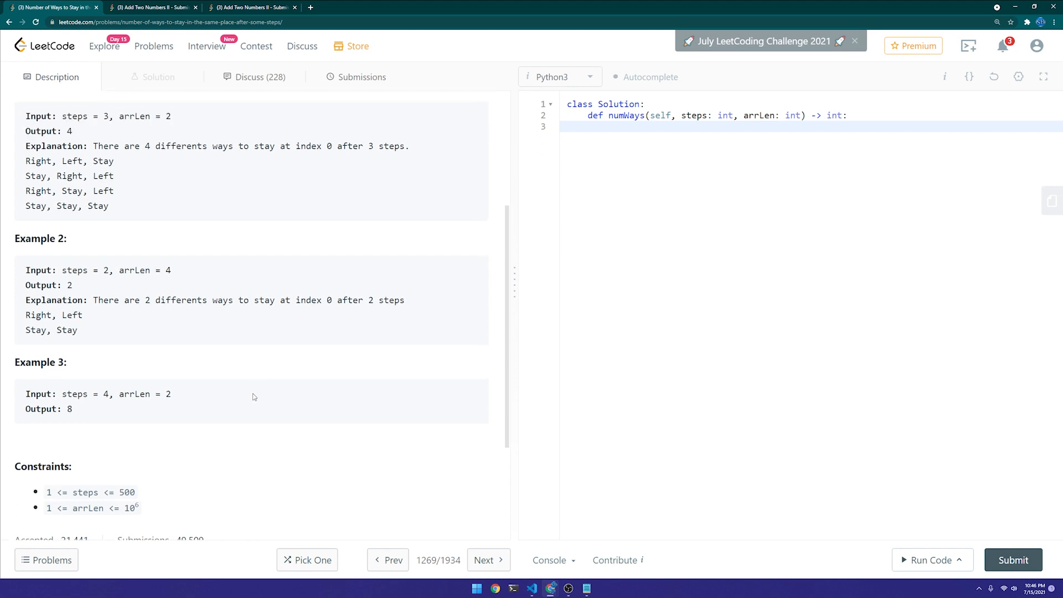
pyautogui.scroll(3)
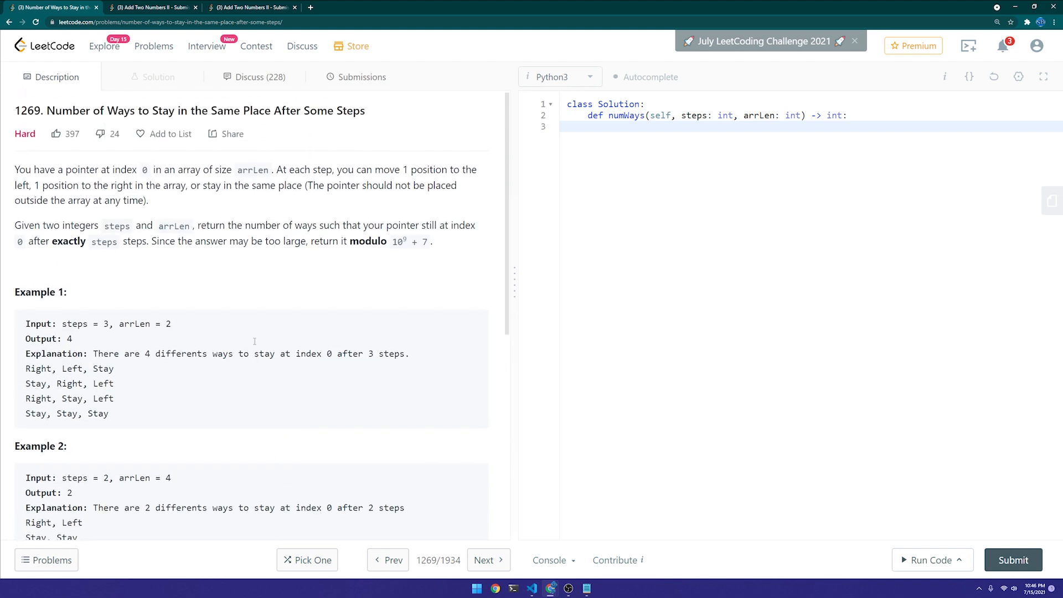
pyautogui.scroll(-3)
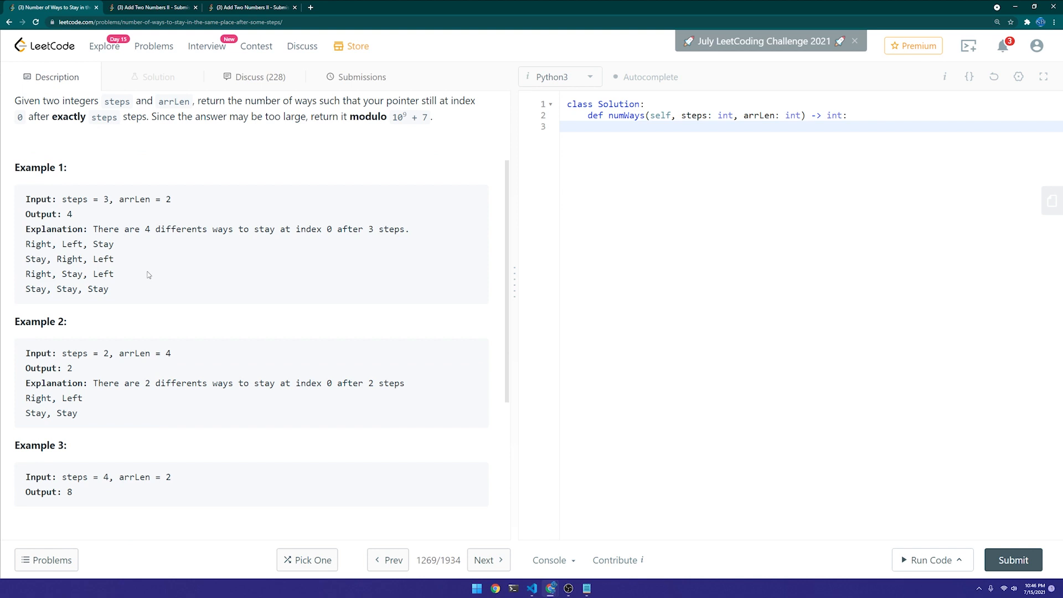
pyautogui.moveTo(147, 275)
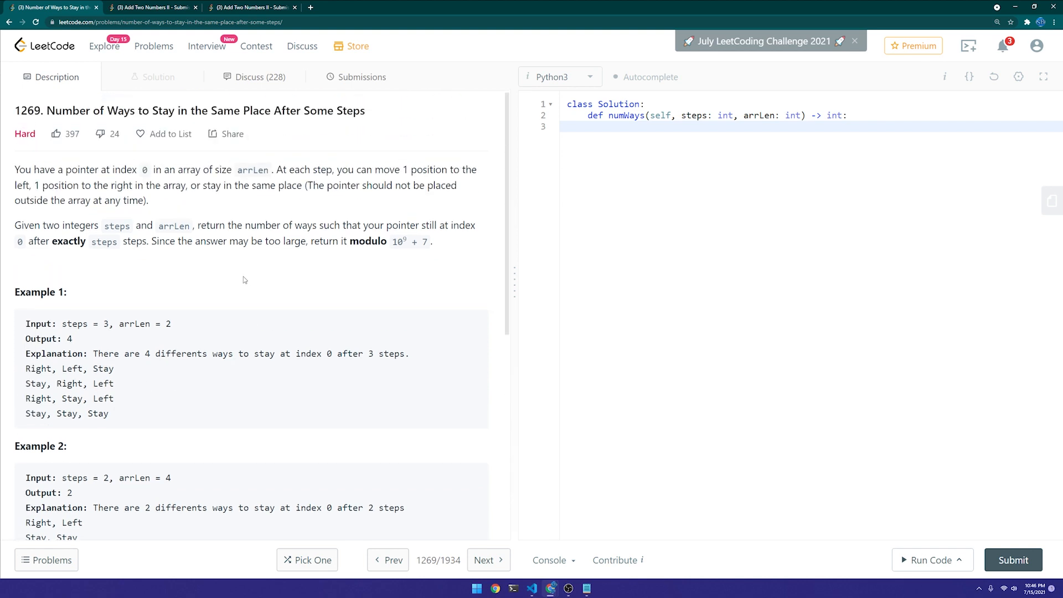
pyautogui.moveTo(337, 196)
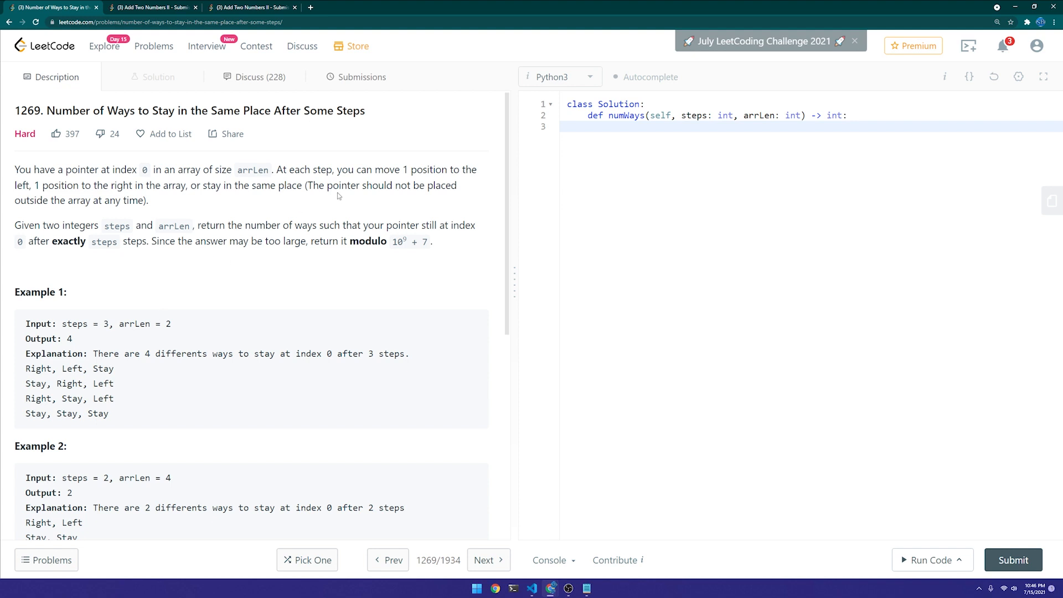
pyautogui.doubleClick(368, 242)
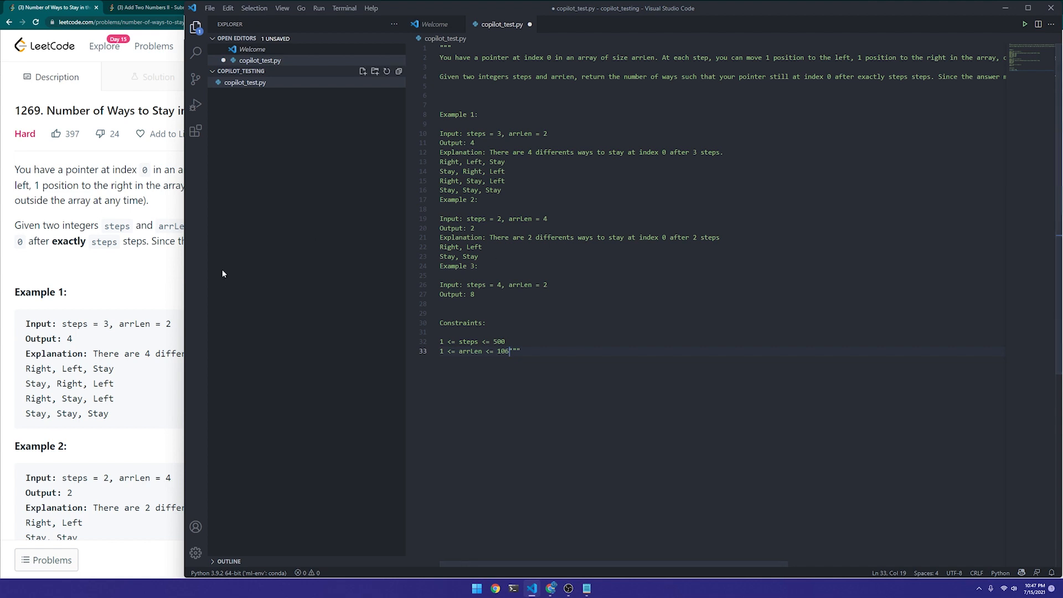
# - Start class Solution below the docstring and accept Copilot's numWays dp suggestion
pyautogui.click(51, 8)
pyautogui.write('class Solution:')
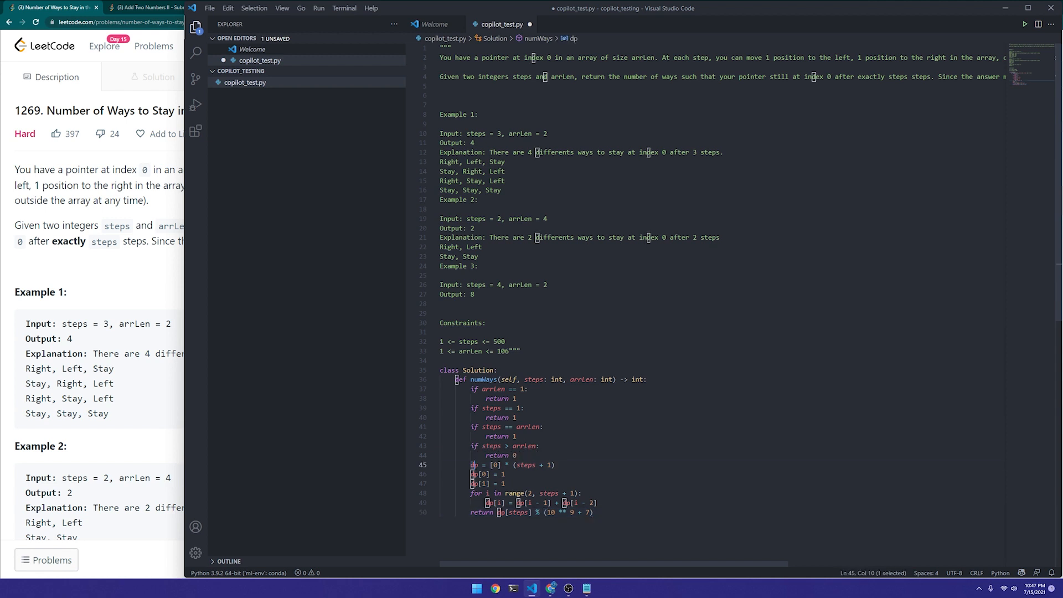
pyautogui.click(485, 493)
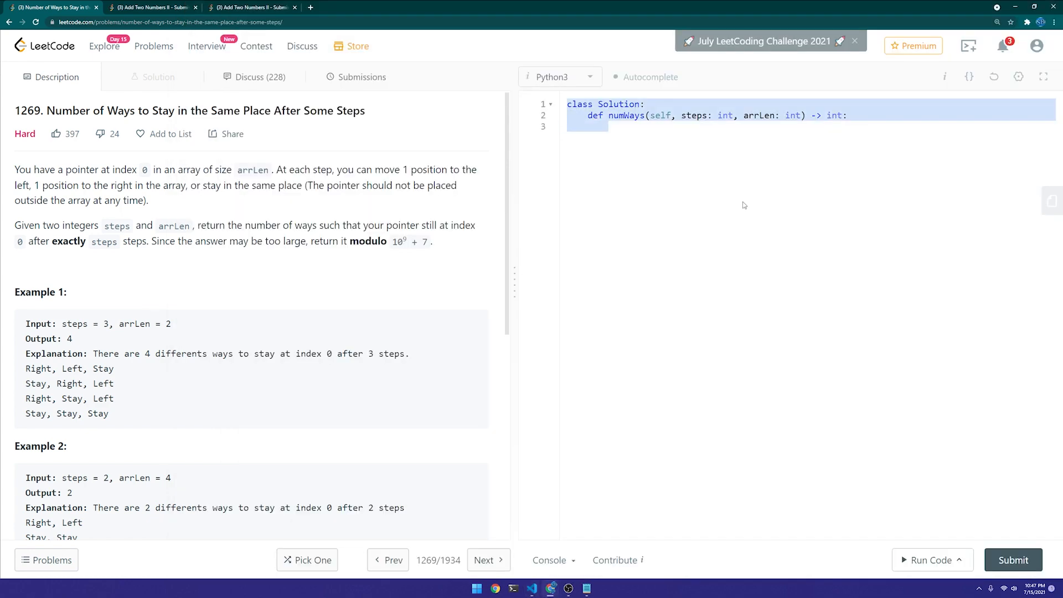
# - Submit Copilot's numWays code three times, each Wrong Answer outputting 0 instead of 4 for input 3, 2
pyautogui.click(1014, 559)
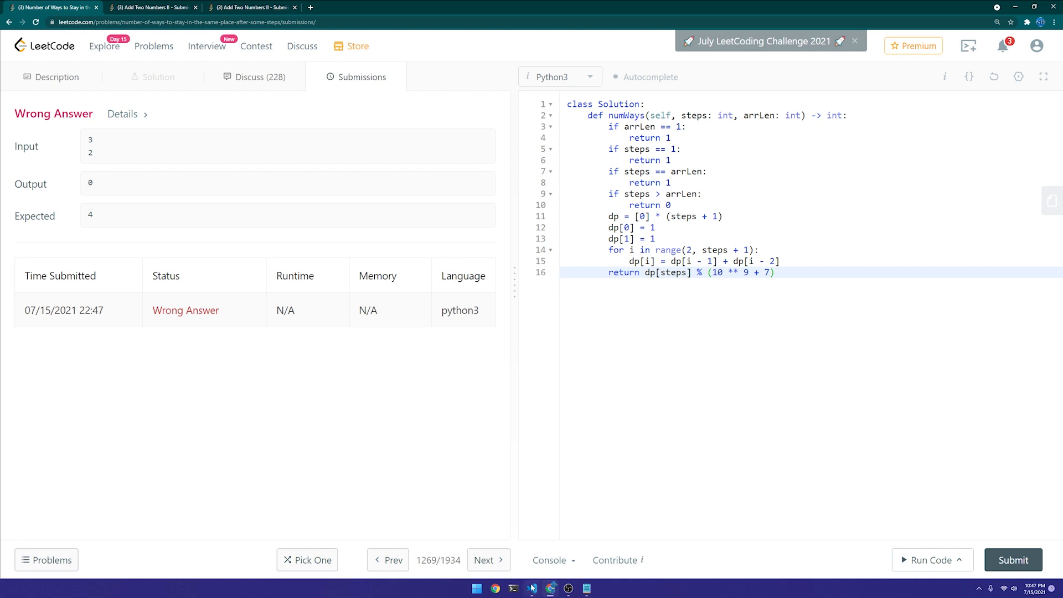
pyautogui.click(532, 588)
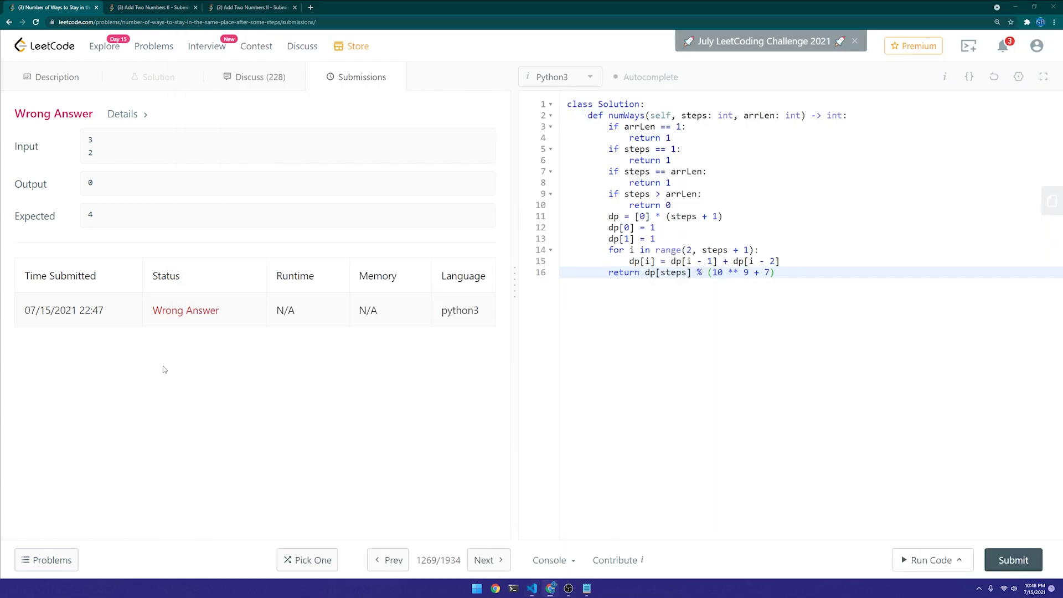
pyautogui.click(1013, 559)
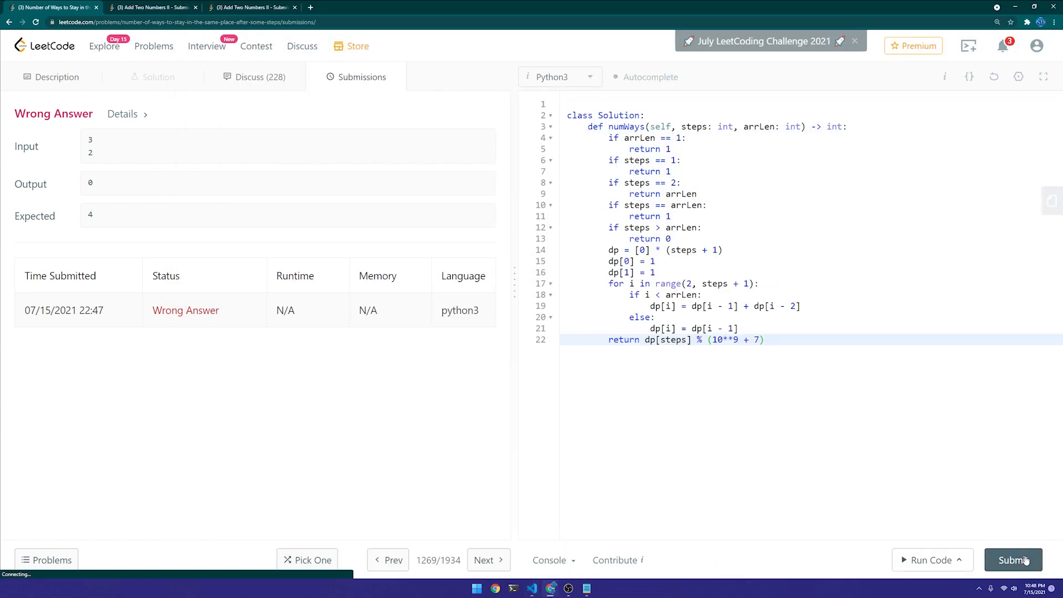
pyautogui.click(1013, 561)
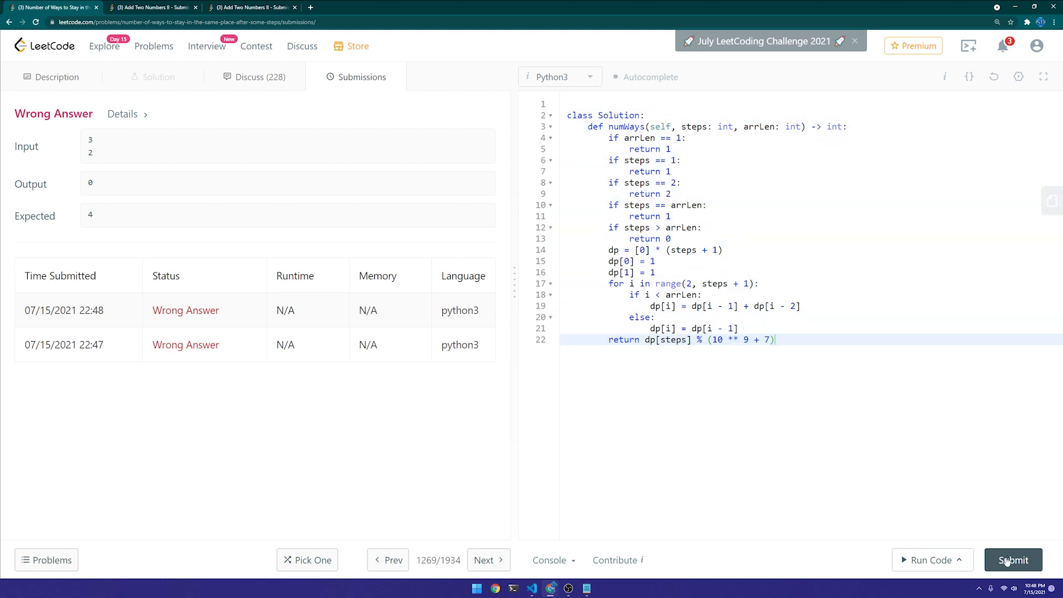
pyautogui.click(1014, 560)
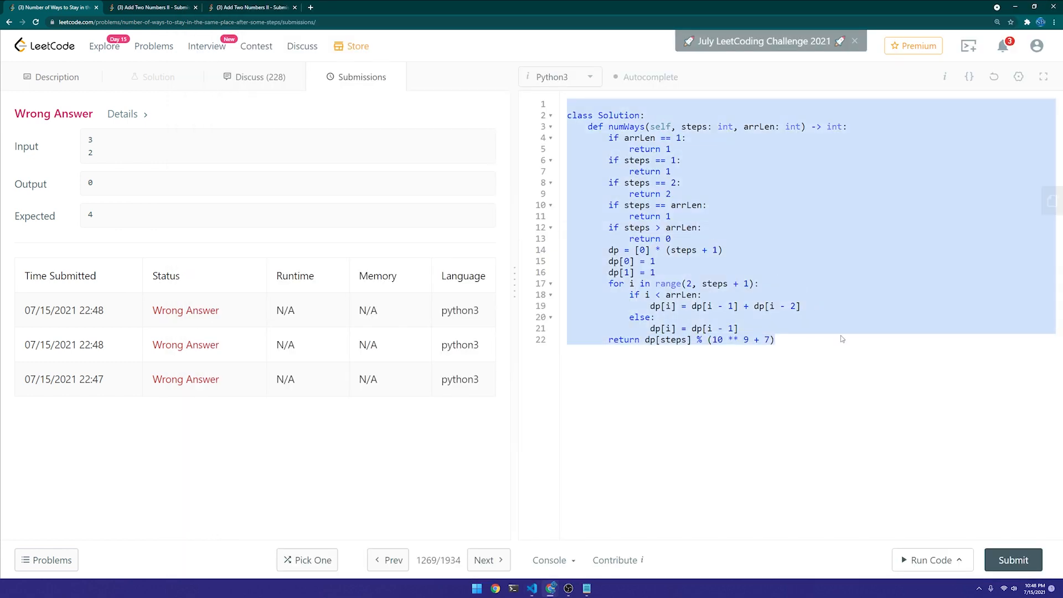
# - Submit two more Copilot numWays variants, both Wrong Answer, then go to the full problem list
pyautogui.click(1012, 559)
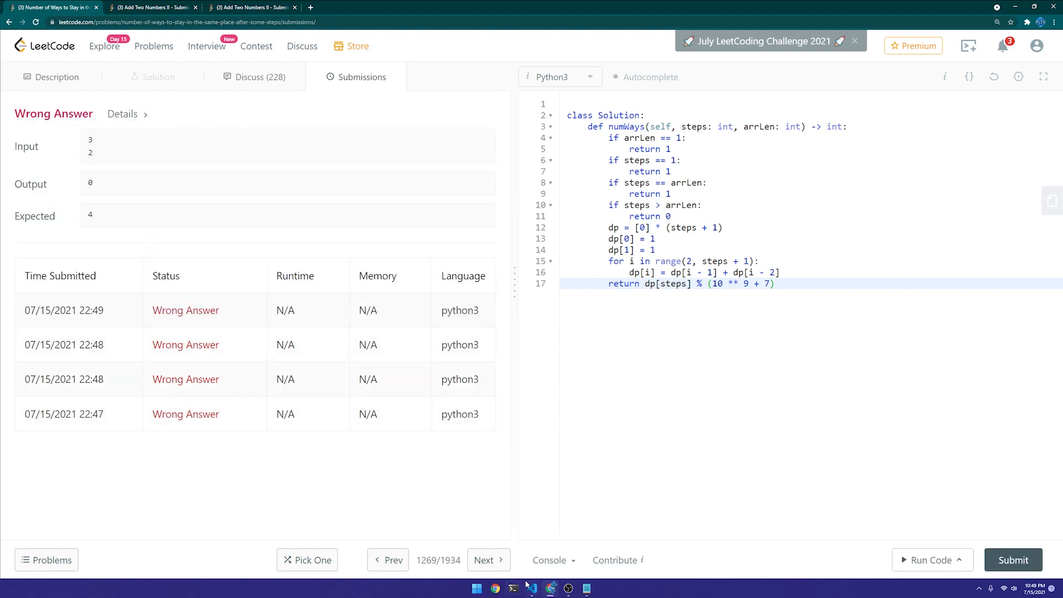
pyautogui.click(532, 589)
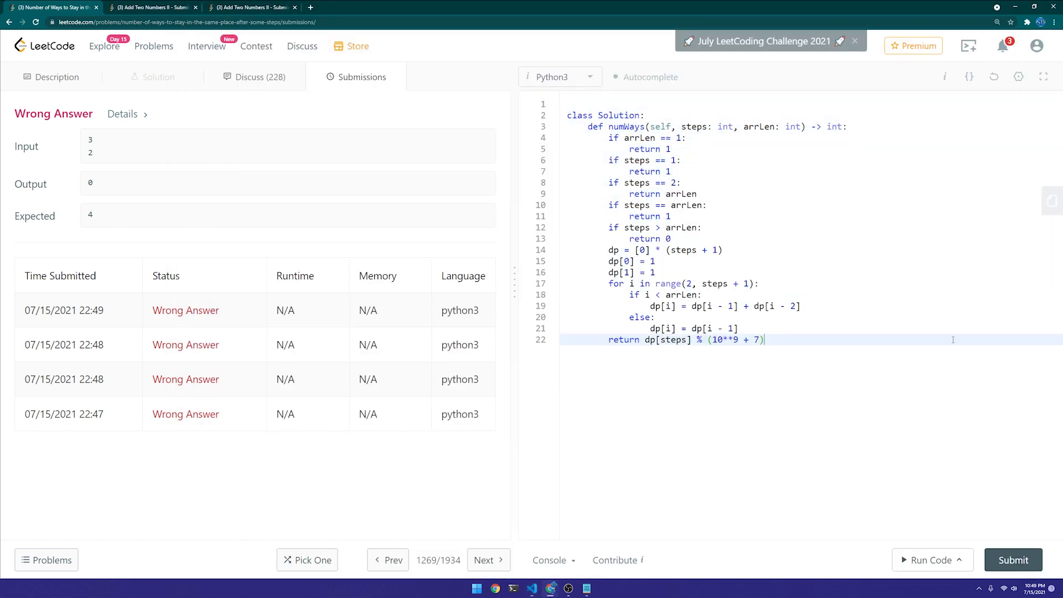
pyautogui.click(1014, 559)
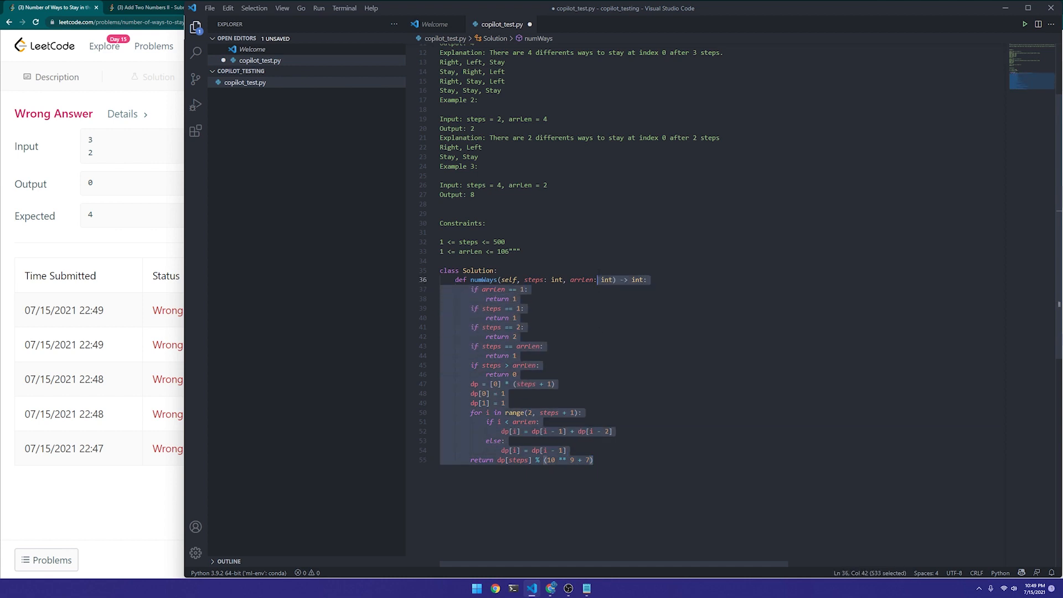
pyautogui.click(502, 327)
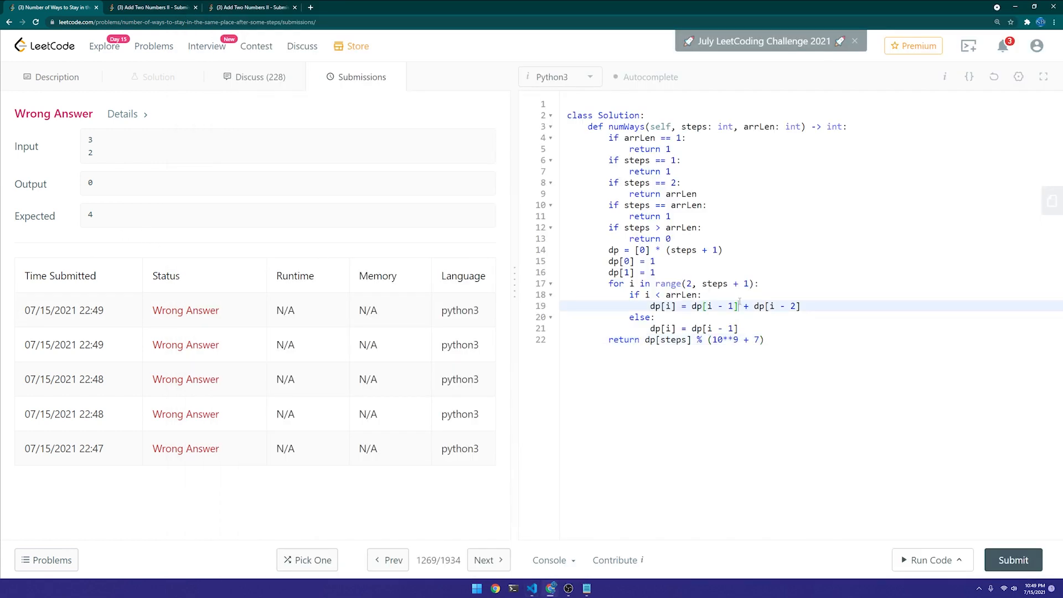
pyautogui.click(1014, 560)
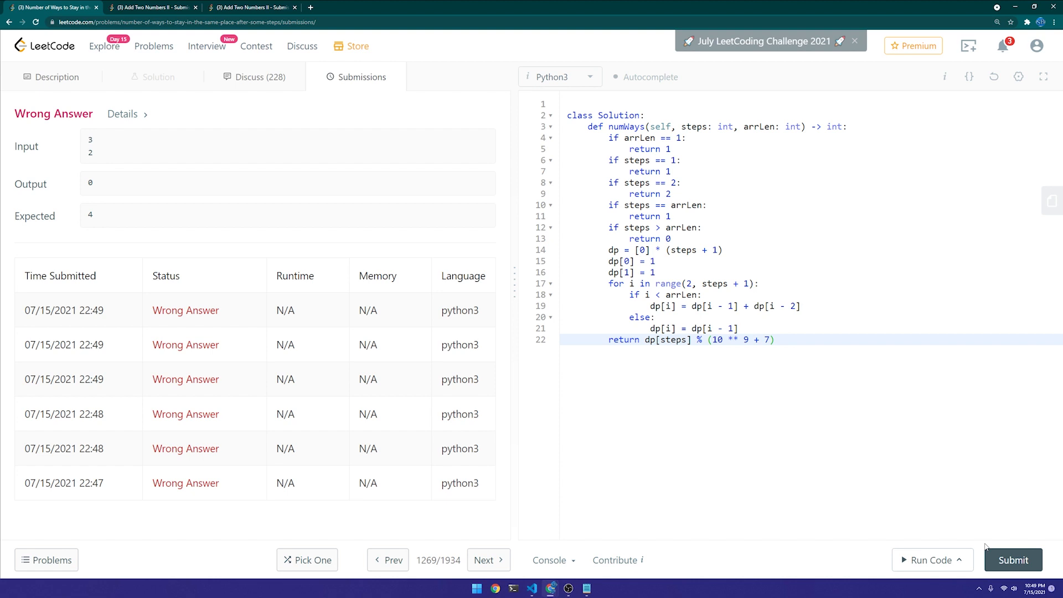
pyautogui.moveTo(866, 559)
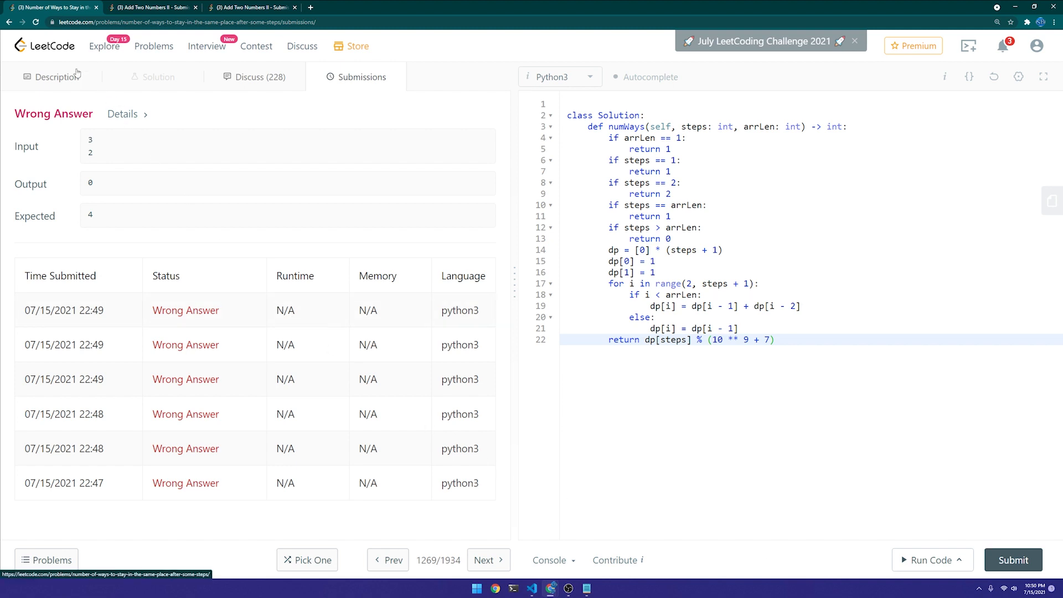
pyautogui.moveTo(101, 99)
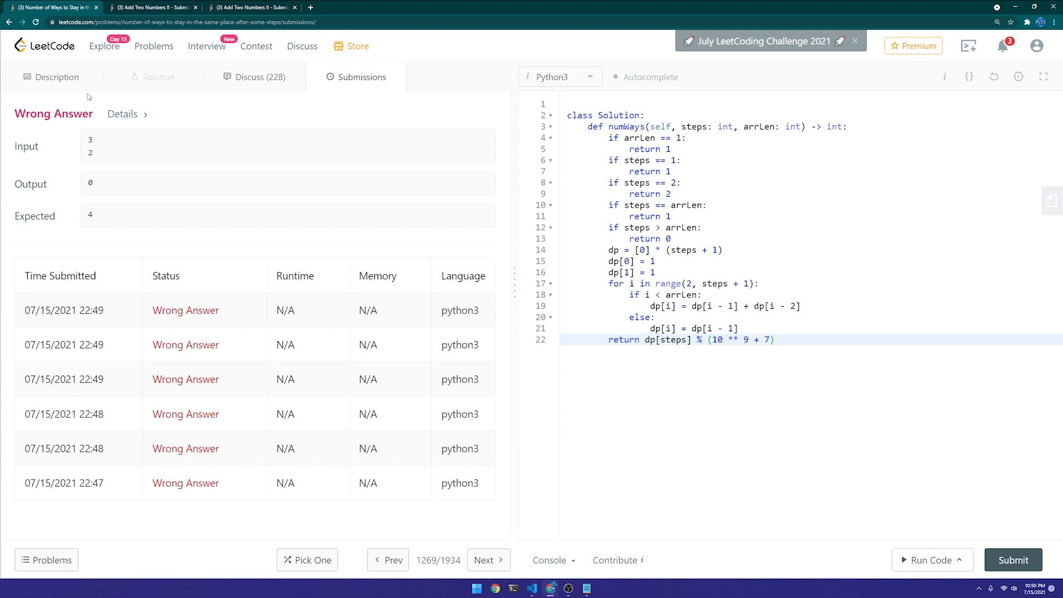
pyautogui.click(57, 76)
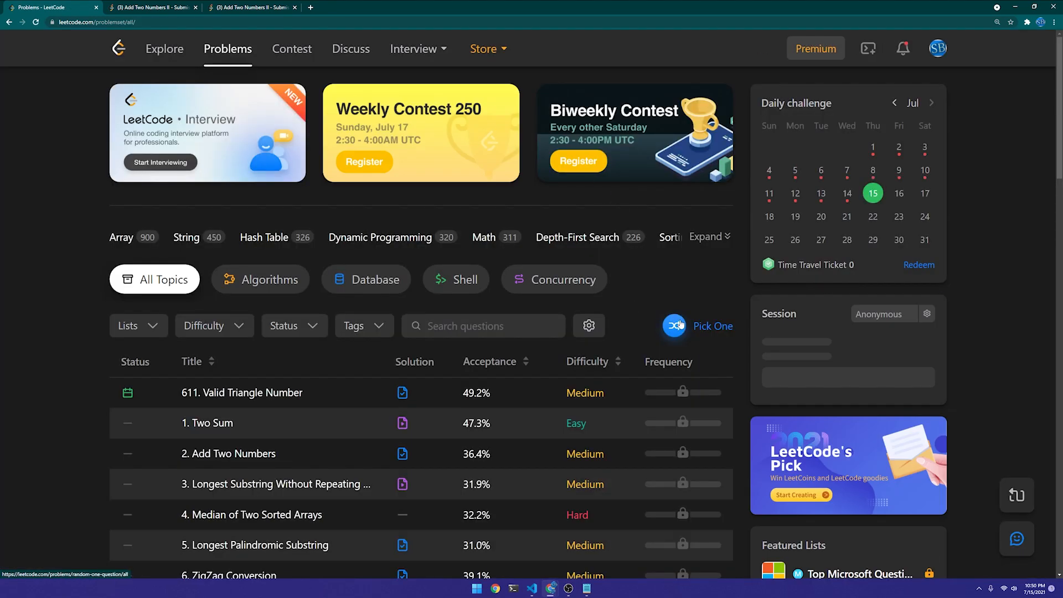
# - Pick random problem 1026, paste its description as a docstring in VS Code and select the starter code
pyautogui.click(698, 326)
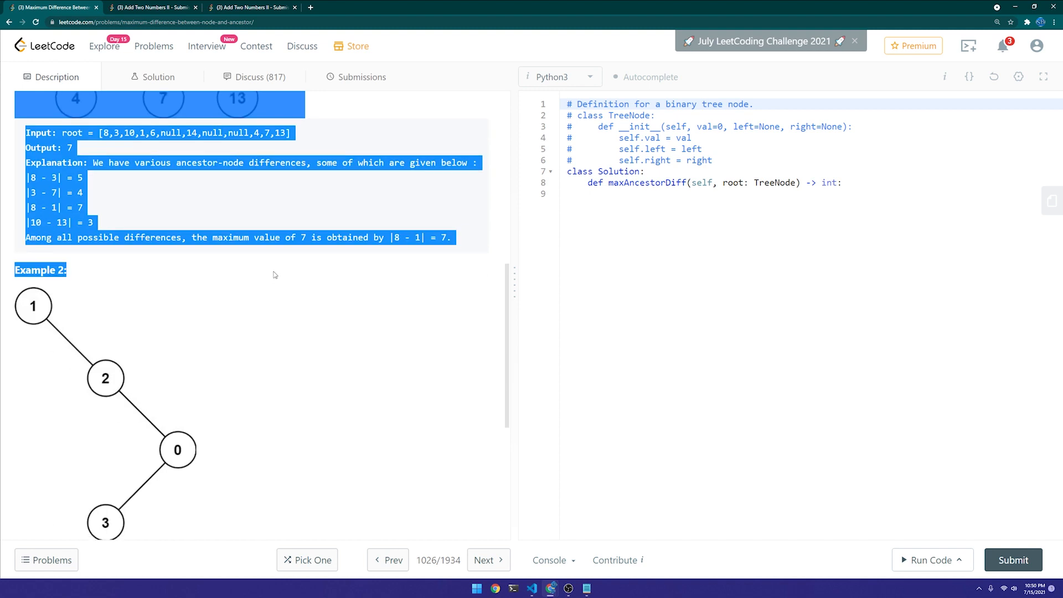
pyautogui.scroll(-3)
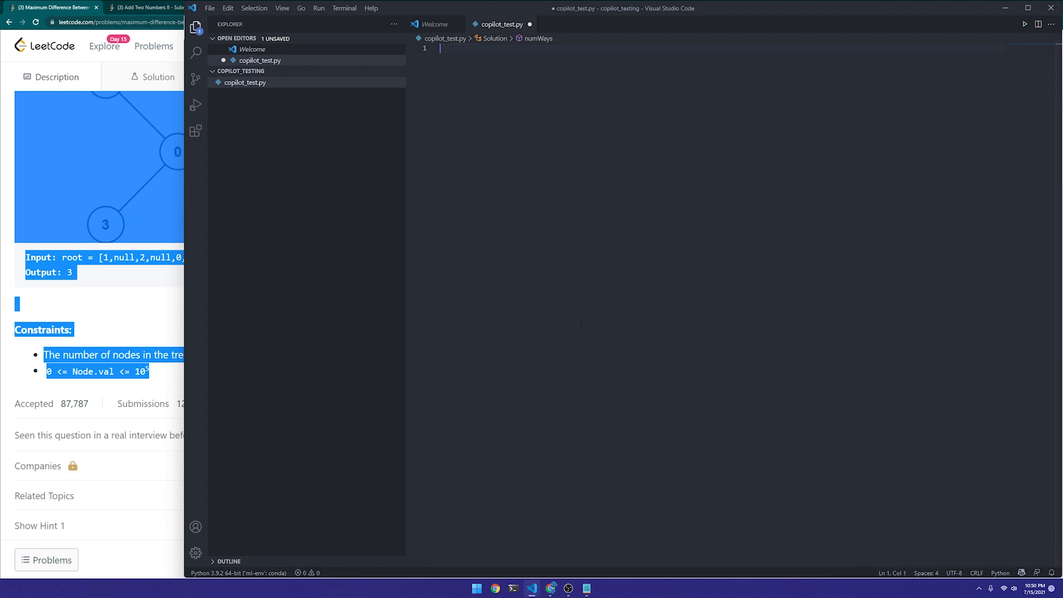
pyautogui.write('"""')
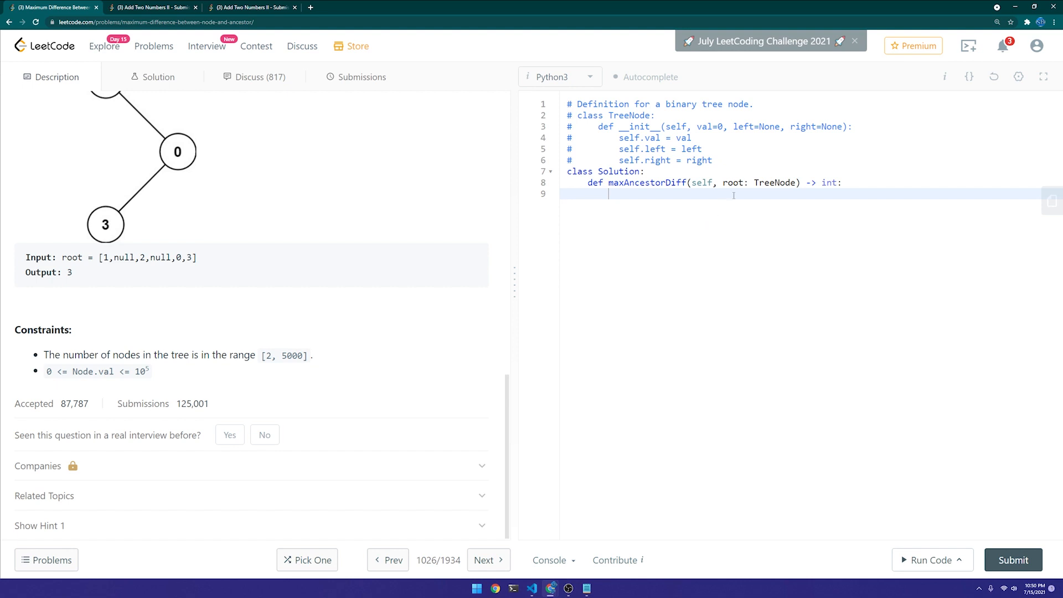
pyautogui.press('ctrl+a')
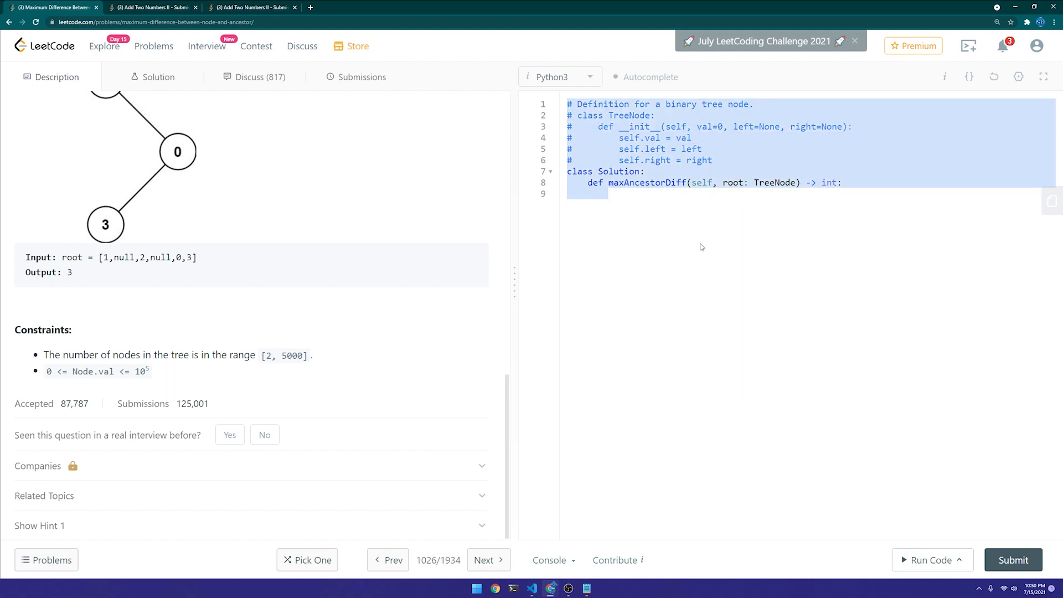
# - Submit two Copilot maxAncestorDiff solutions, both Wrong Answer, then move on to problem 61 Rotate List
pyautogui.click(532, 589)
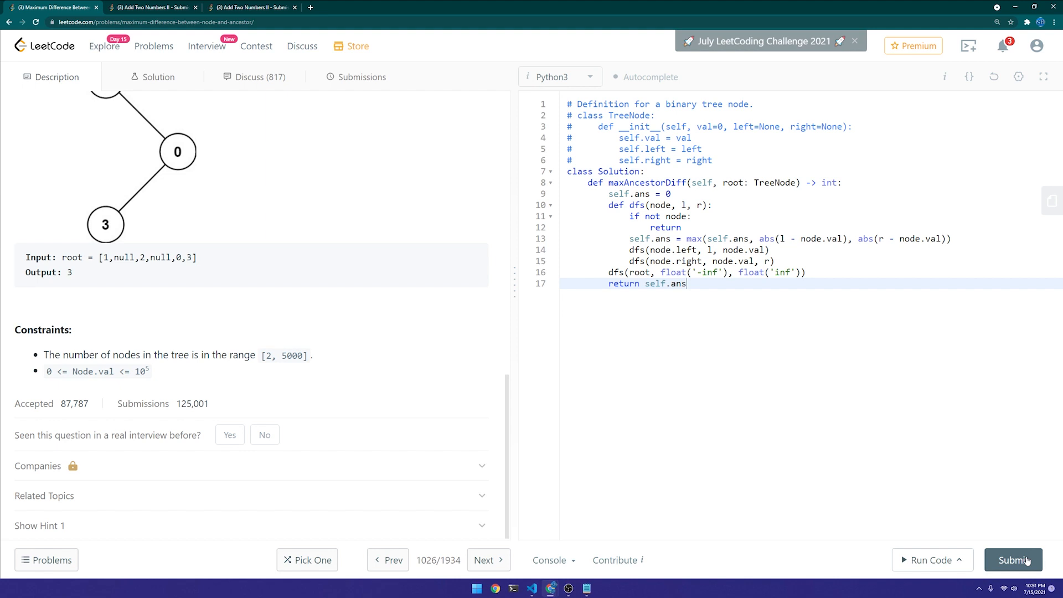
pyautogui.click(1013, 559)
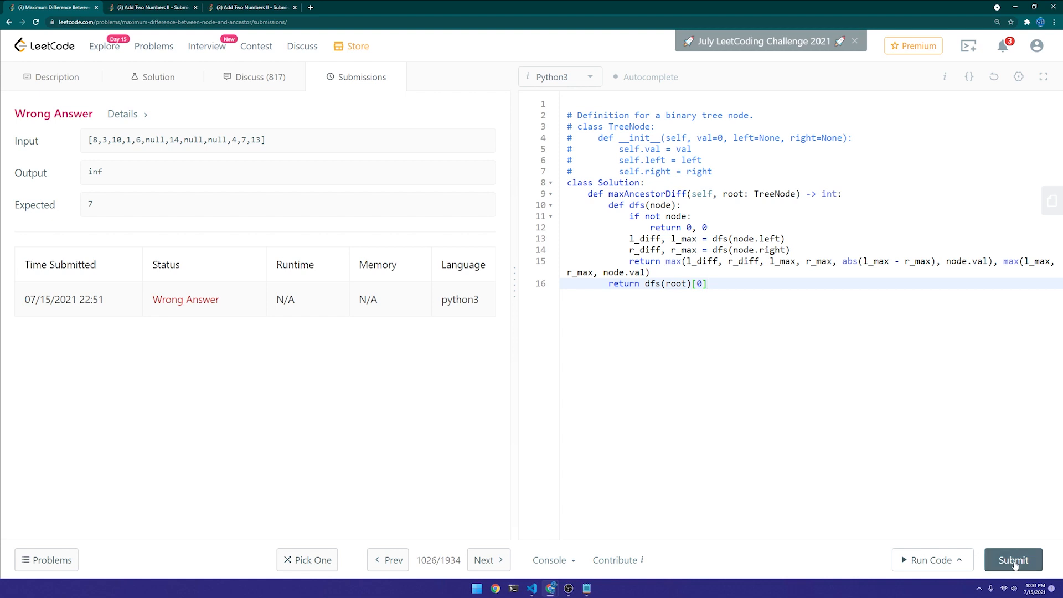
pyautogui.click(1014, 561)
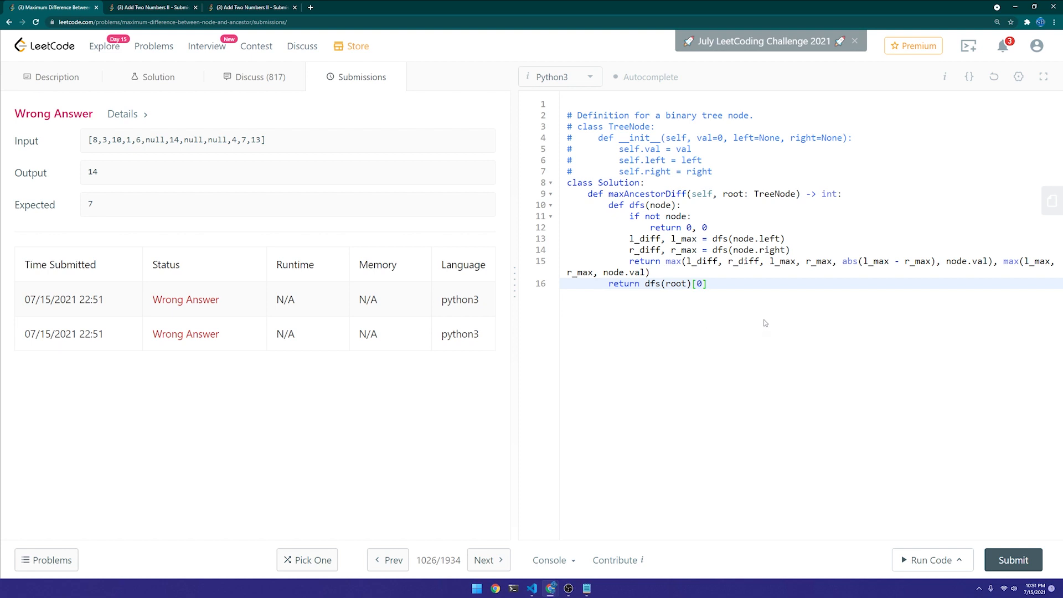
pyautogui.click(56, 76)
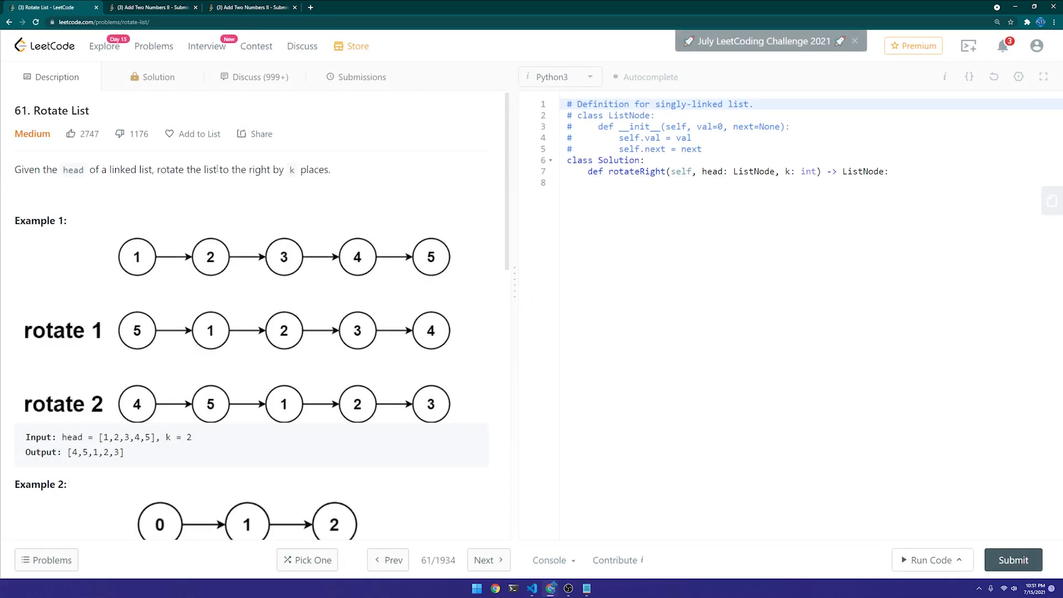
# - Paste the Rotate List description as a docstring in copilot_test.py and select the starter code to copy
pyautogui.scroll(-3)
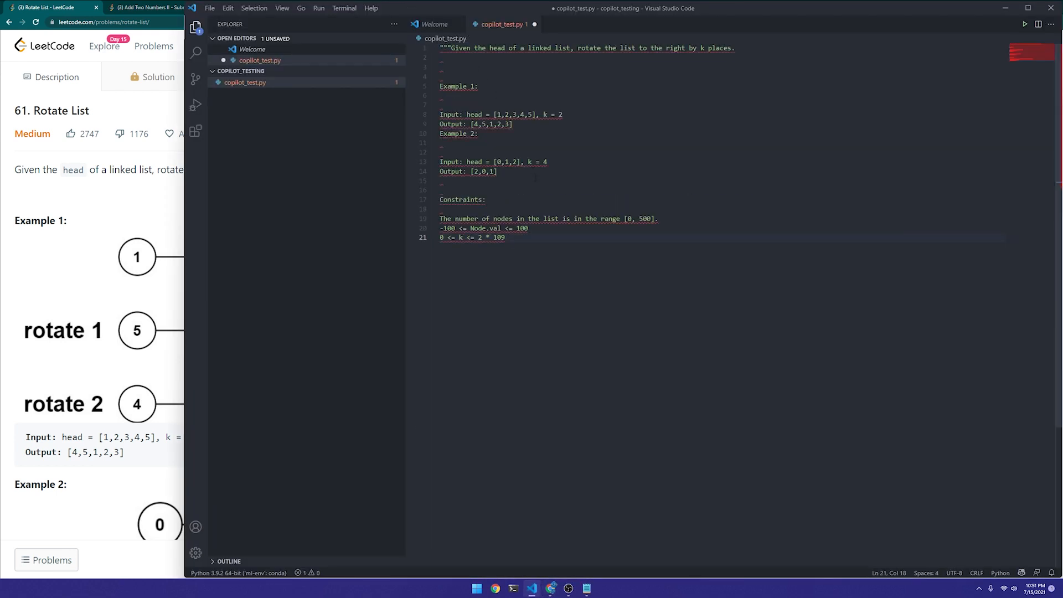
pyautogui.write('"""')
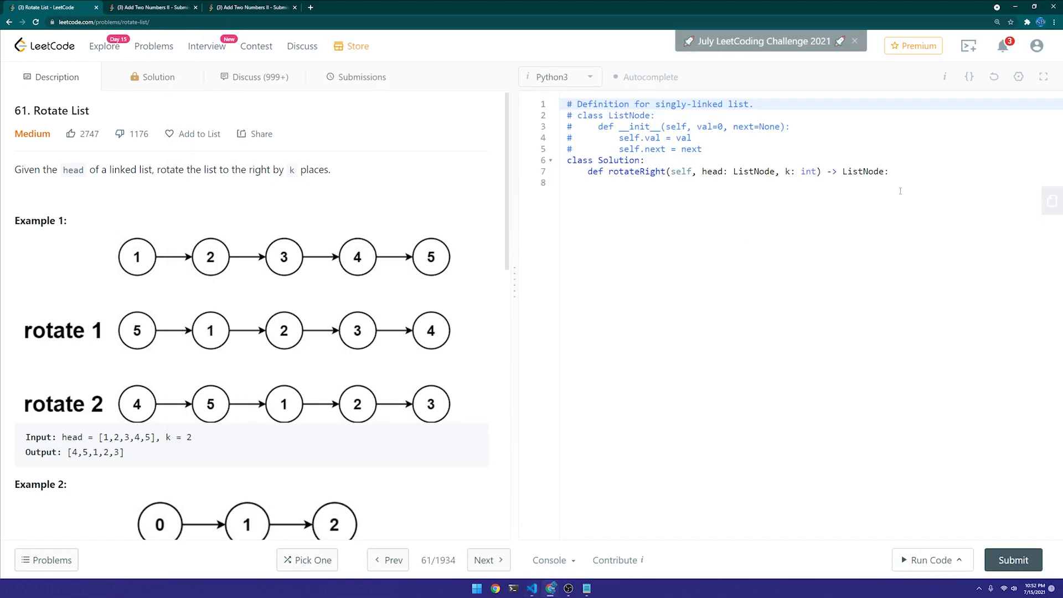
pyautogui.click(610, 183)
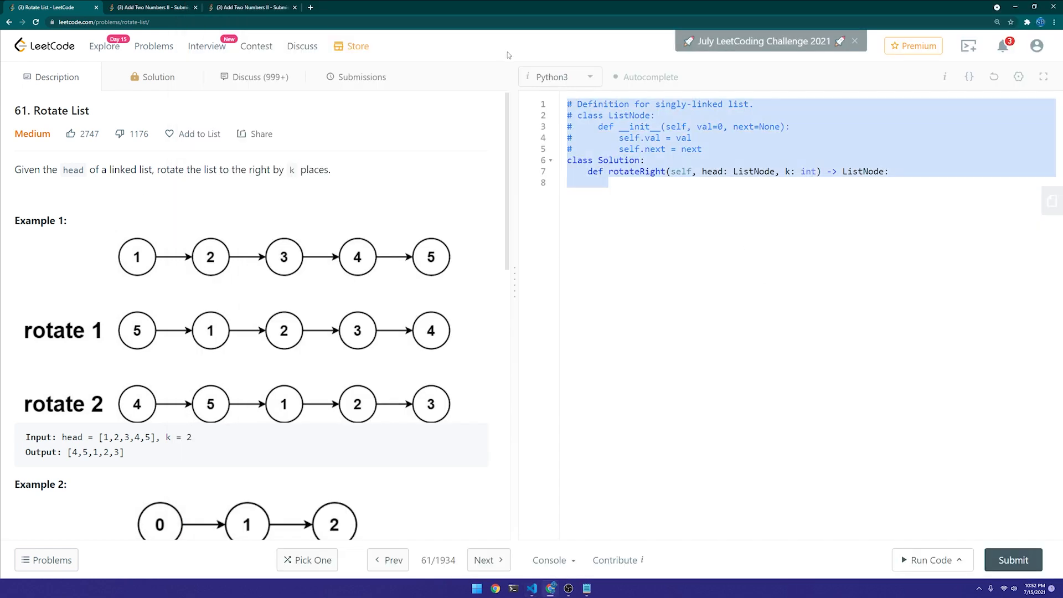
# - Submit Copilot's rotateRight solution, Accepted in 32 ms and 14.1 MB, then return to the Description
pyautogui.click(1014, 559)
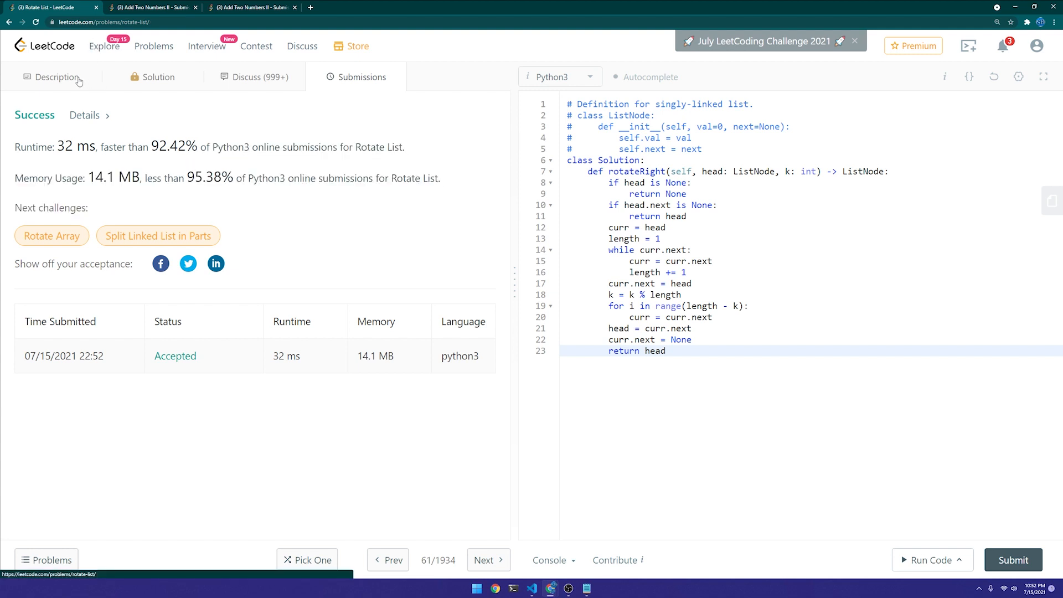
pyautogui.click(55, 76)
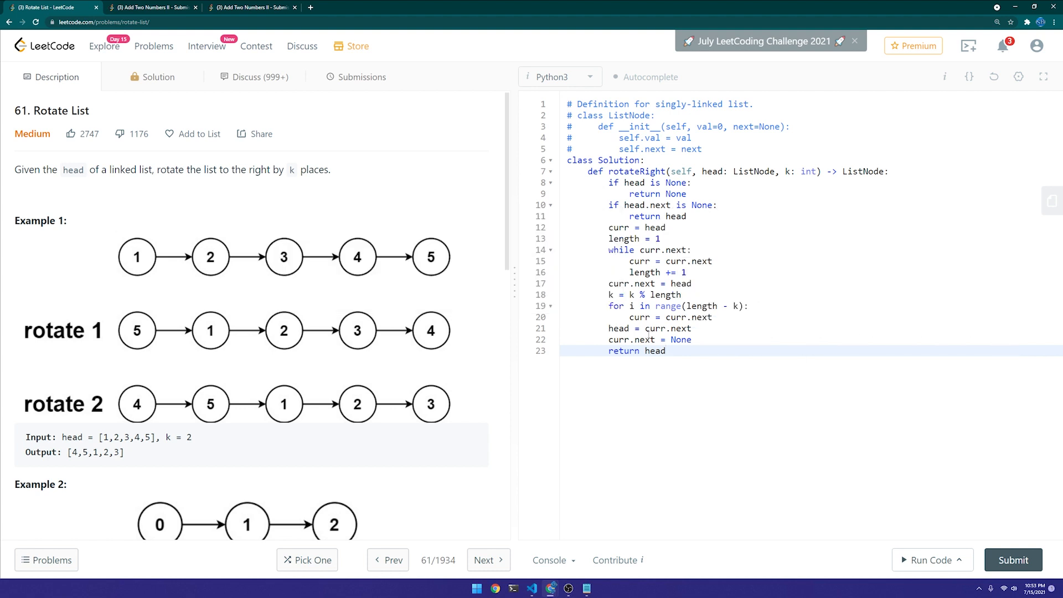
pyautogui.click(667, 351)
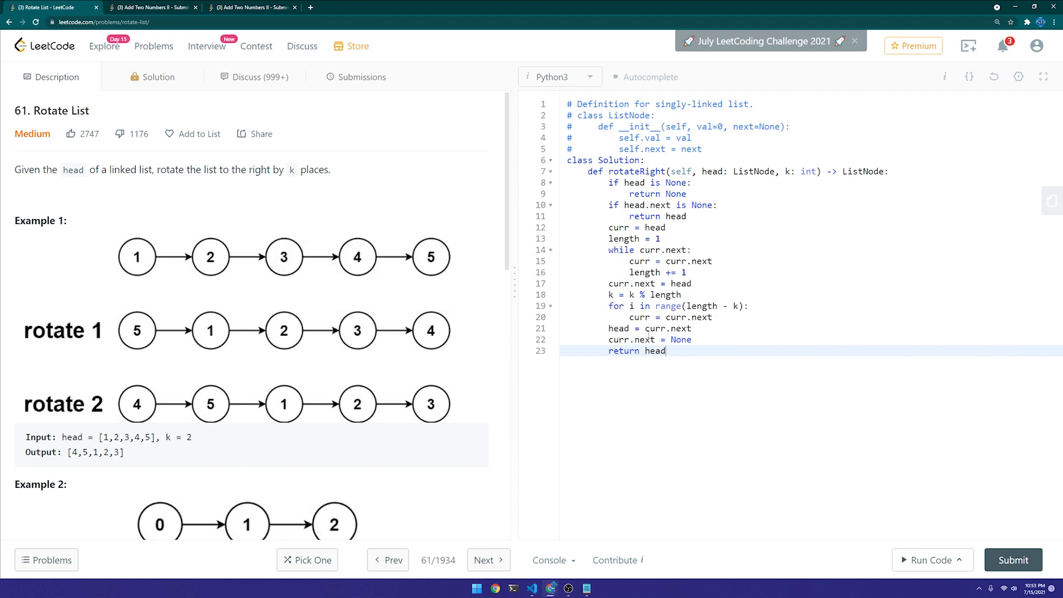